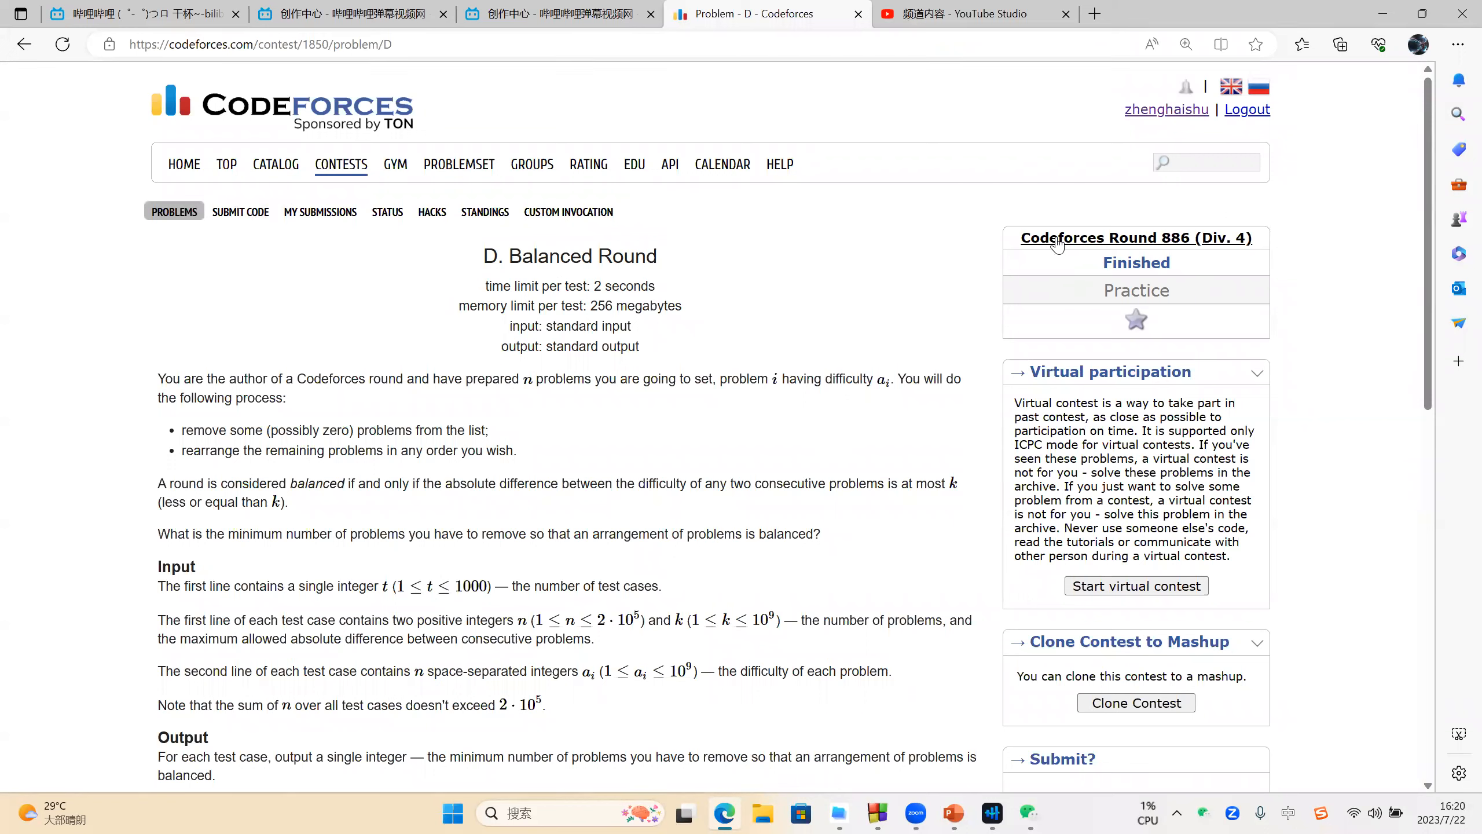
mouse_move(1161, 247)
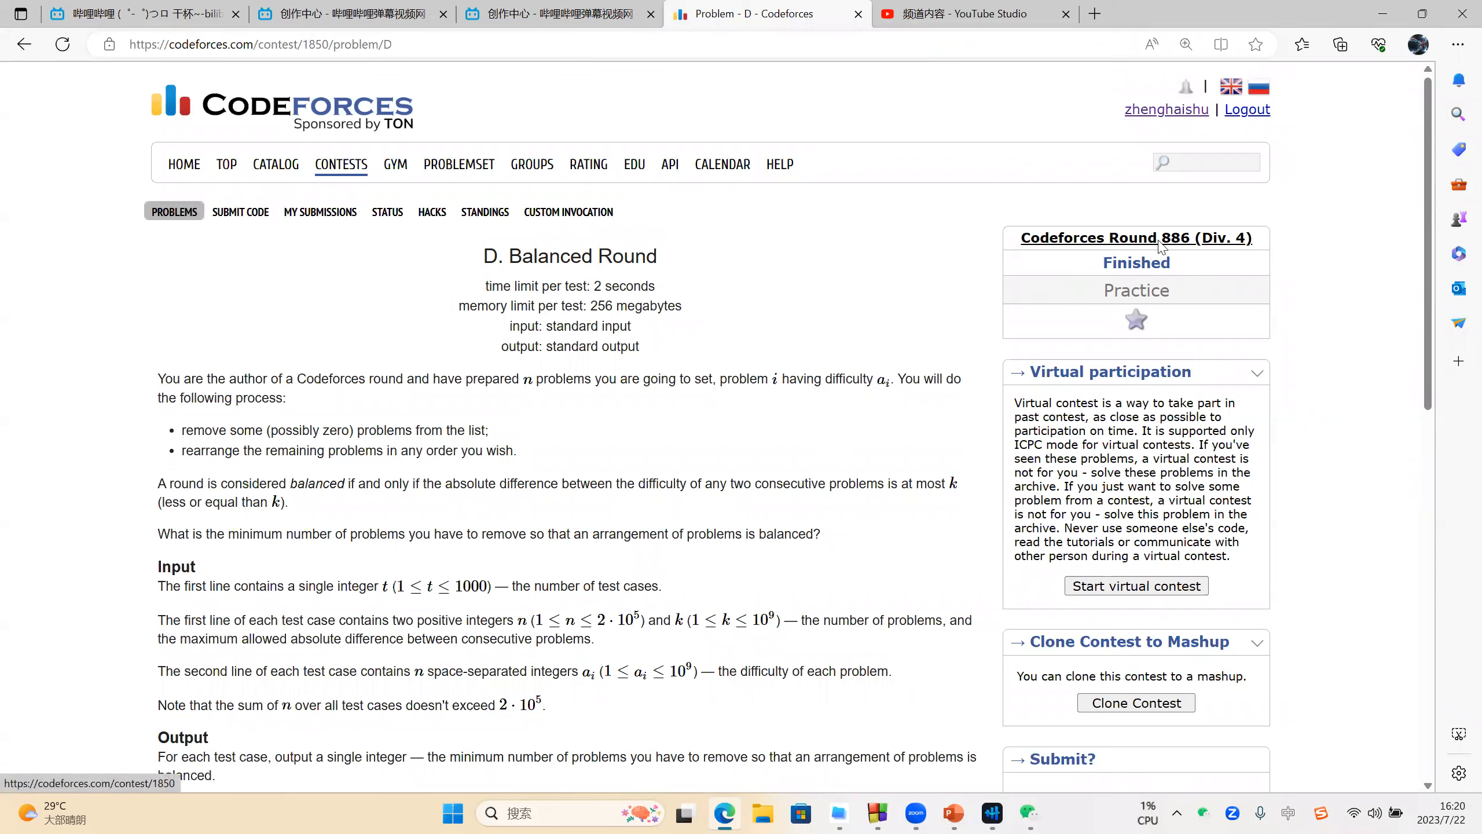
- Review the remaining sample tests and mark the phrase 'any order' in the statement
scroll(down, 3)
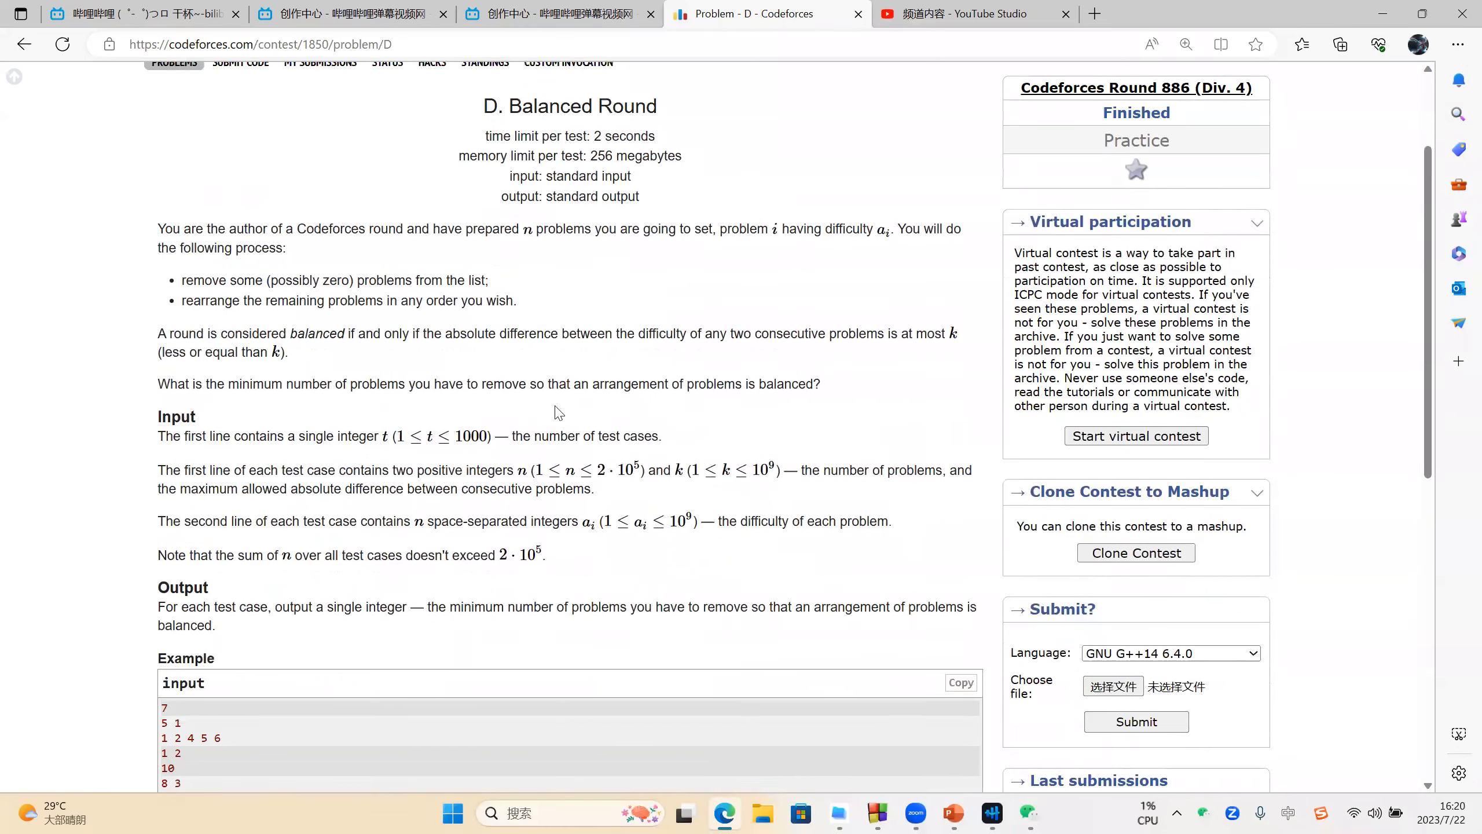
scroll(down, 3)
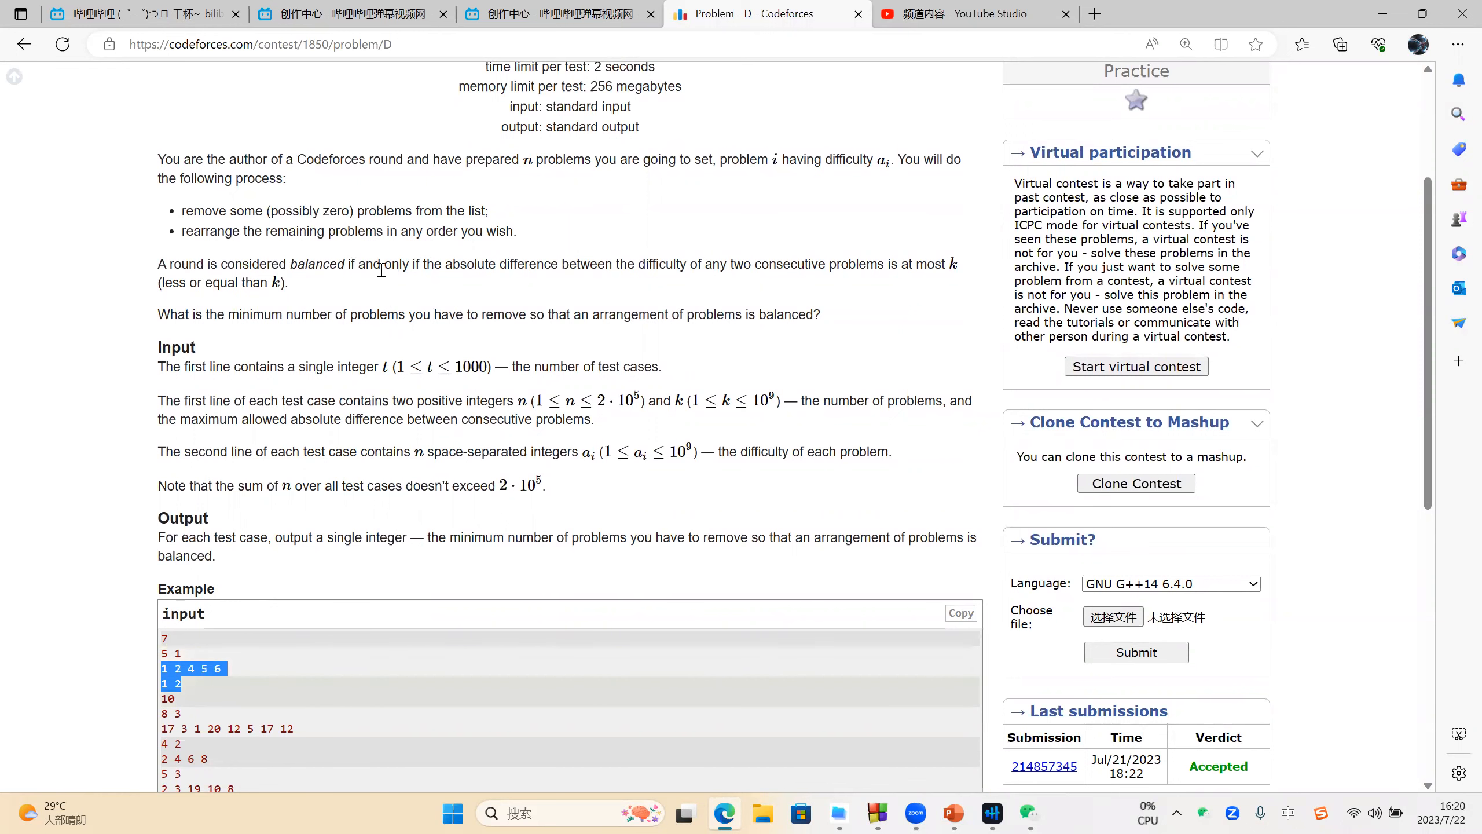
click(191, 670)
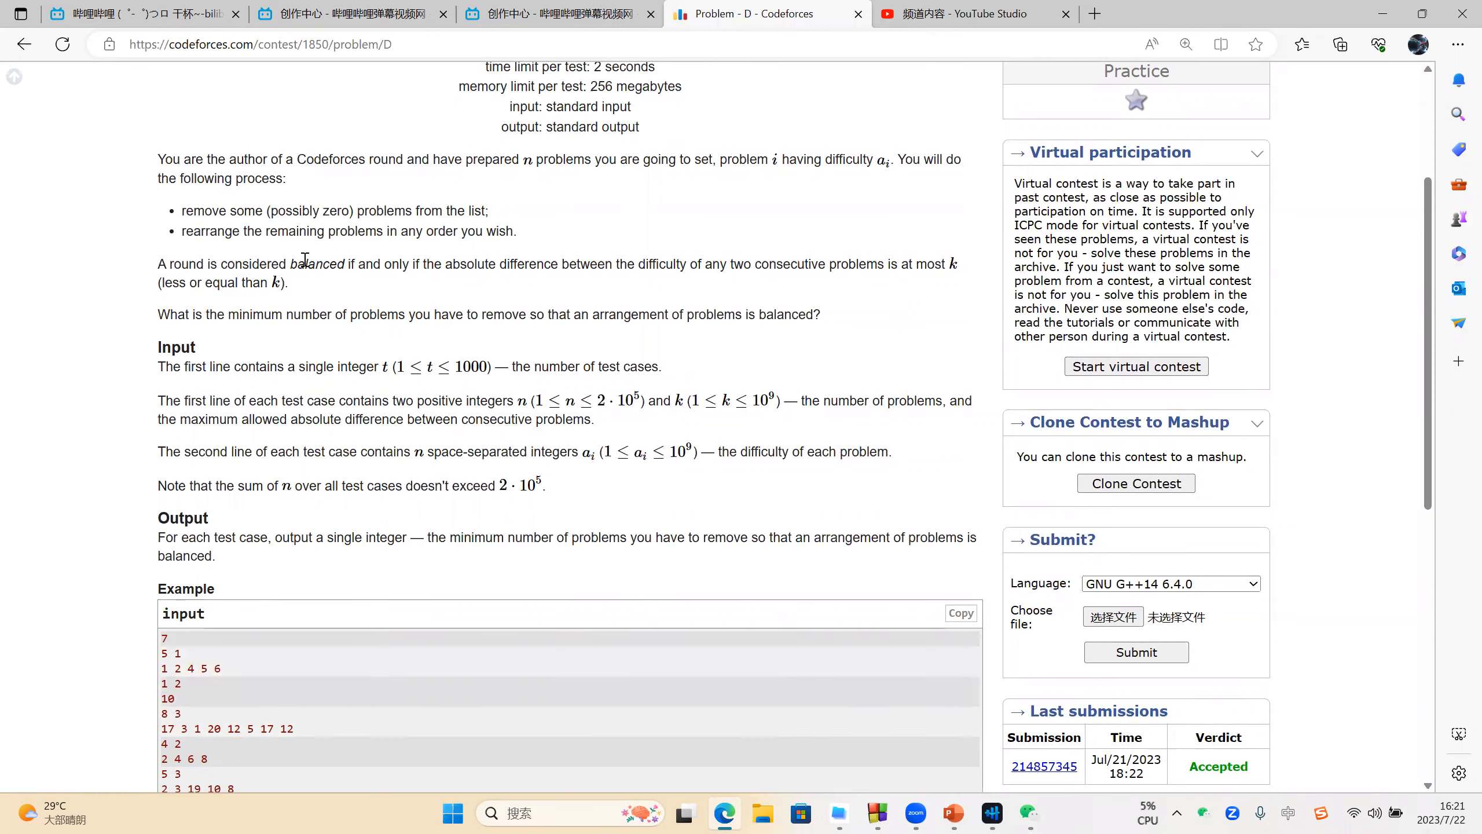
double_click(441, 230)
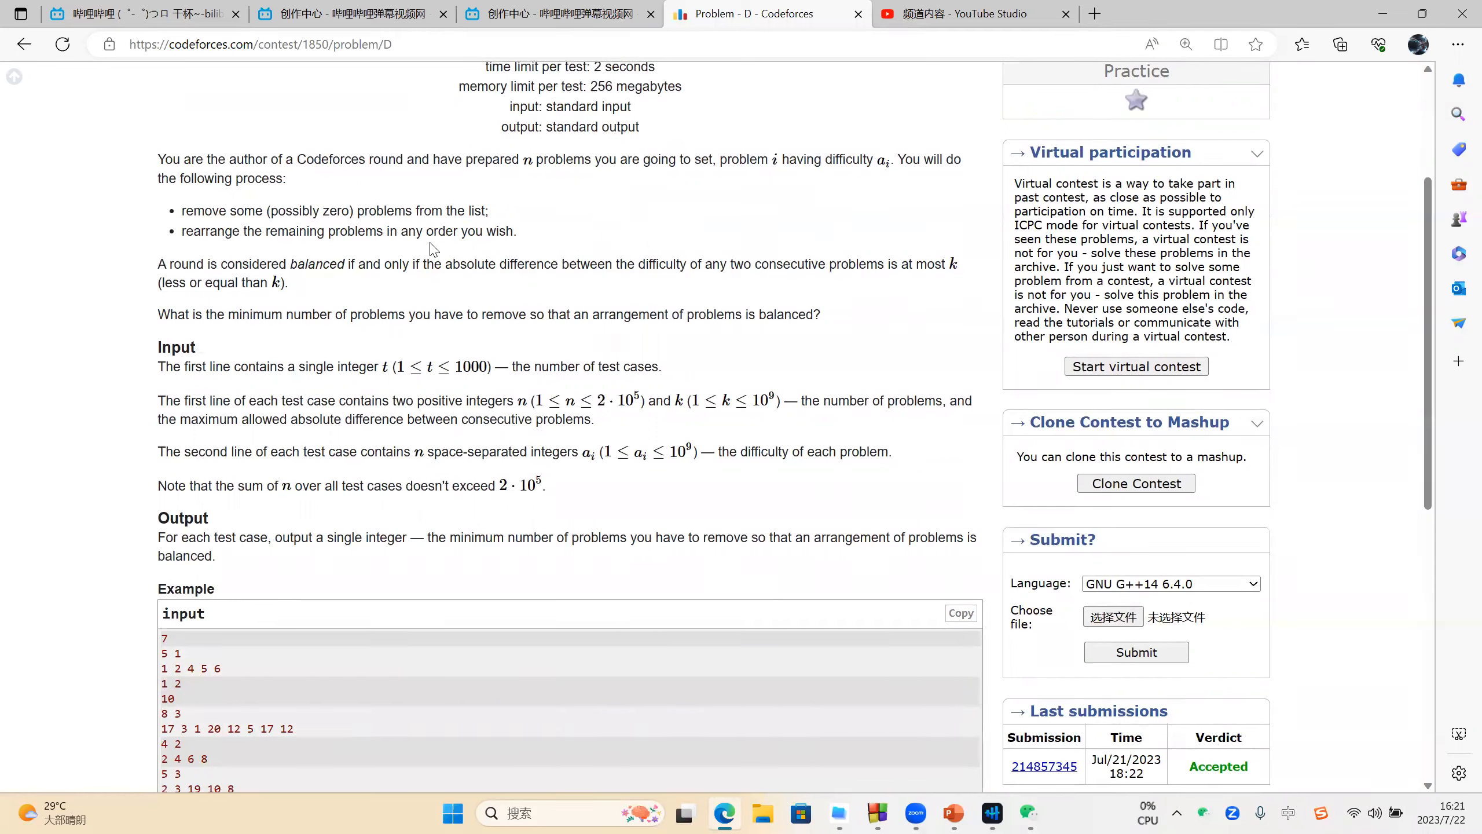
double_click(426, 230)
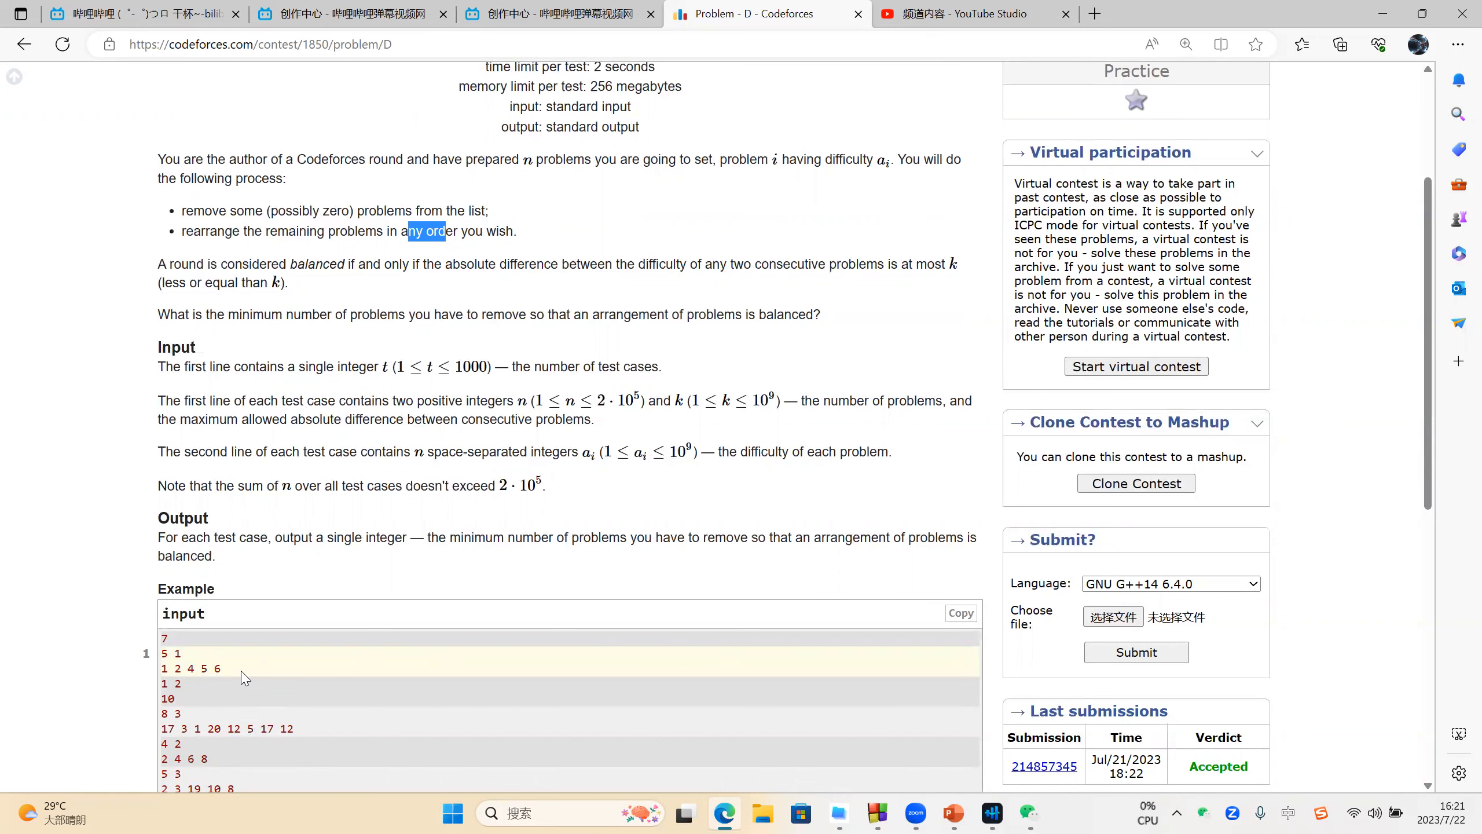
scroll(down, 3)
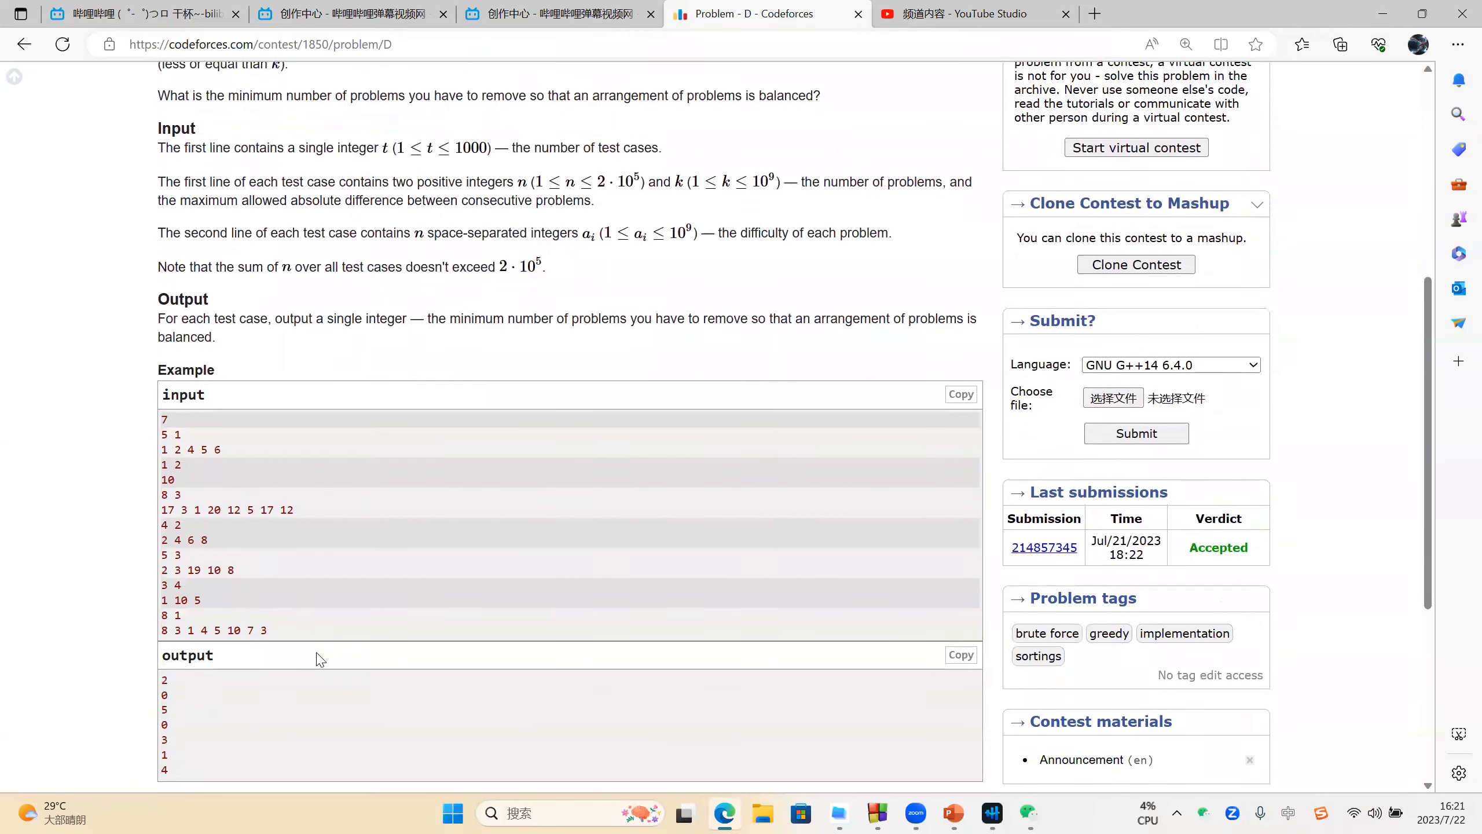
mouse_move(580, 87)
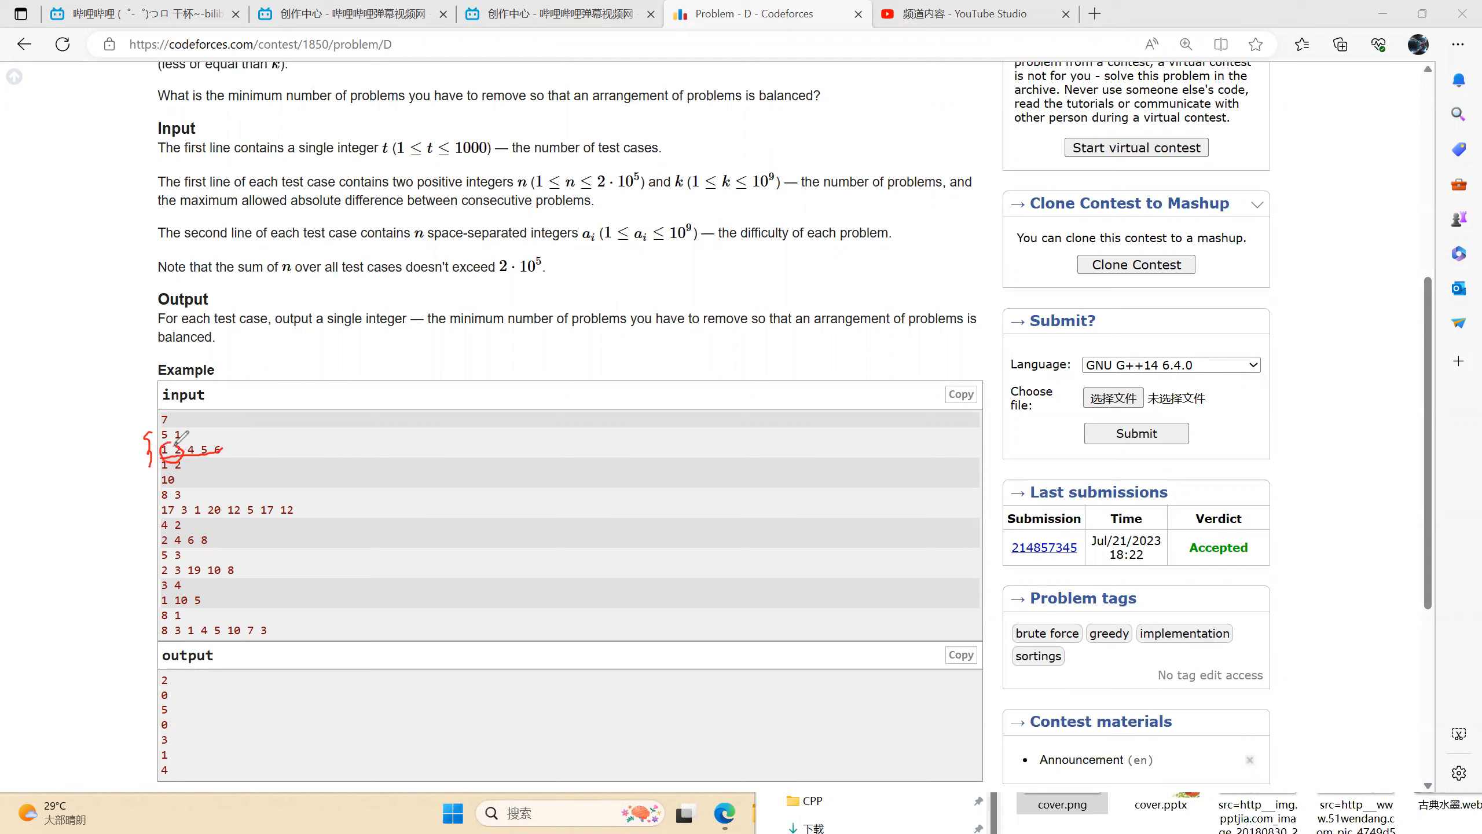
mouse_move(204, 430)
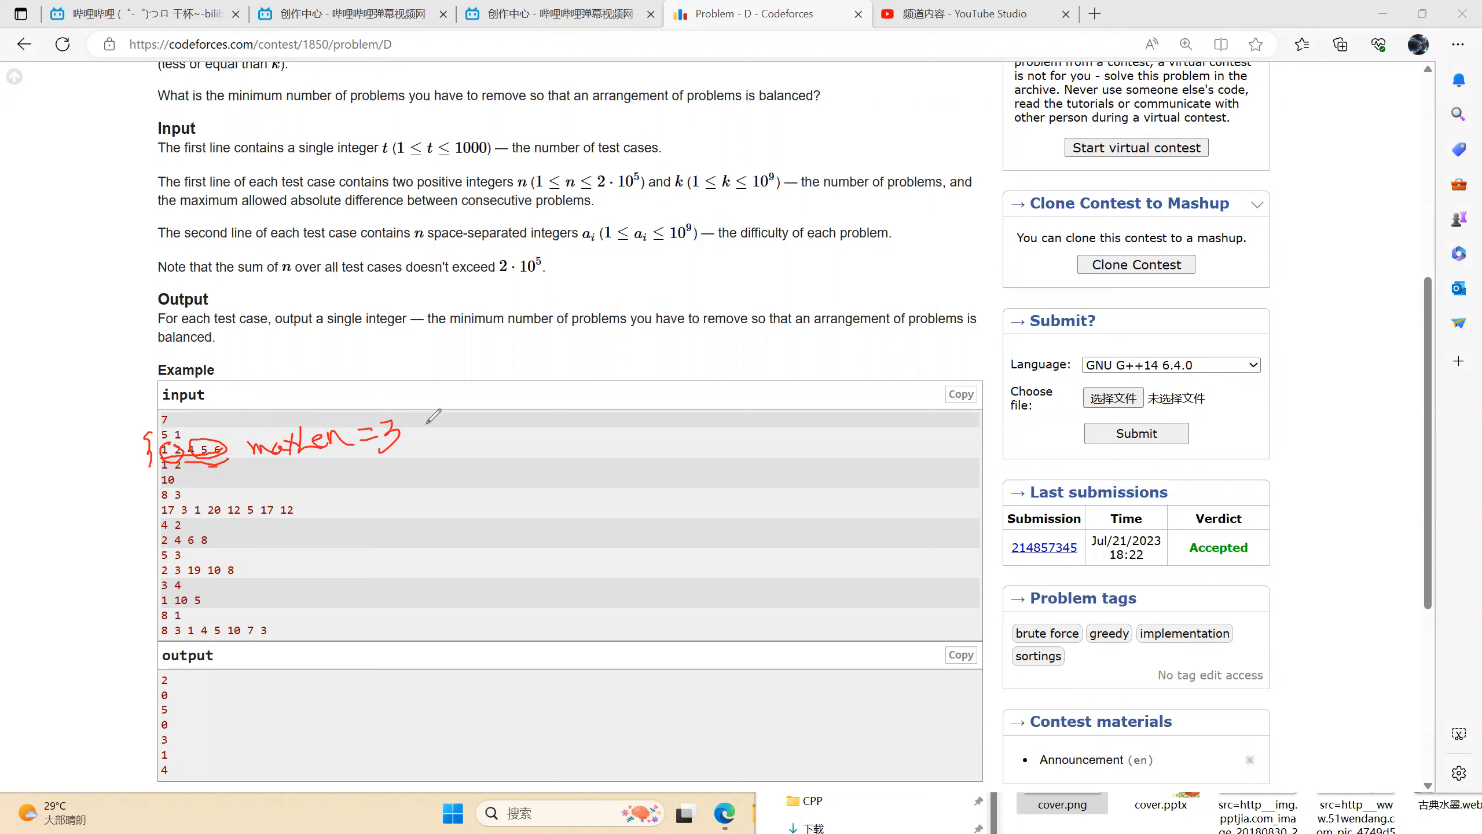
mouse_move(486, 432)
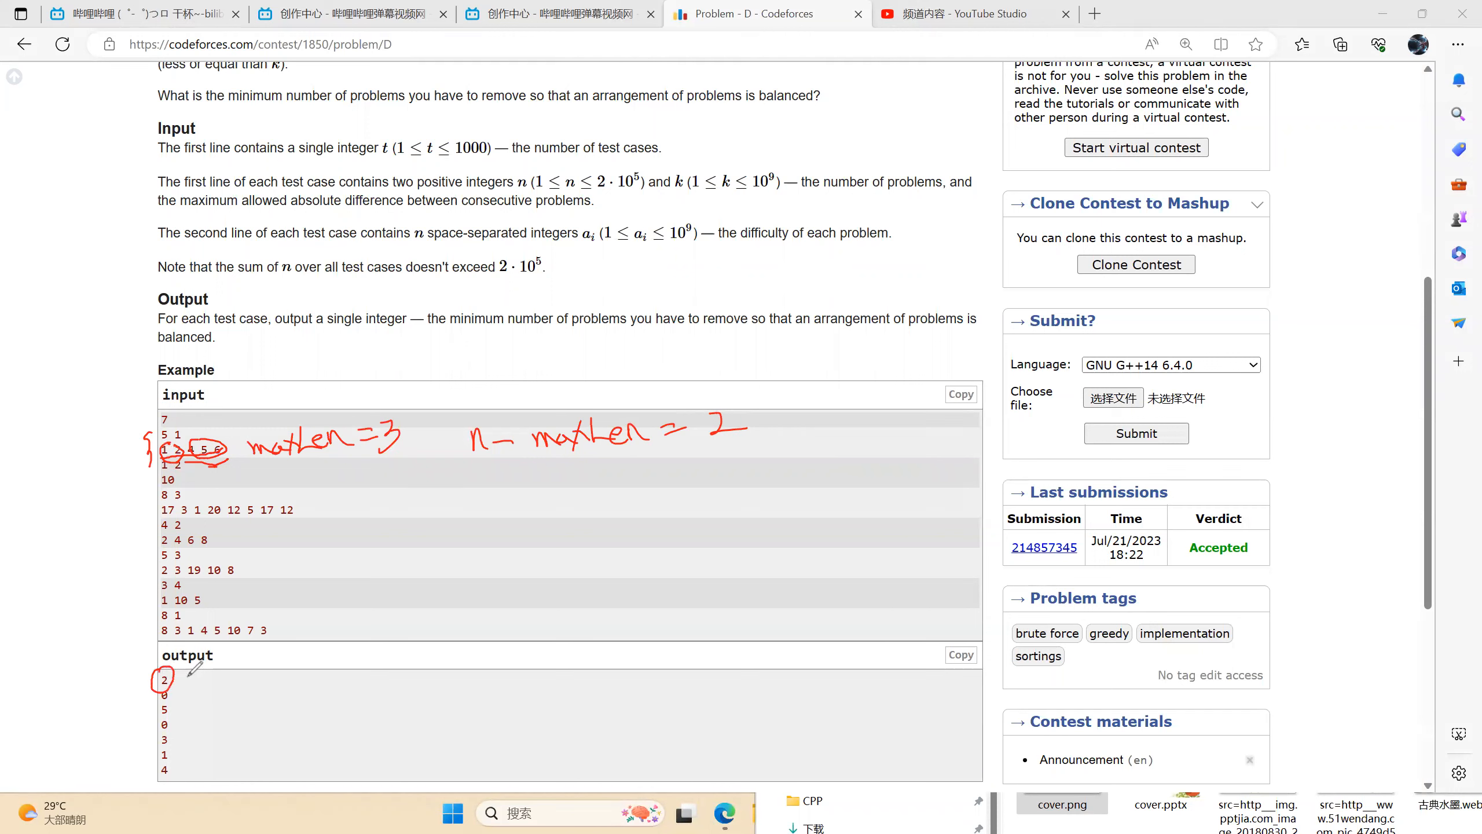
mouse_move(733, 140)
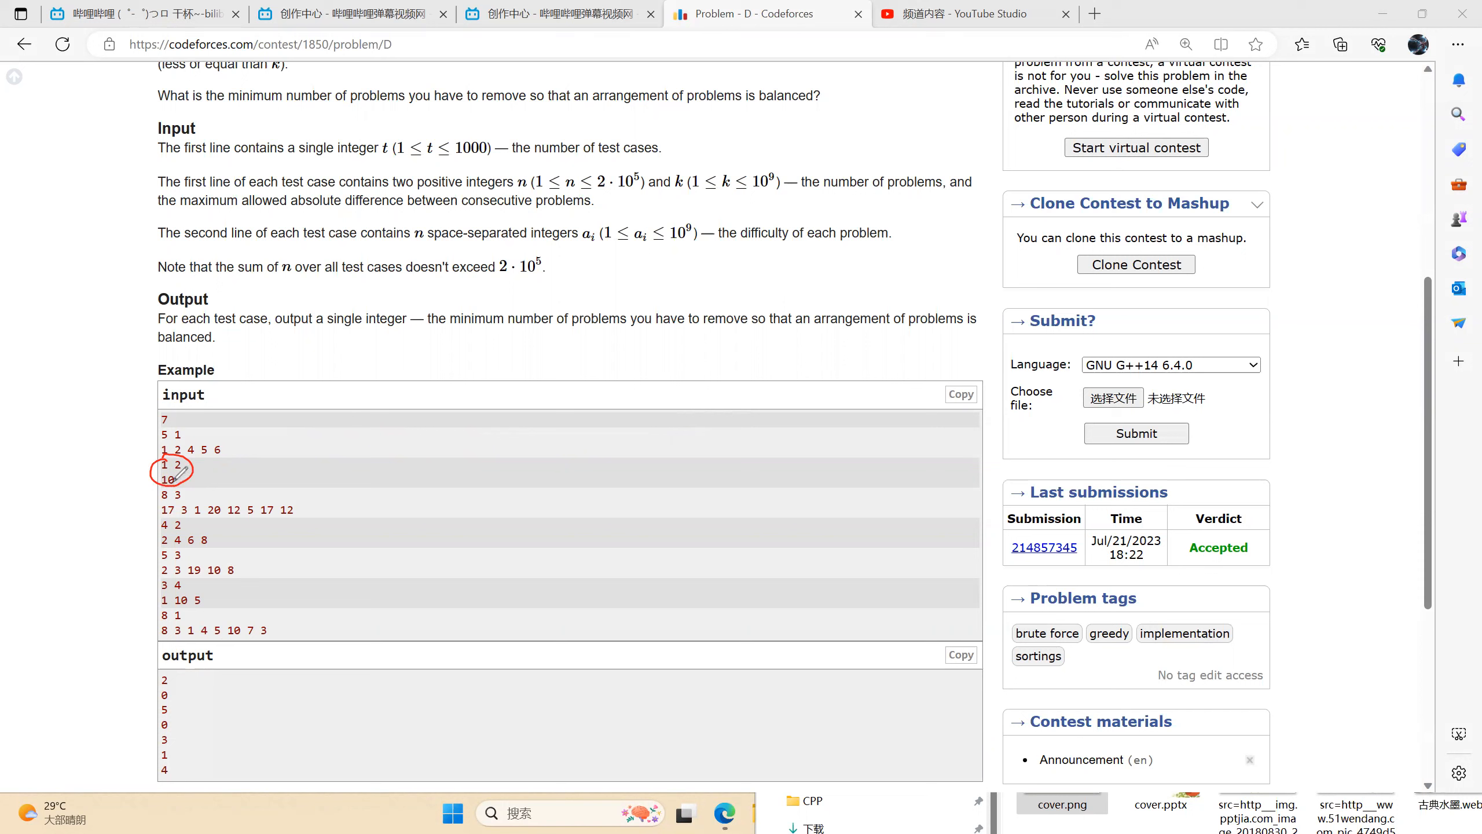
mouse_move(198, 469)
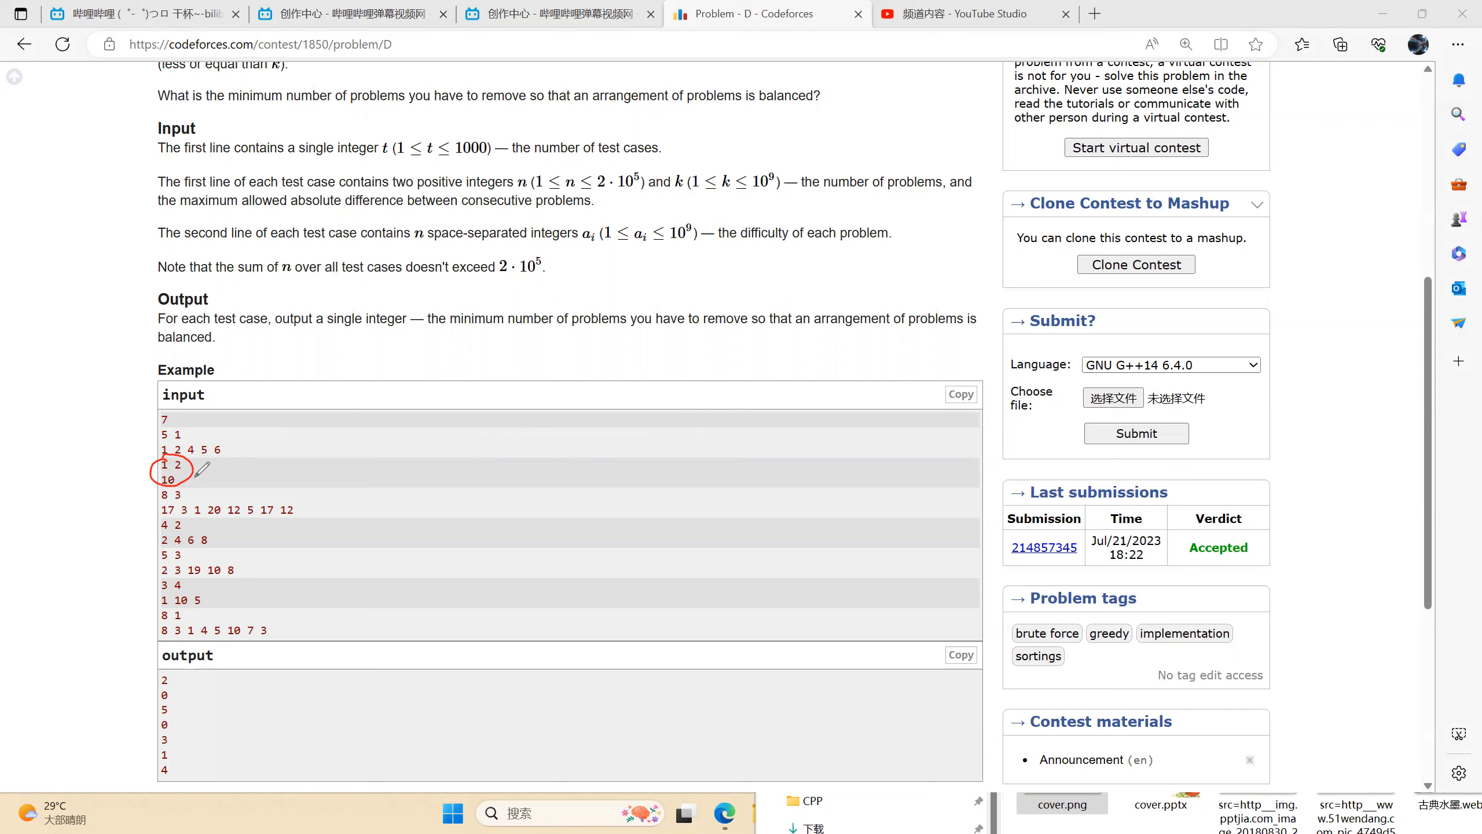
mouse_move(323, 463)
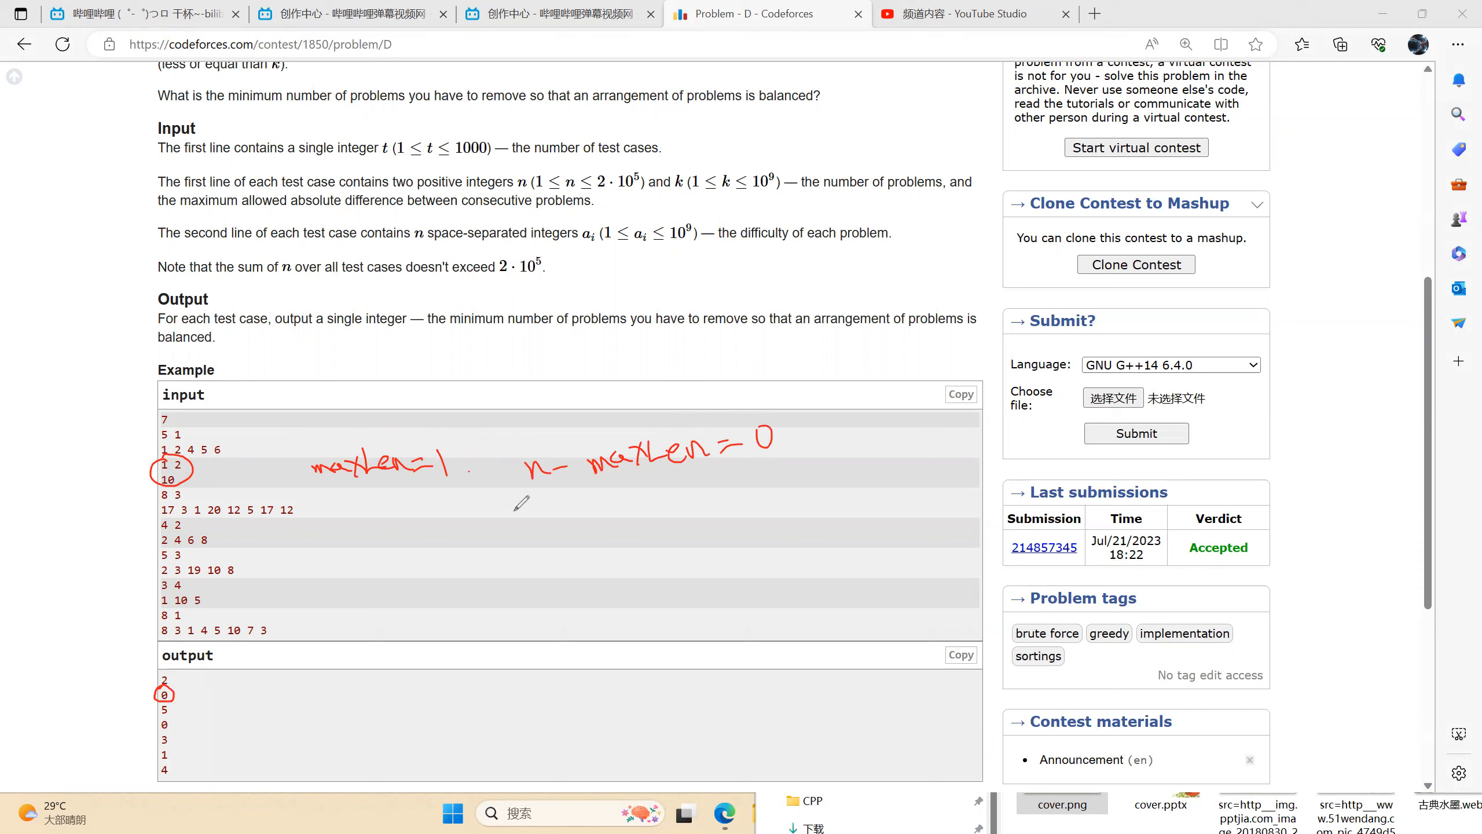
mouse_move(800, 144)
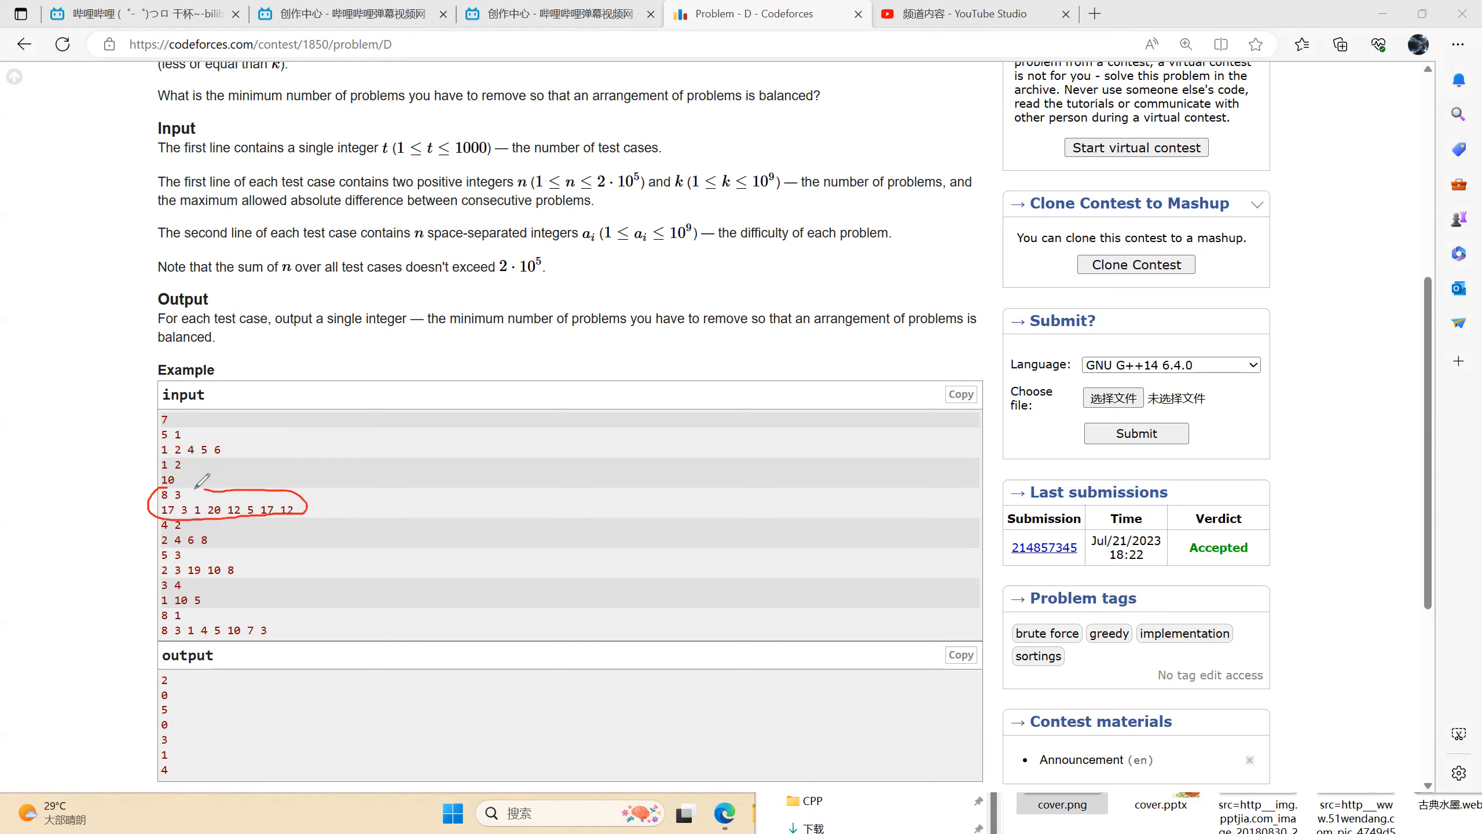
mouse_move(270, 568)
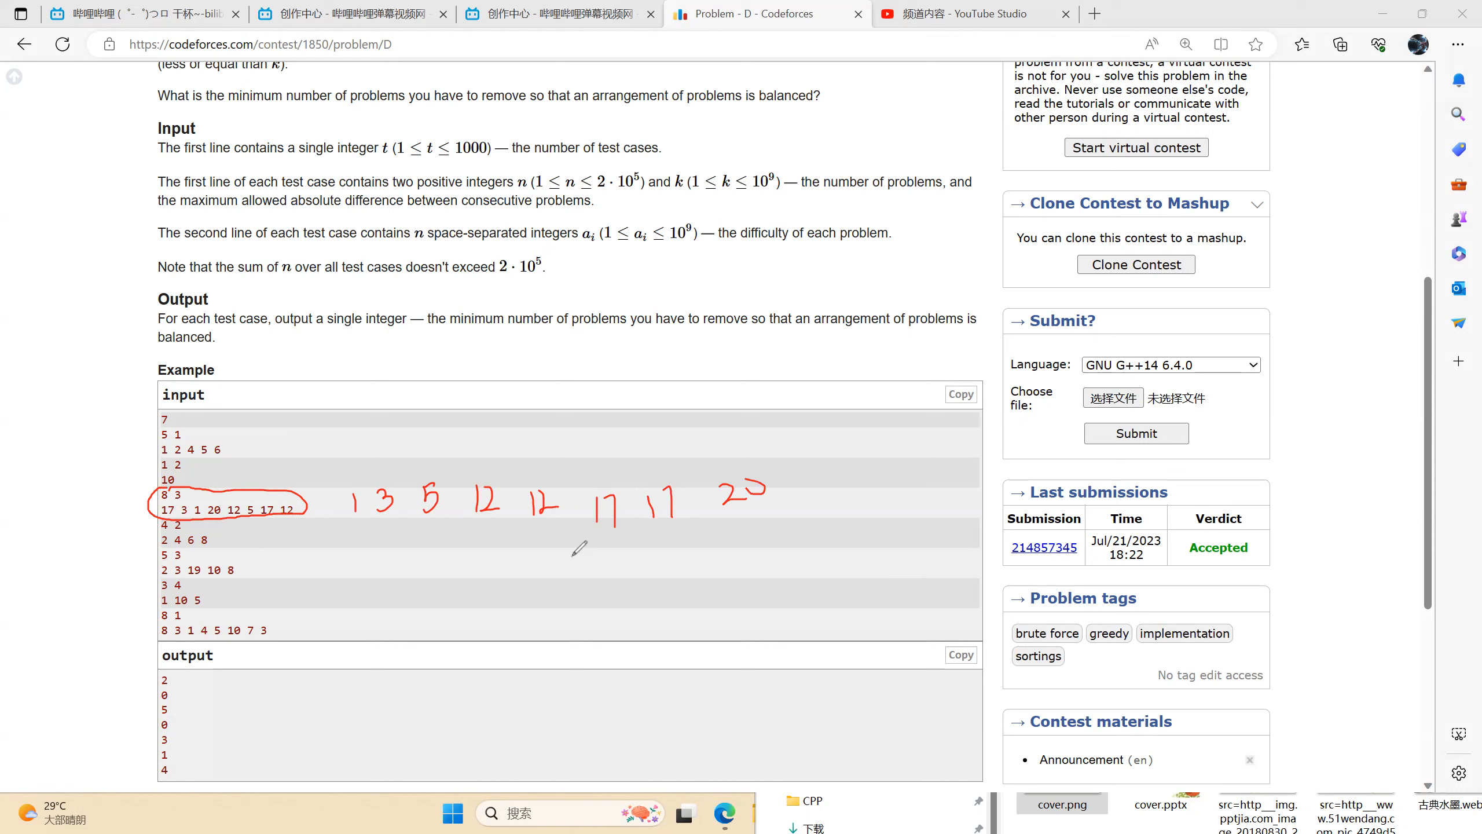
mouse_move(740, 522)
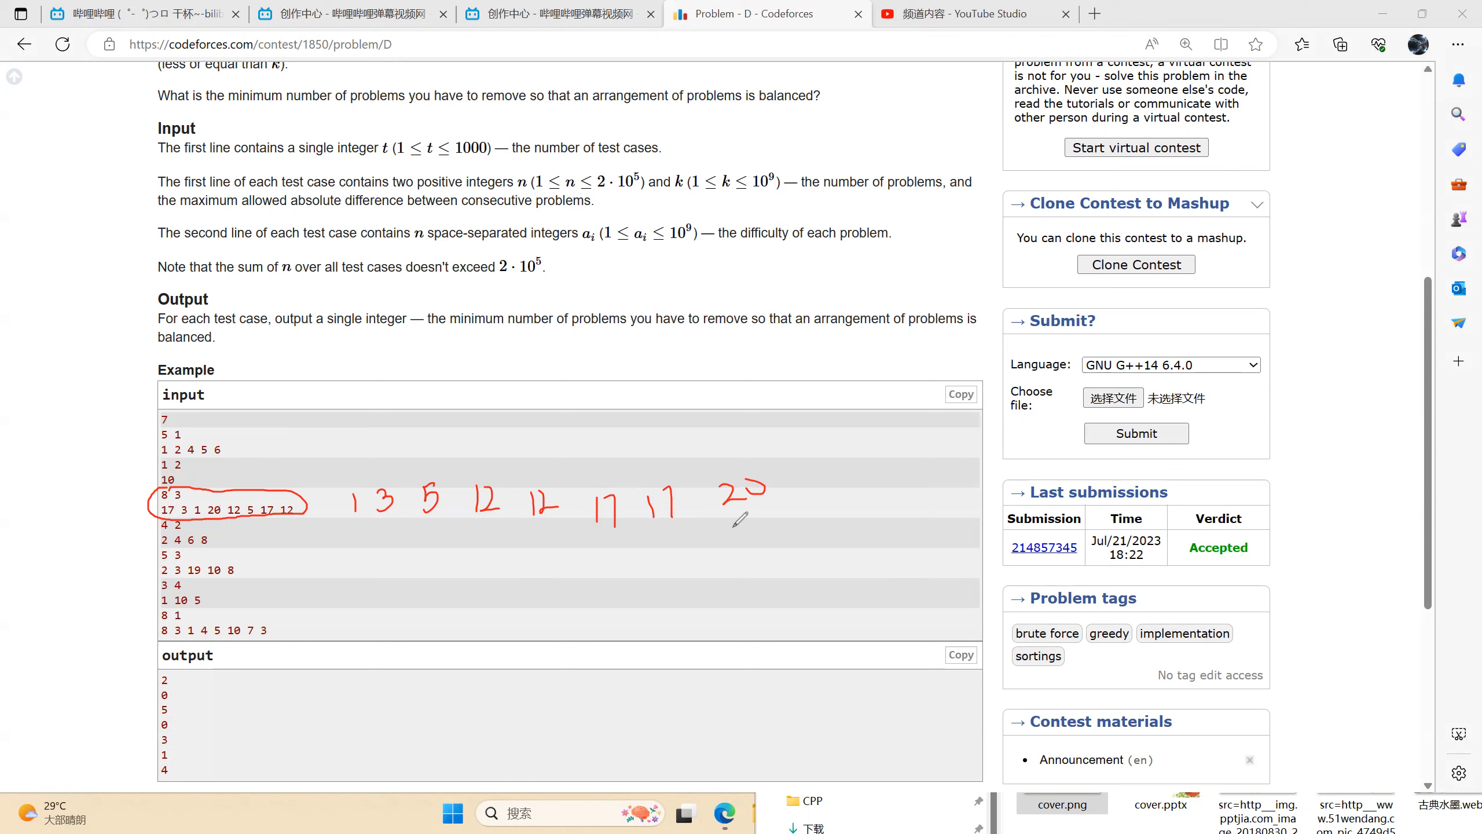
mouse_move(640, 461)
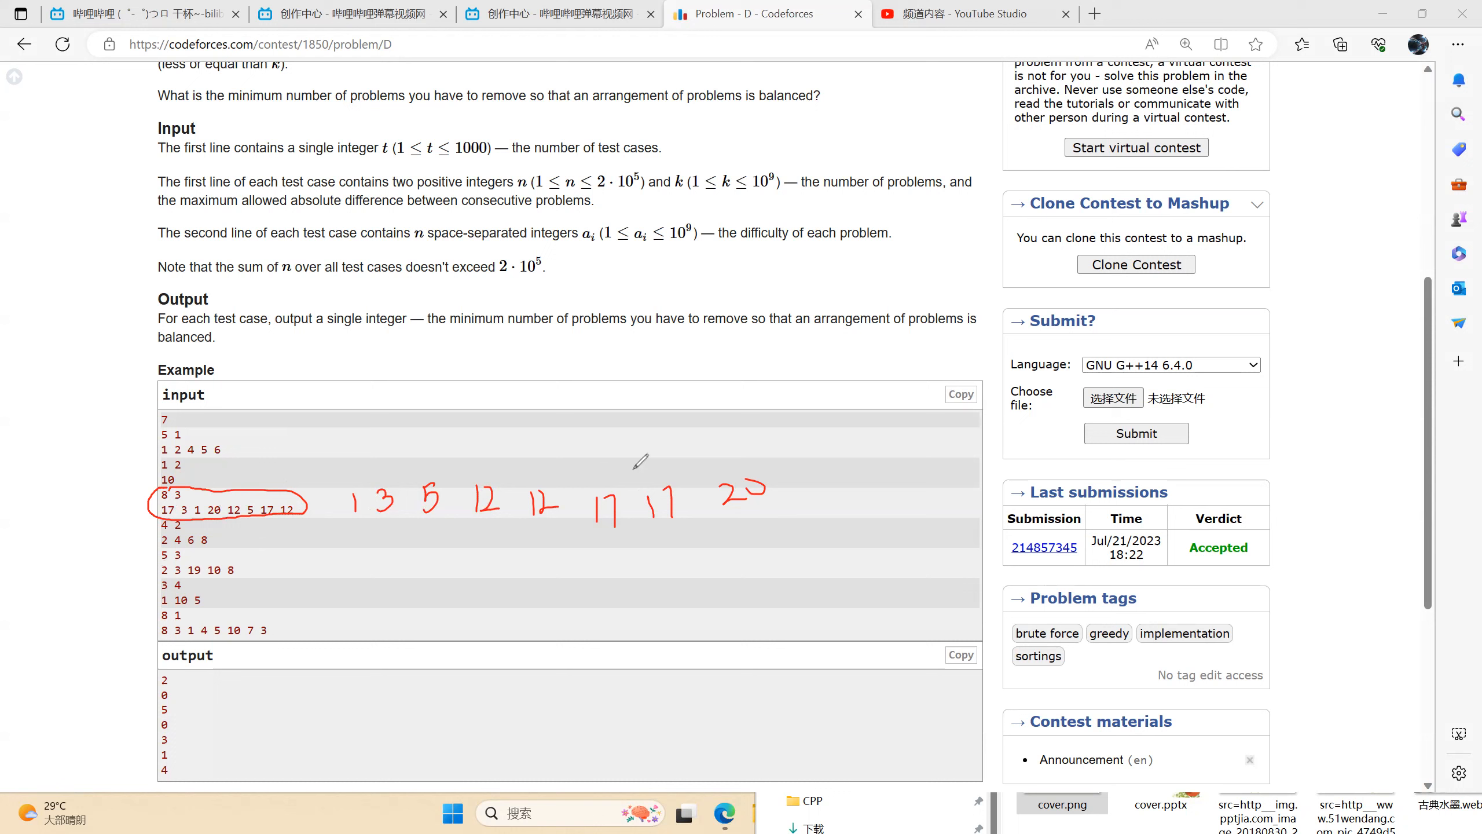
mouse_move(690, 520)
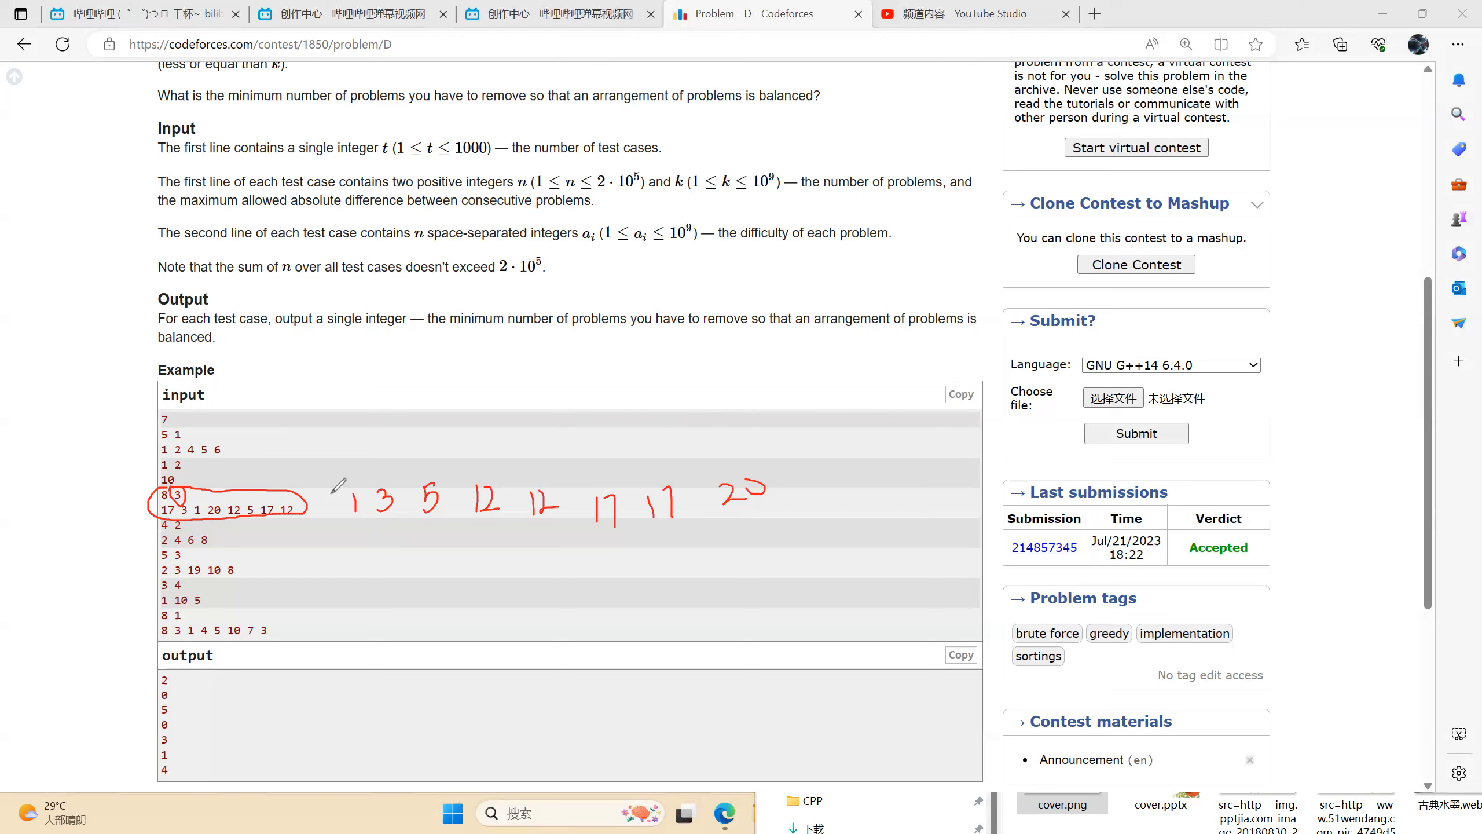
mouse_move(189, 491)
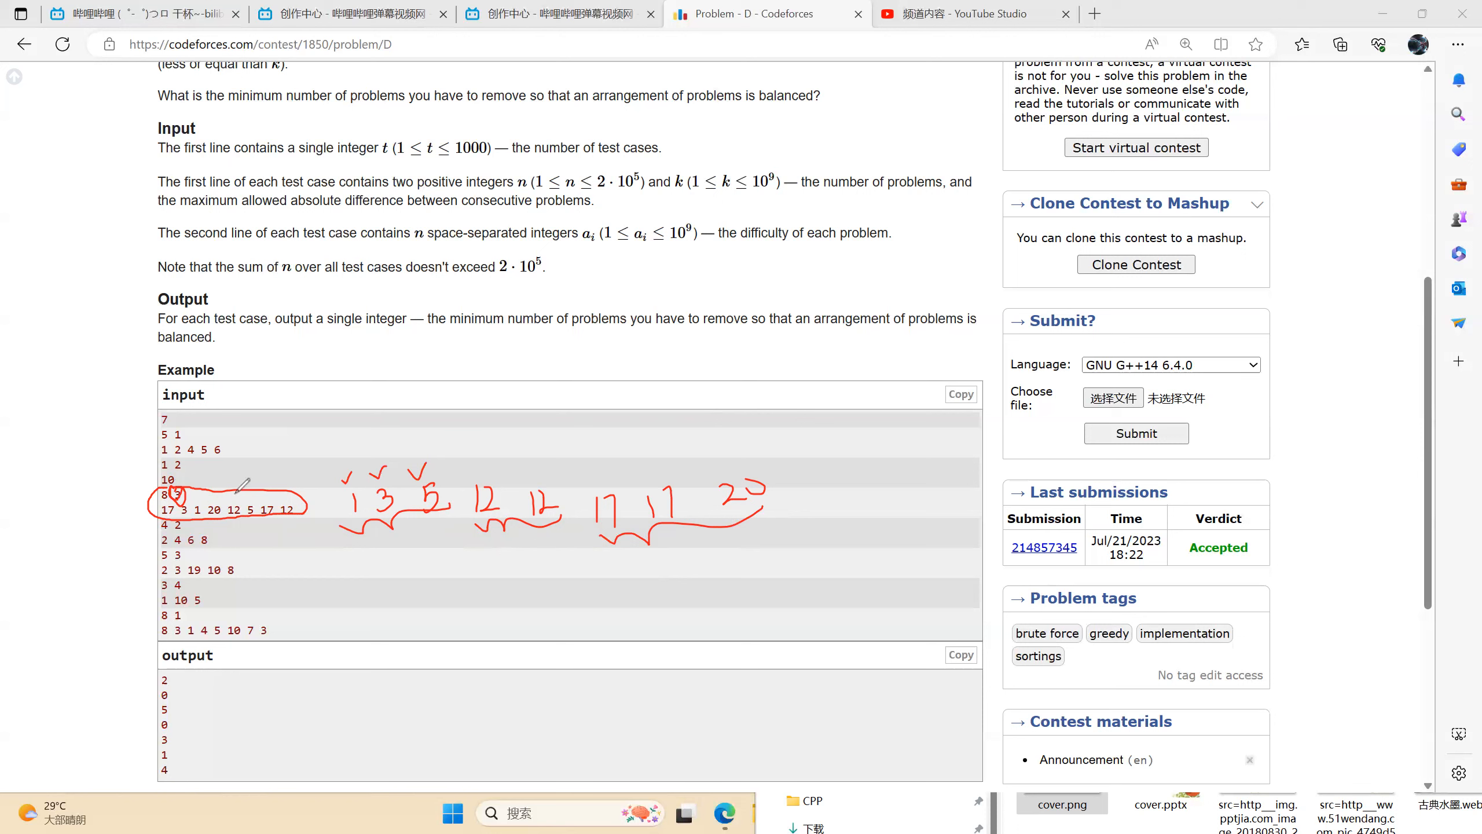
mouse_move(683, 364)
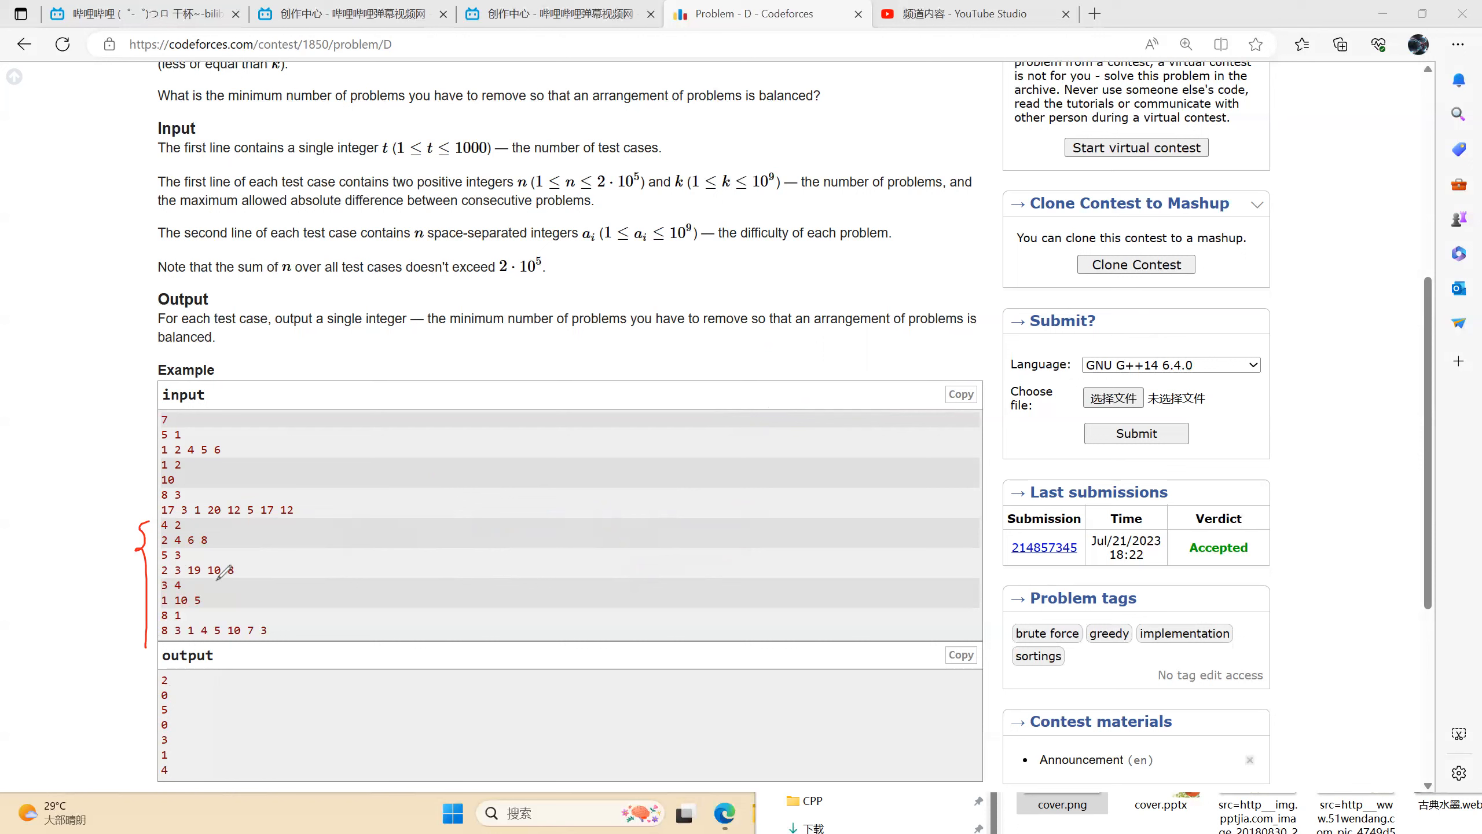
mouse_move(372, 644)
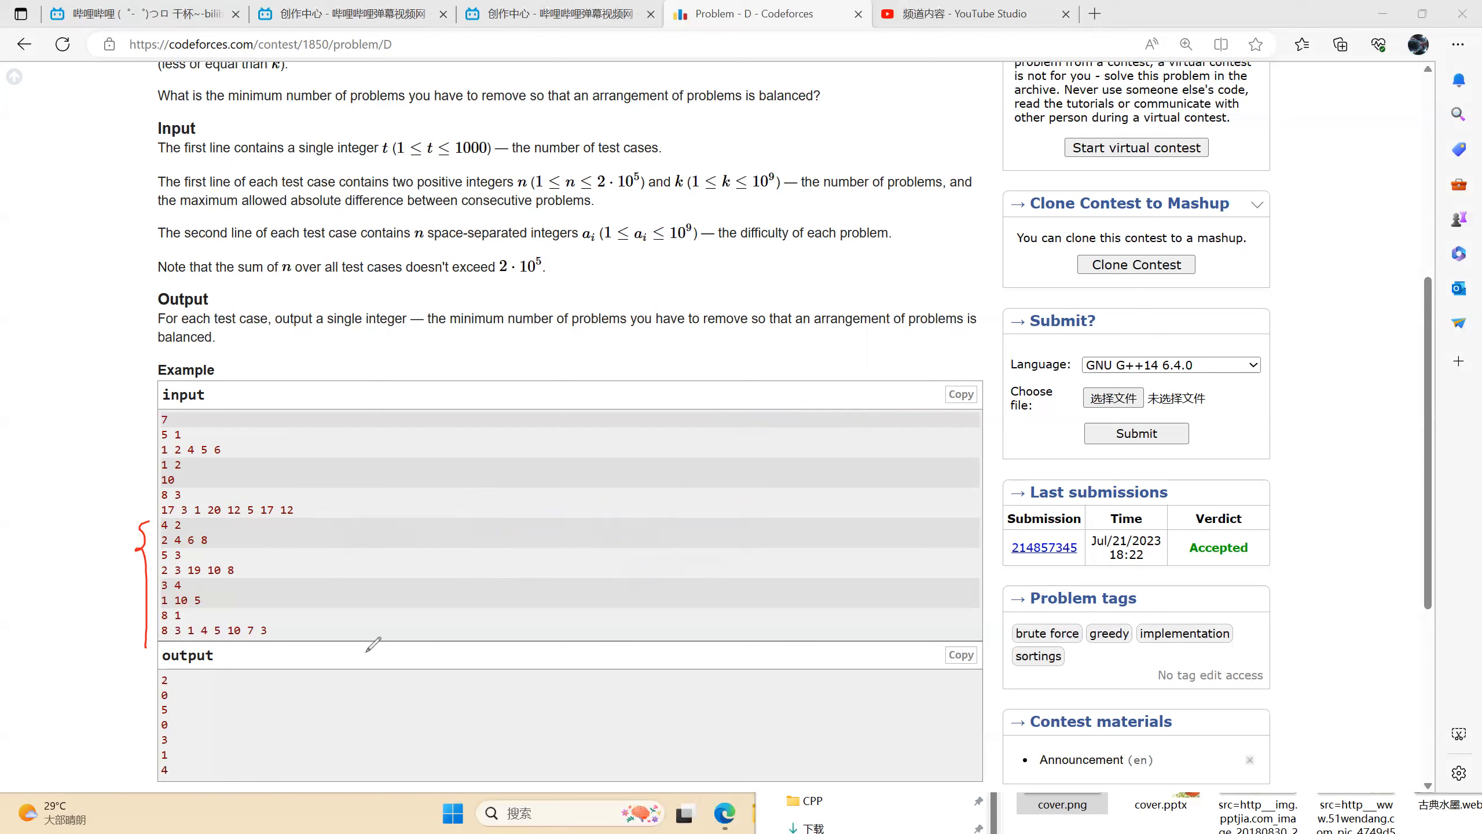
mouse_move(128, 742)
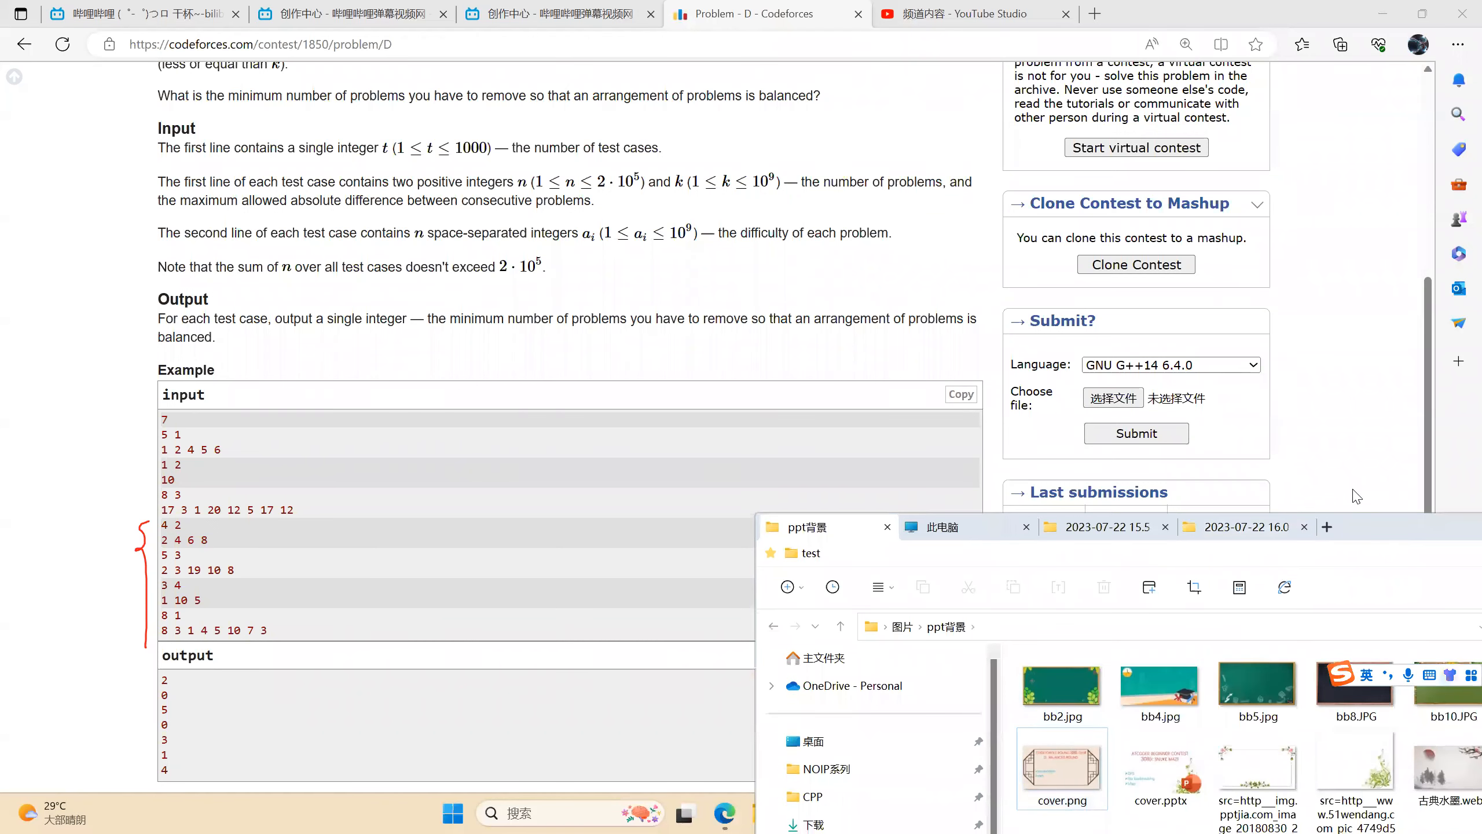
- Switch to the Code::Blocks editor to start writing the solution
click(877, 813)
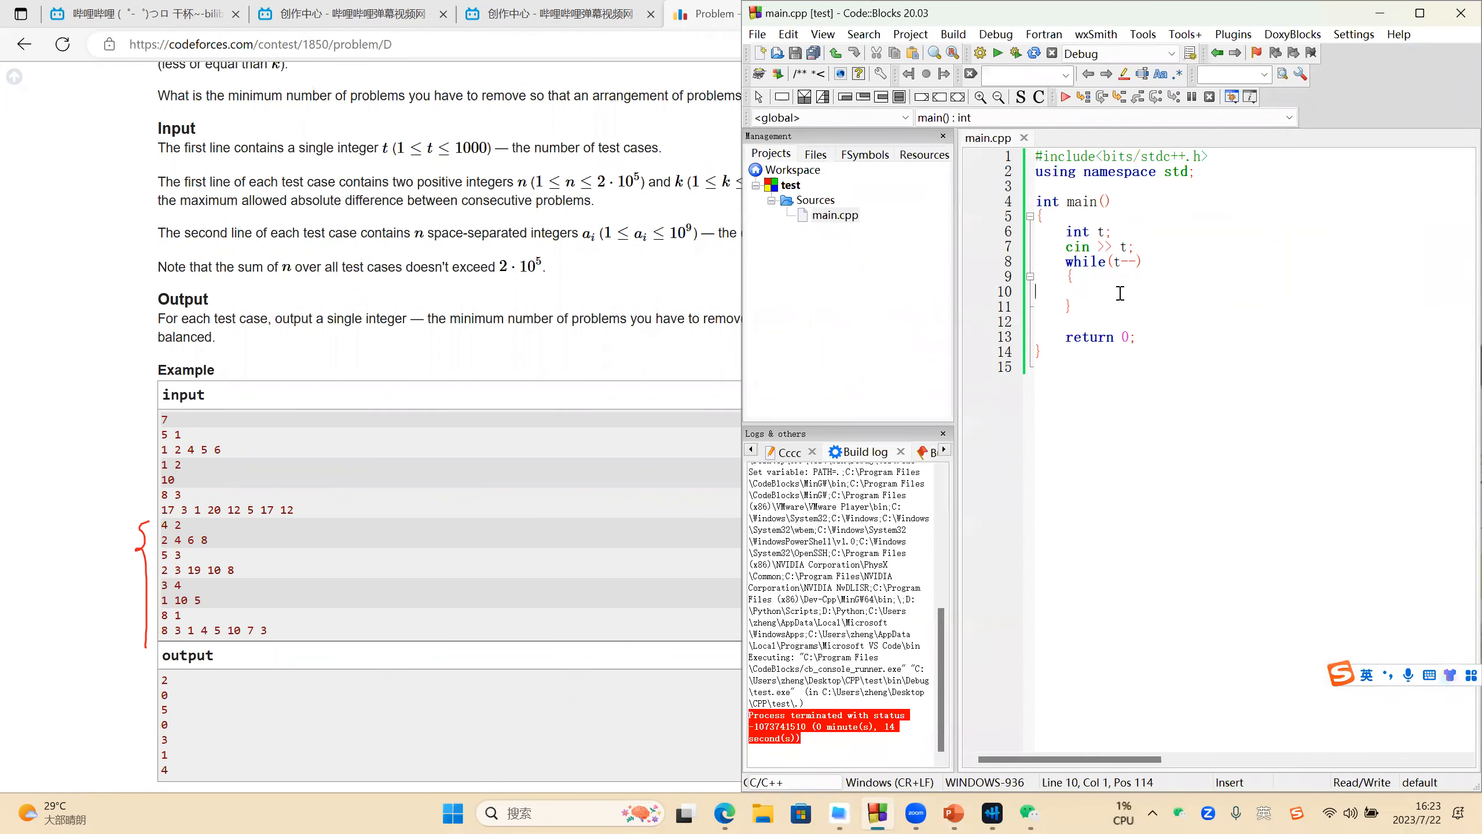
- Declare n, k and array a, then read n, k and the n array elements
text(int n, k;)
text(cin >> n >> k;)
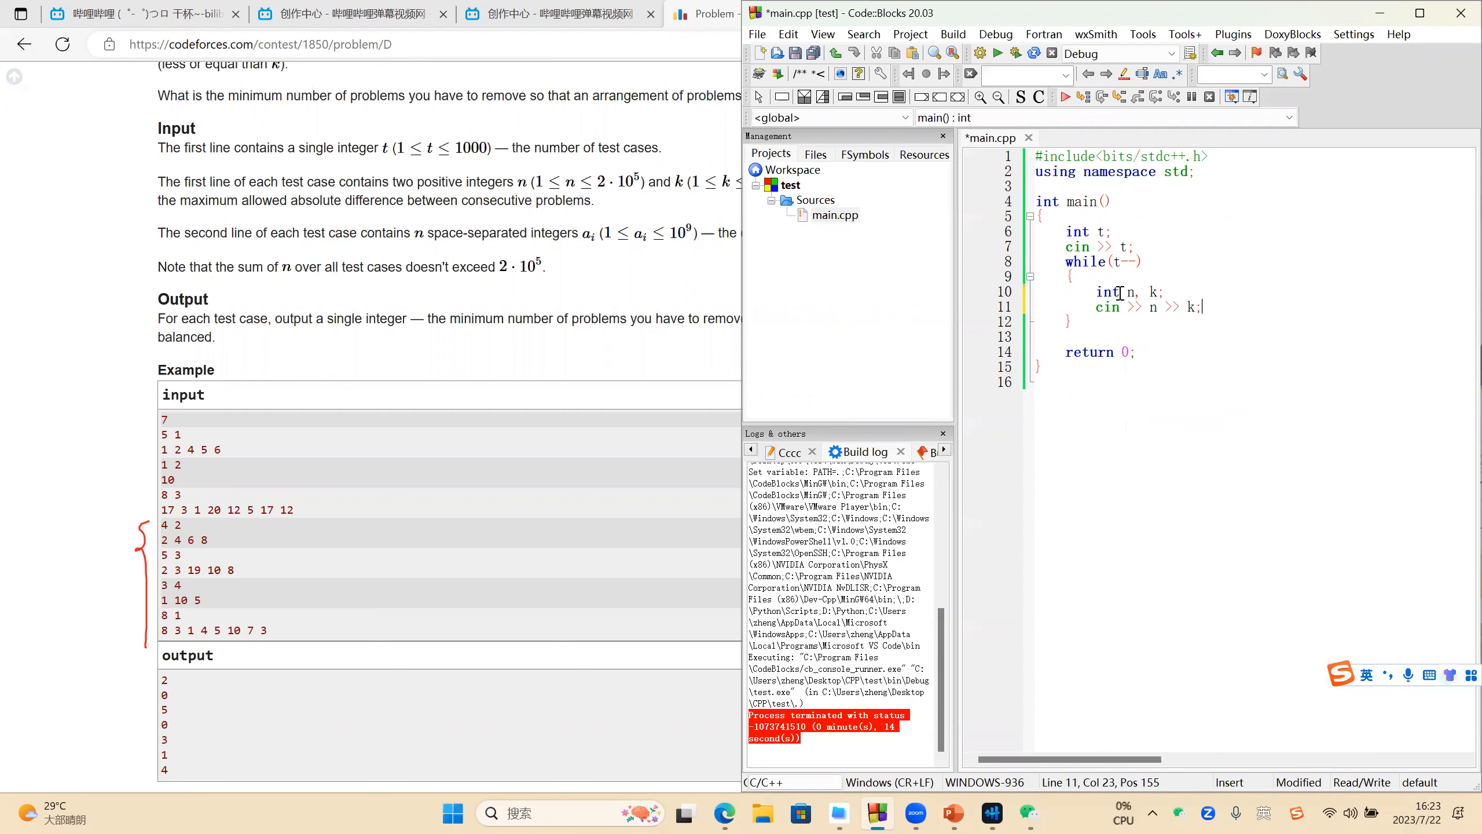
text(int a[n +)
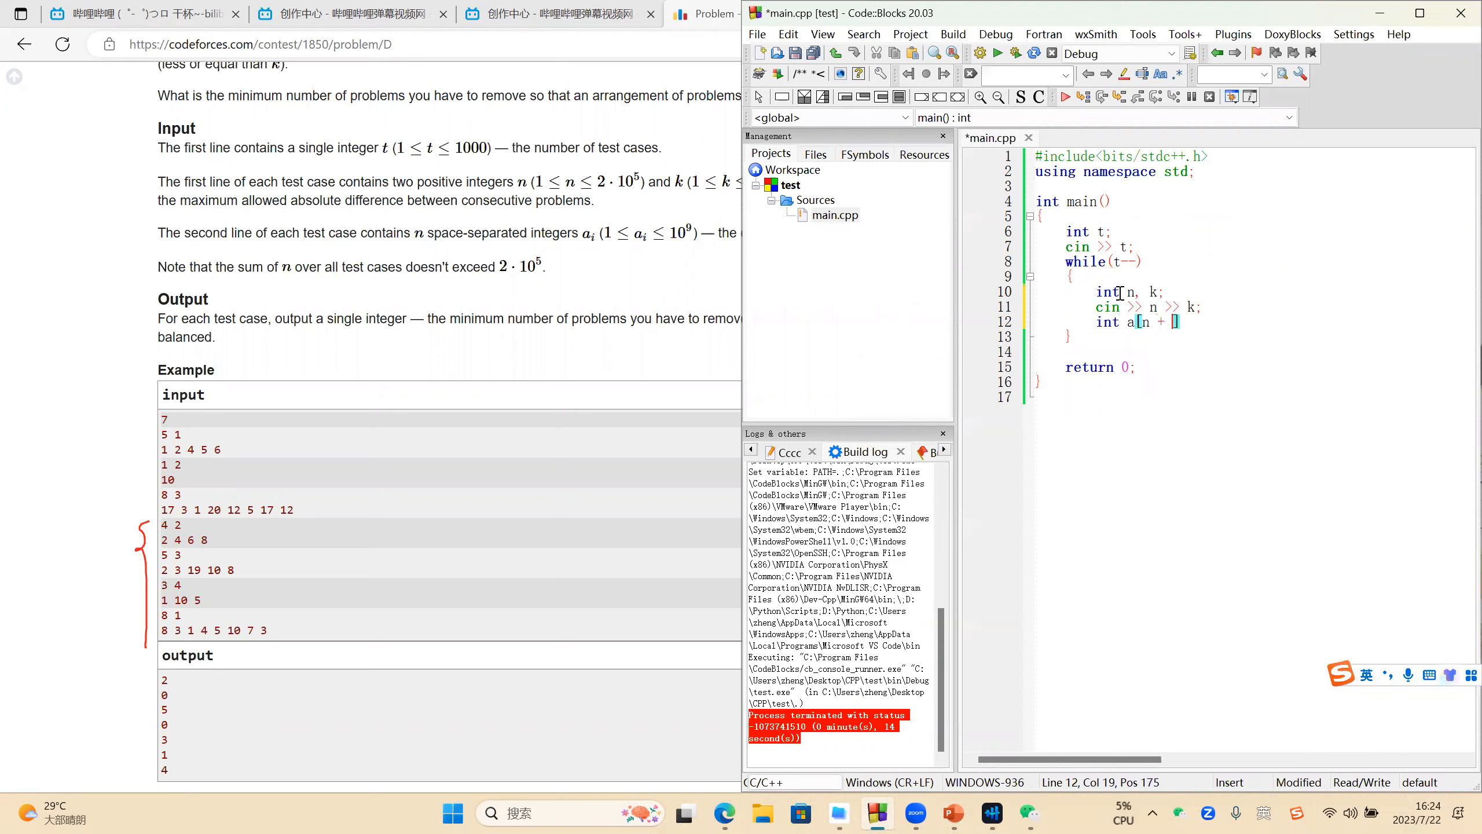
text(1];)
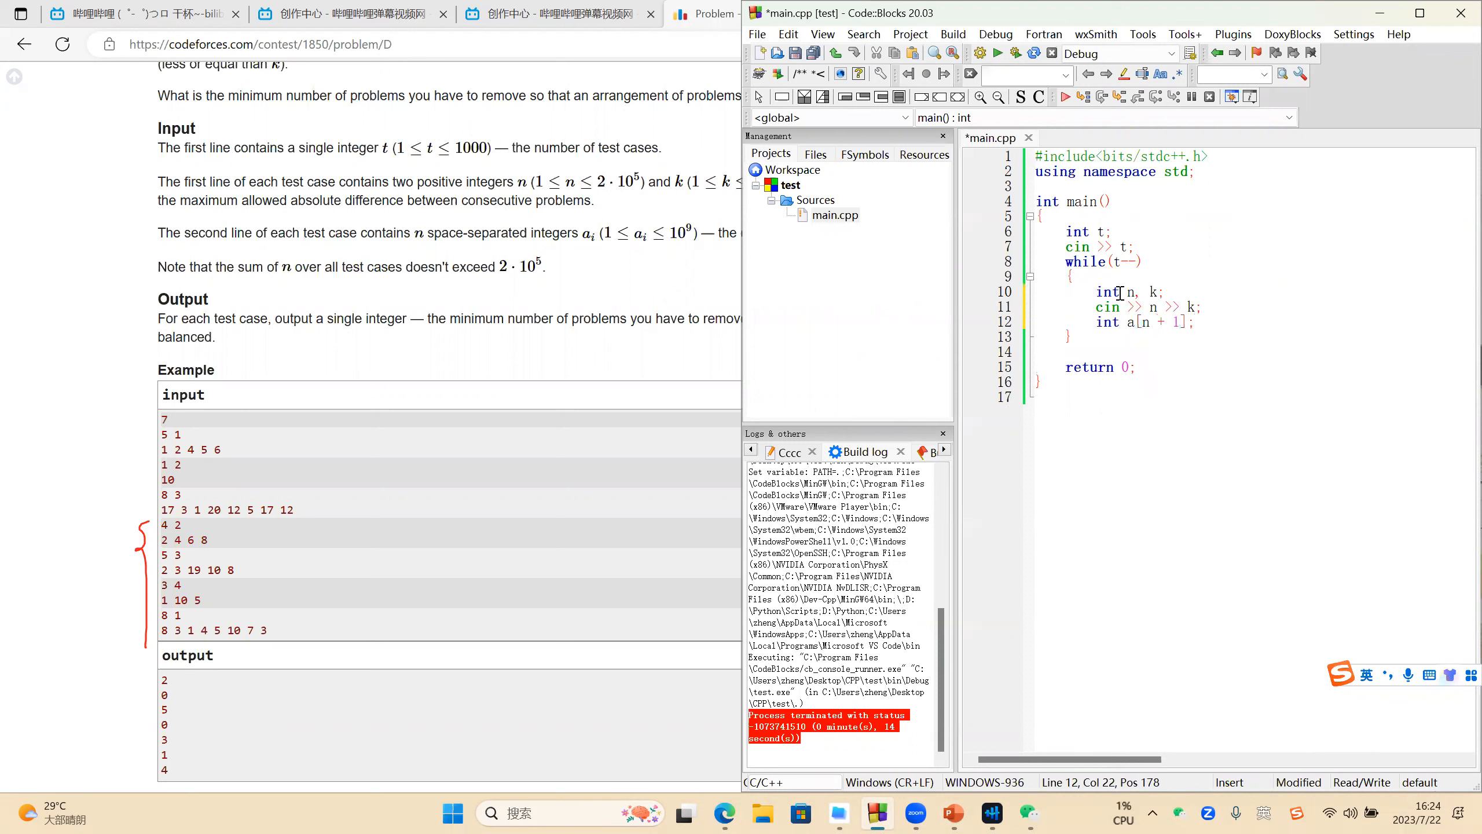
mouse_move(1163, 323)
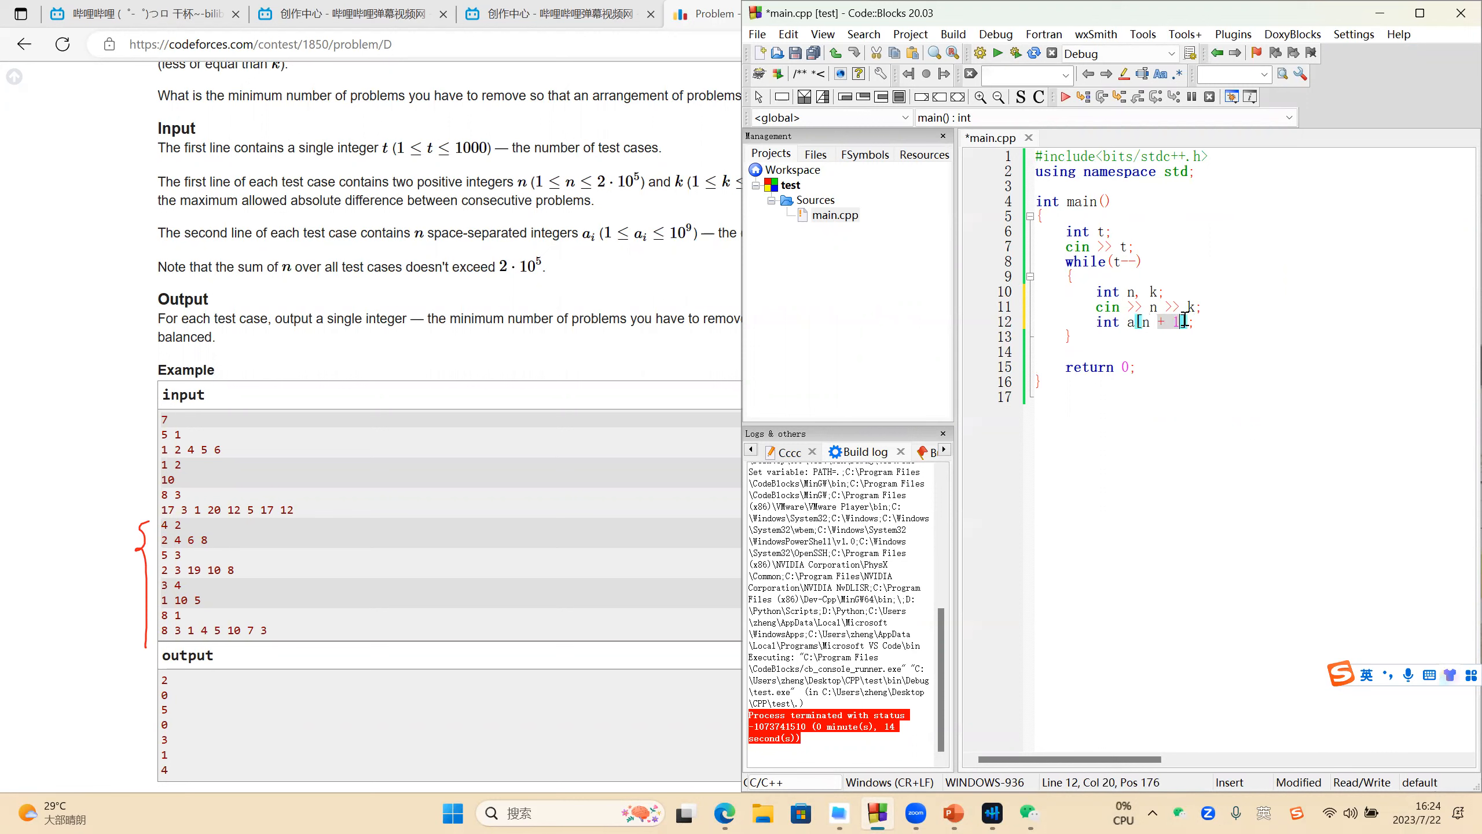
text(for(int i = 1; i <= n; i++)
text(ci)
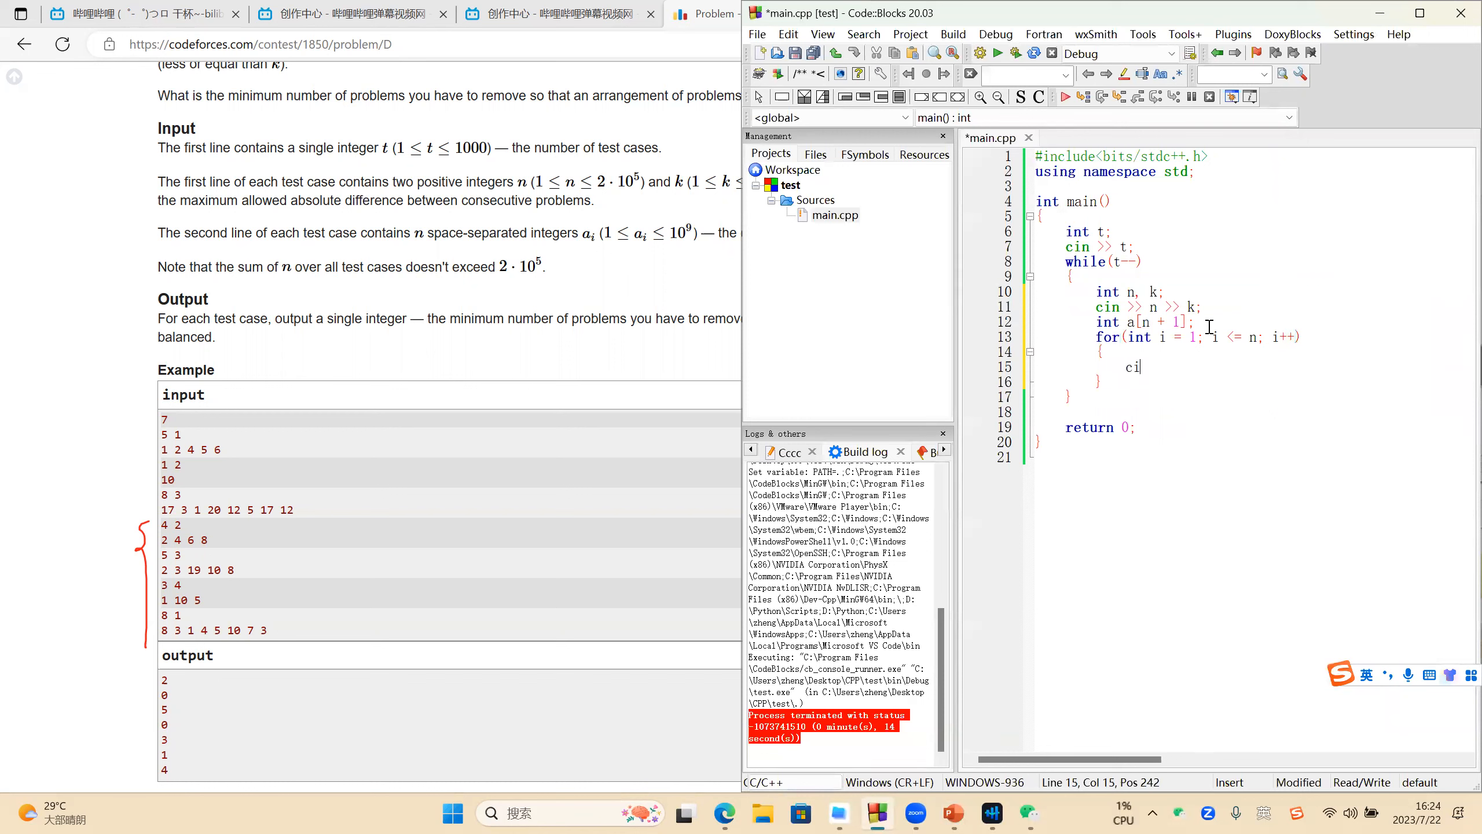
text(n >> a[i];)
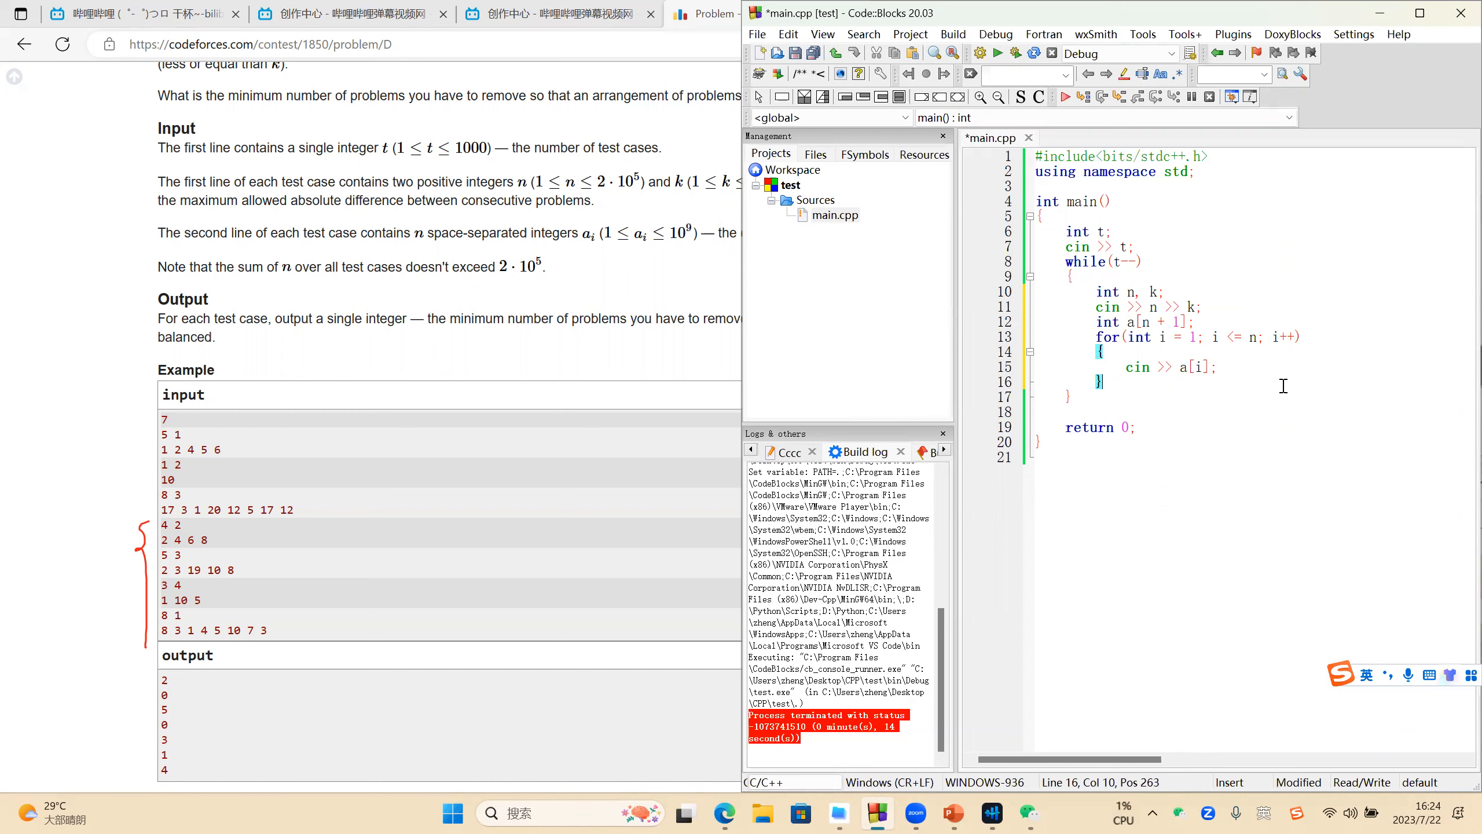
- Sort a[1..n], initialise len = 1 and maxLen = len, and start a loop from i = 2
text(so)
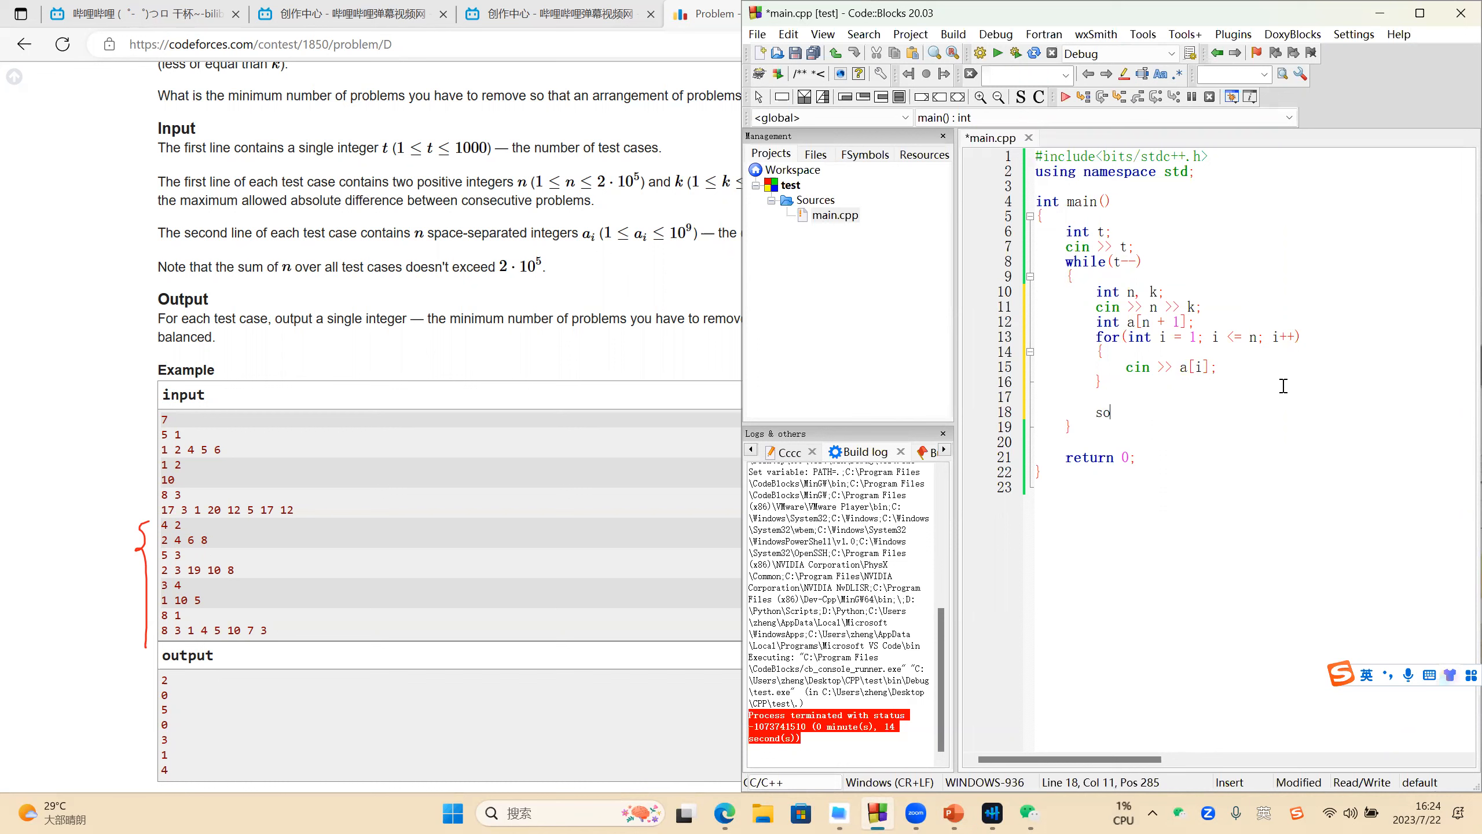
text(rt())
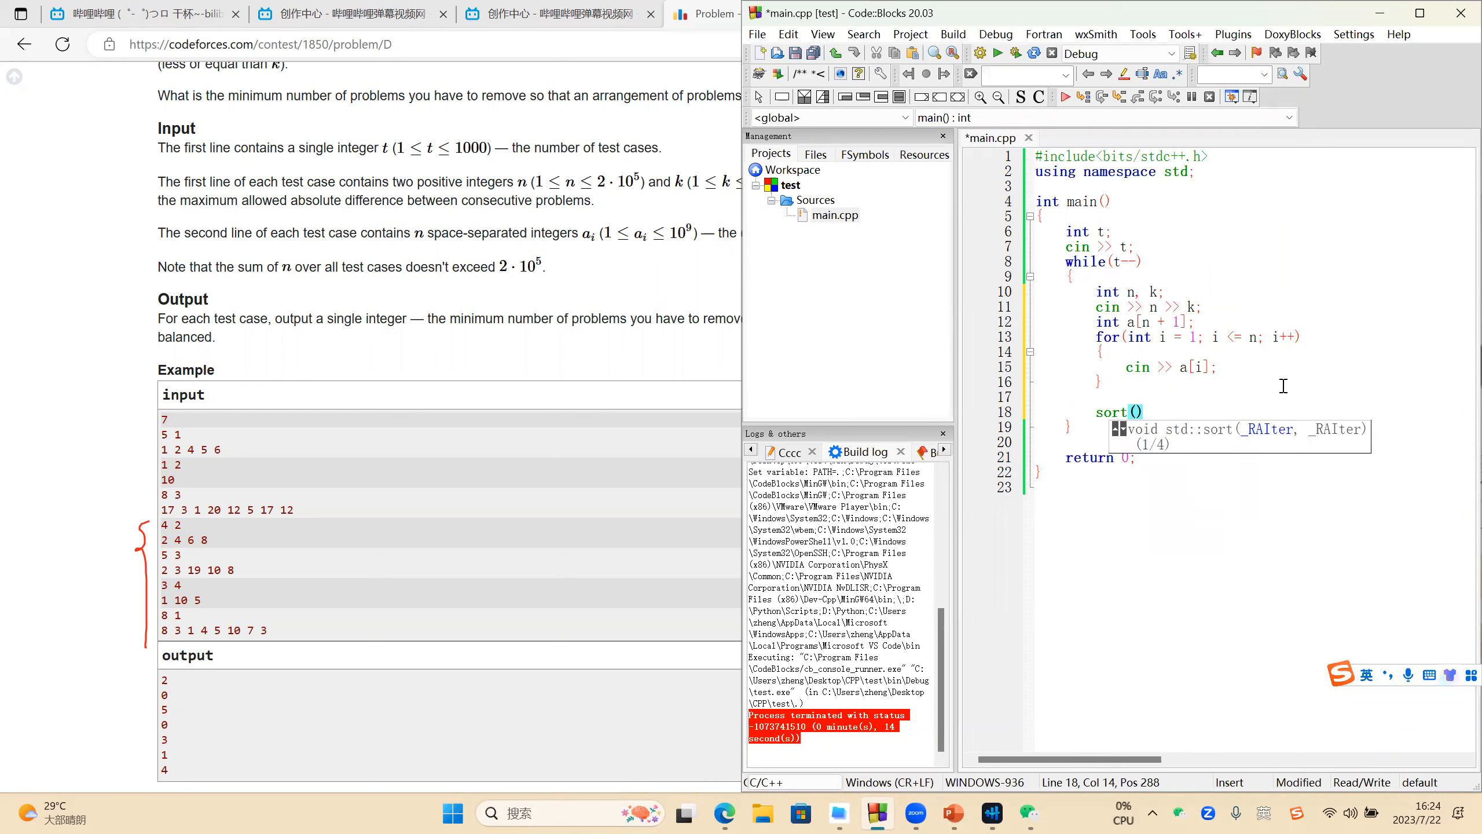
text(a + 1, a + 1 + n)
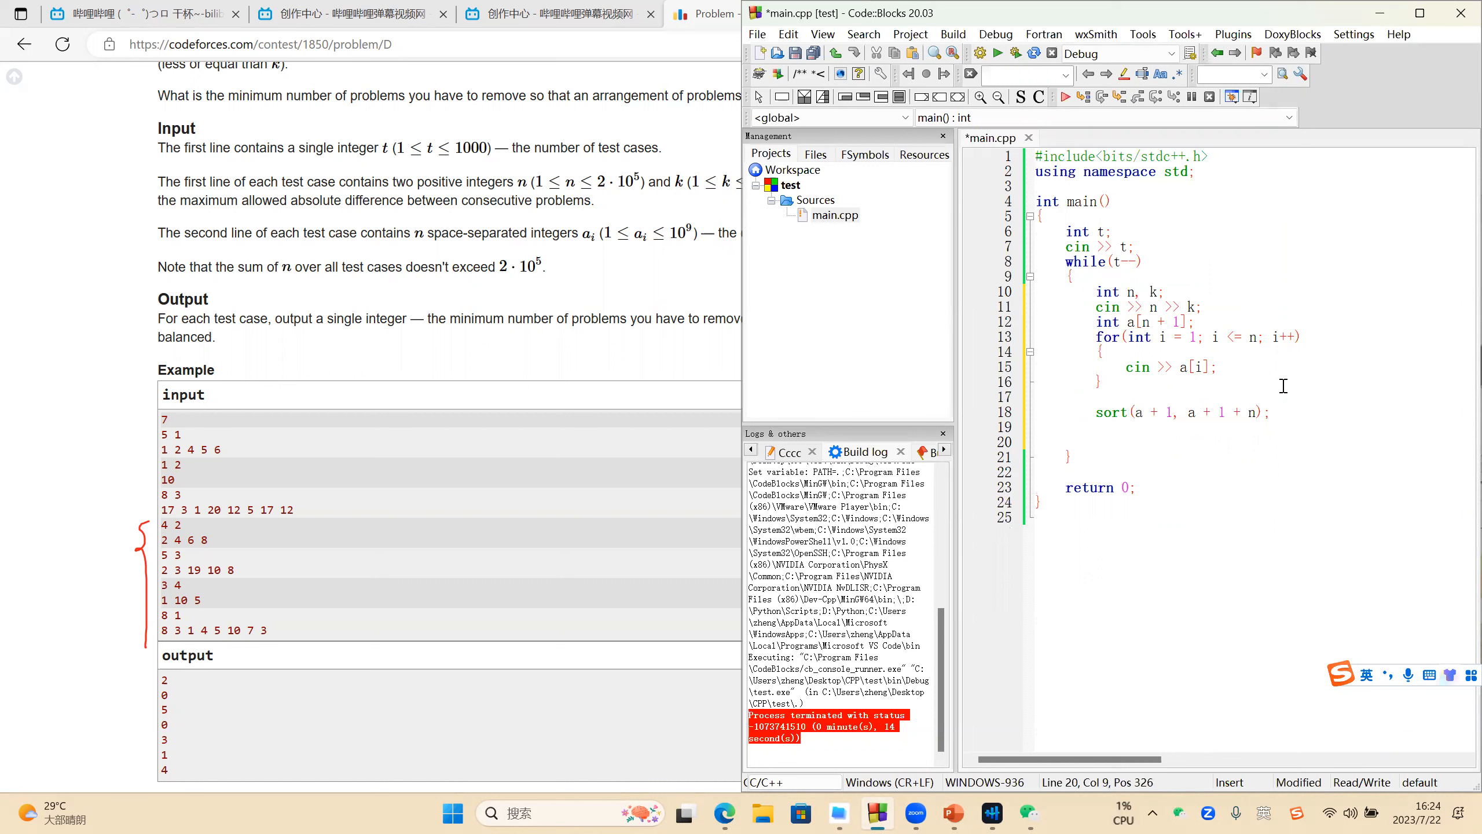
text(int len =)
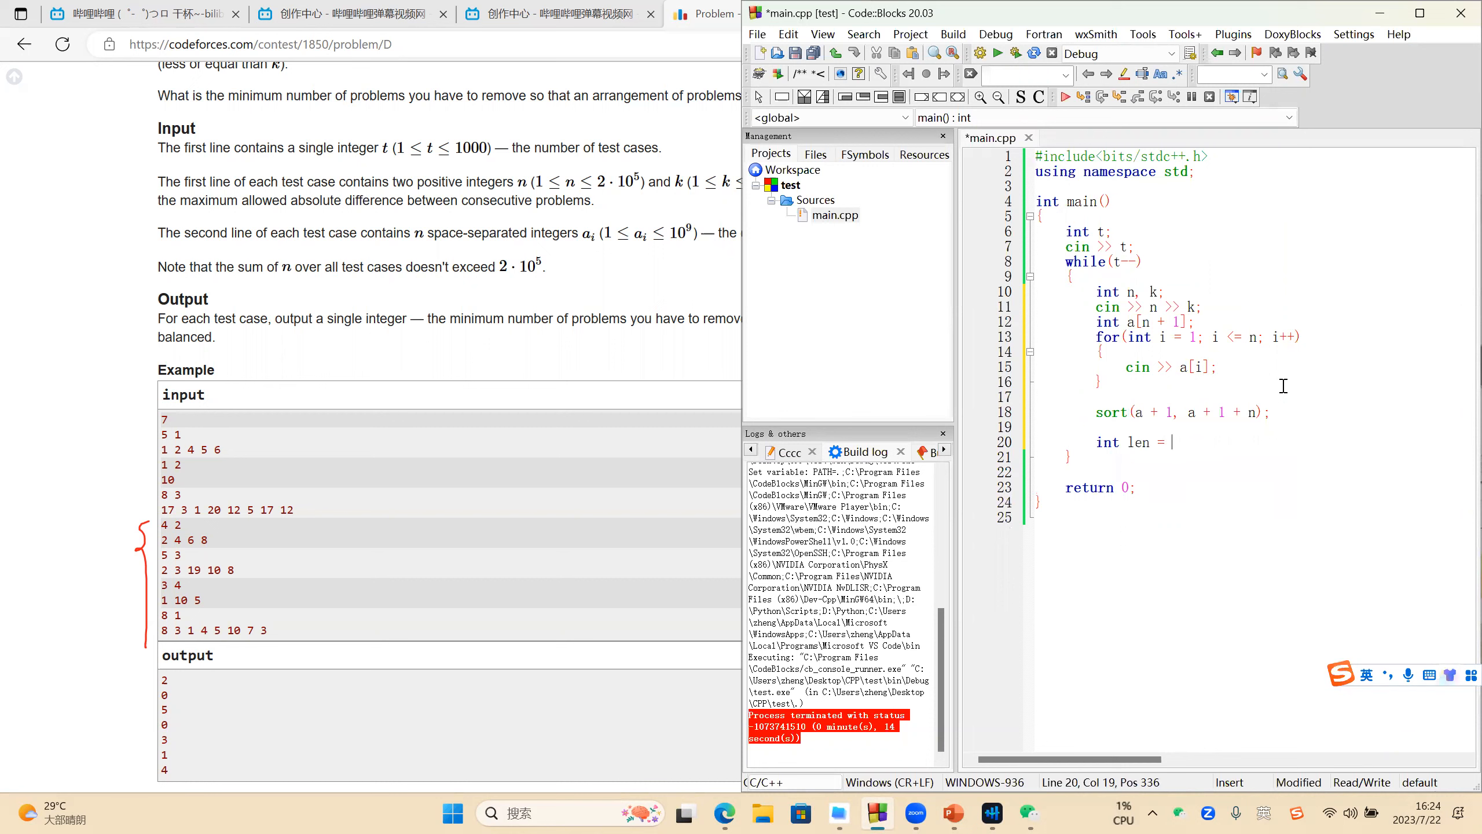
text(1;)
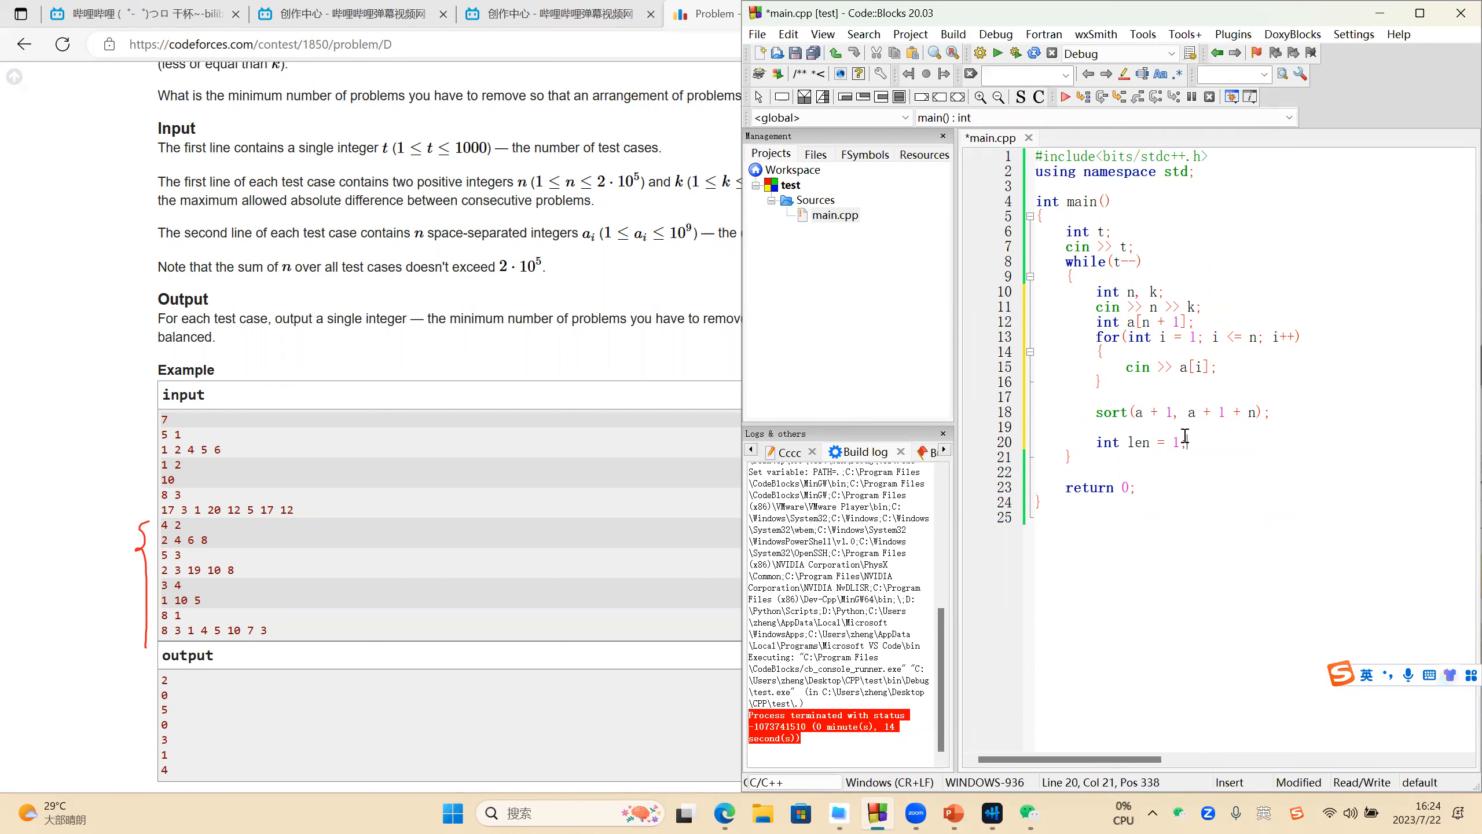
click(1037, 471)
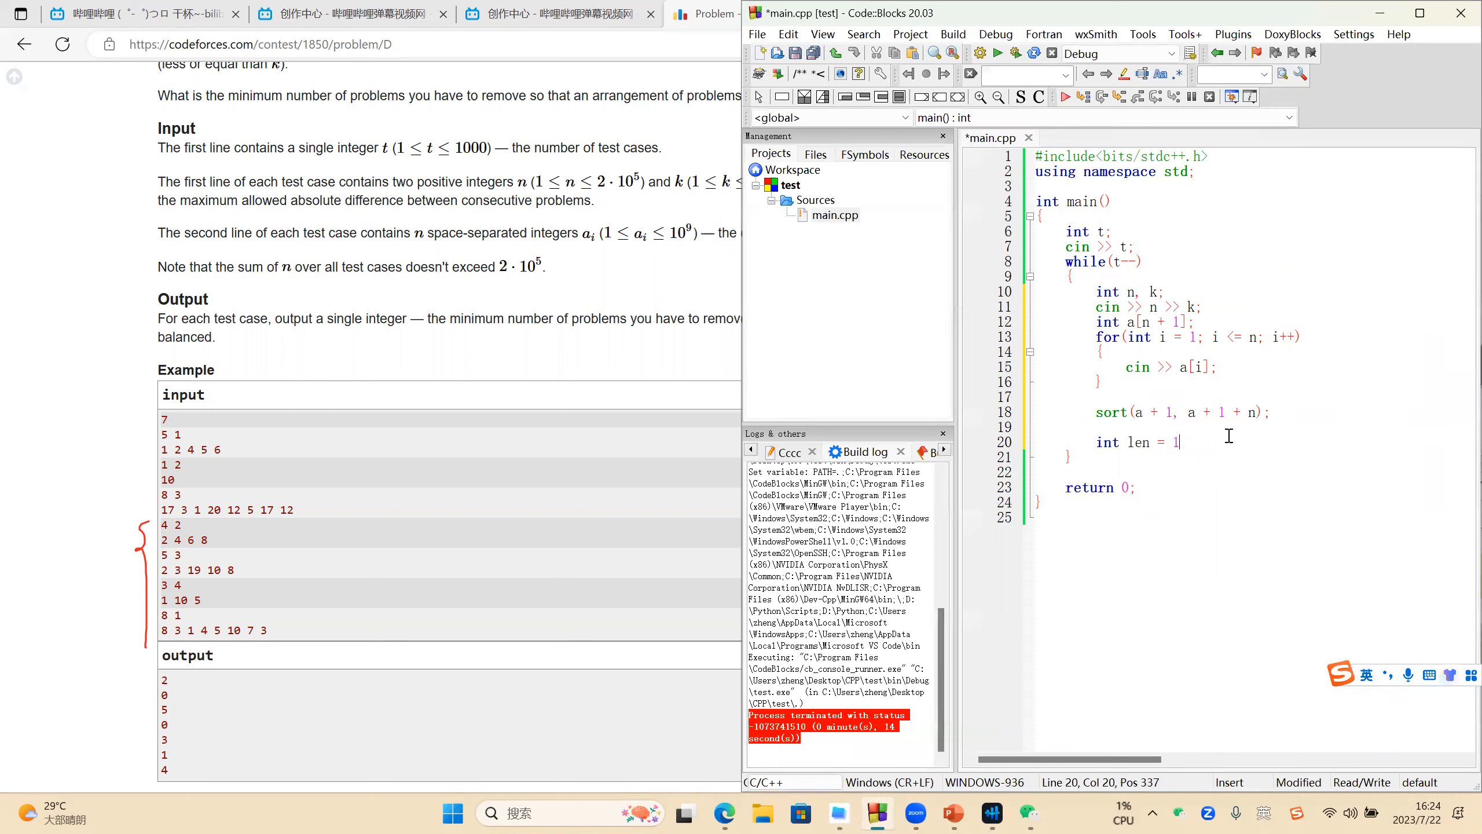
text(, maxLen = len;)
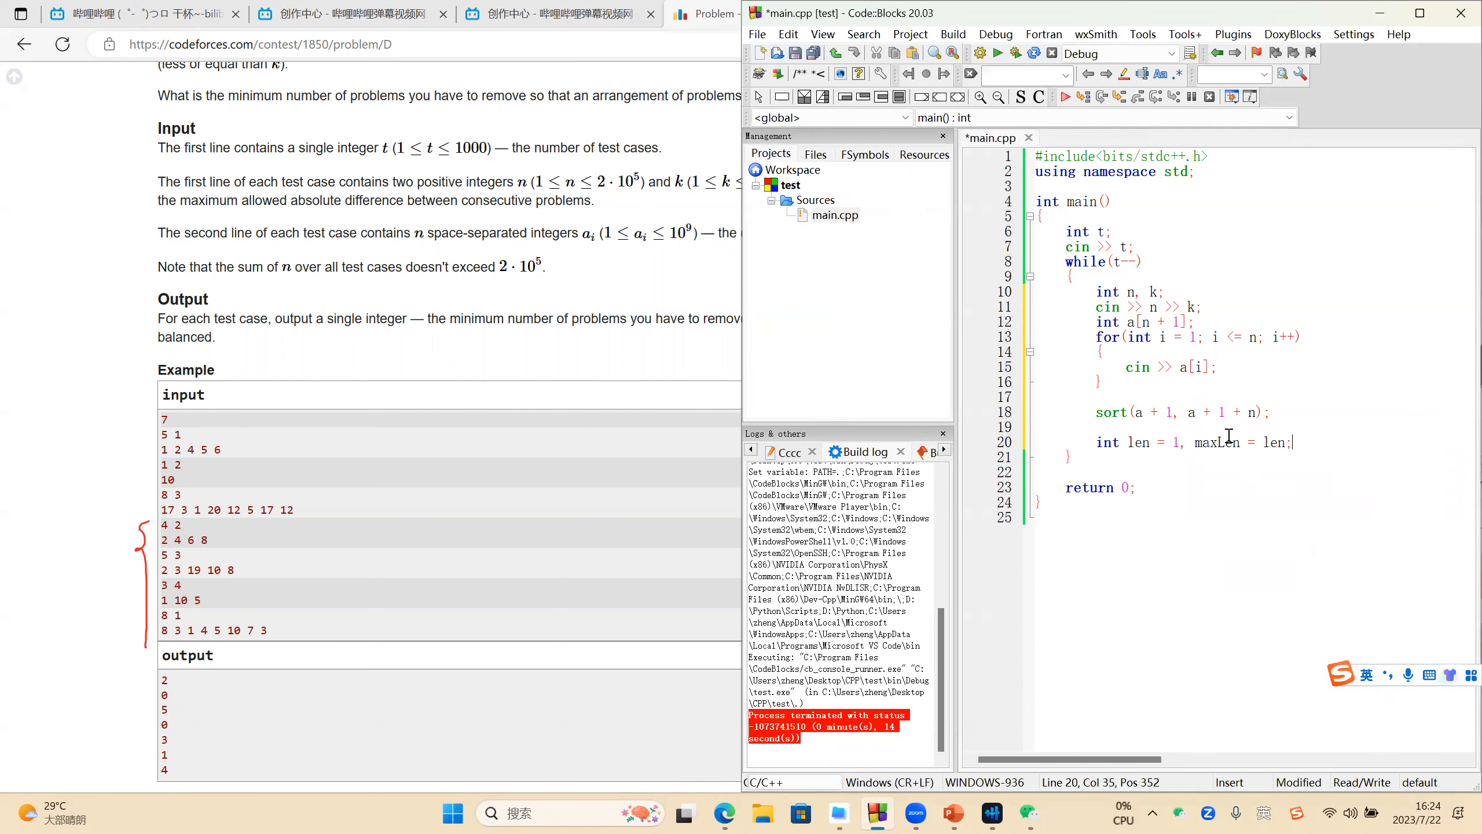
text(for(int ))
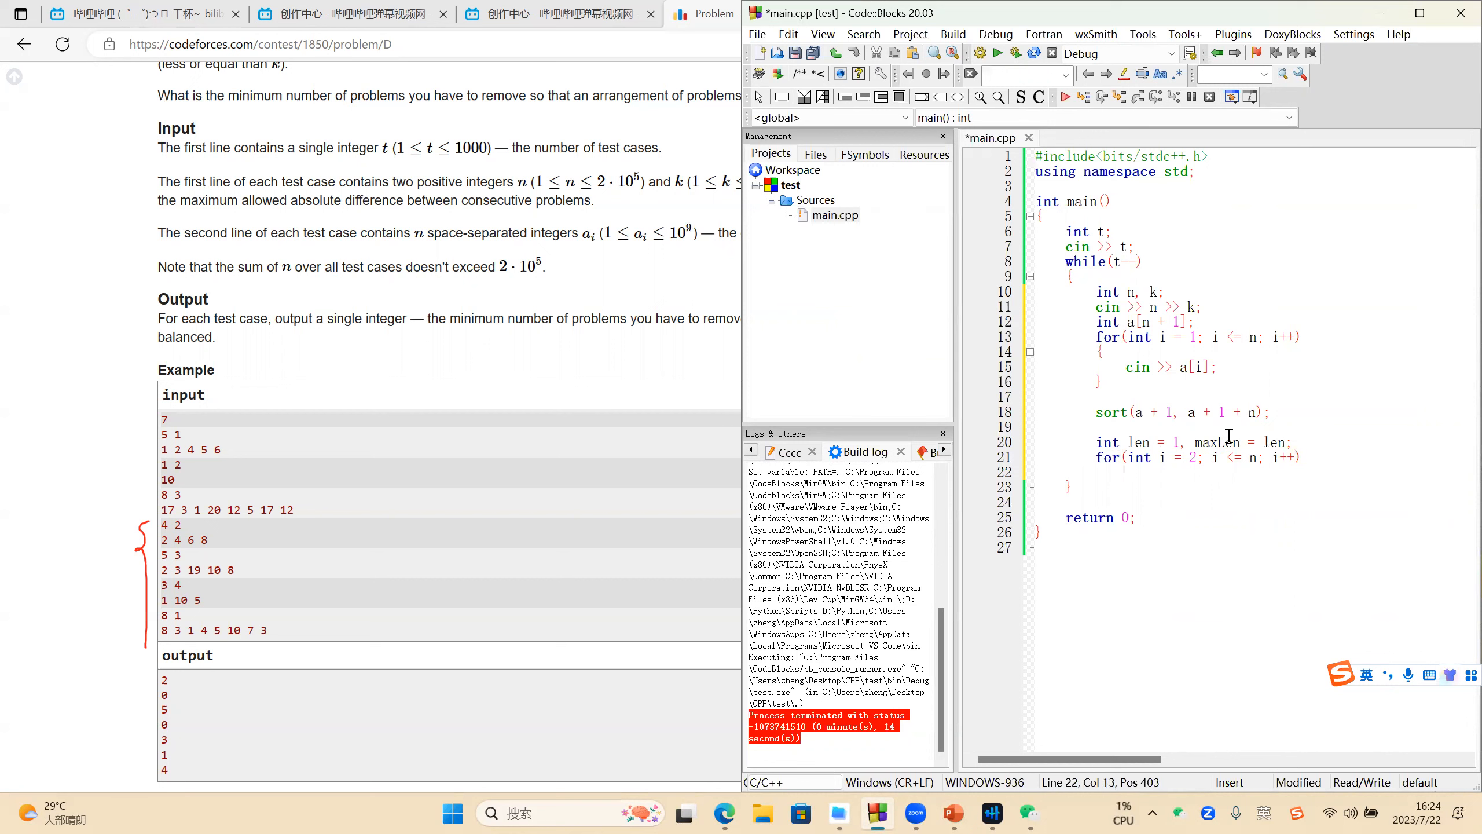
- When a[i] - a[i-1] <= k, increment len inside the loop
text(if(a[i]))
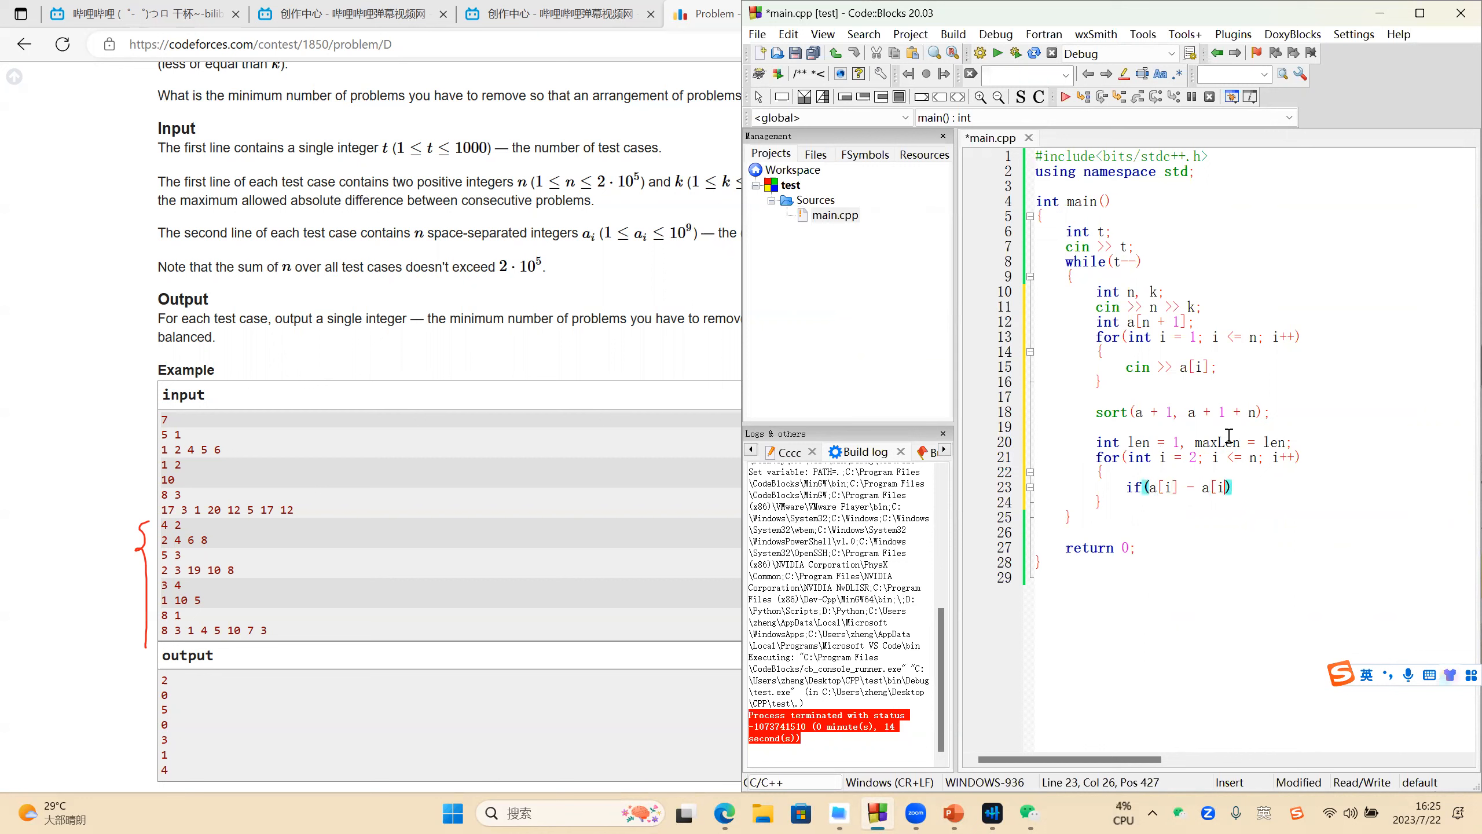
text(- 1)
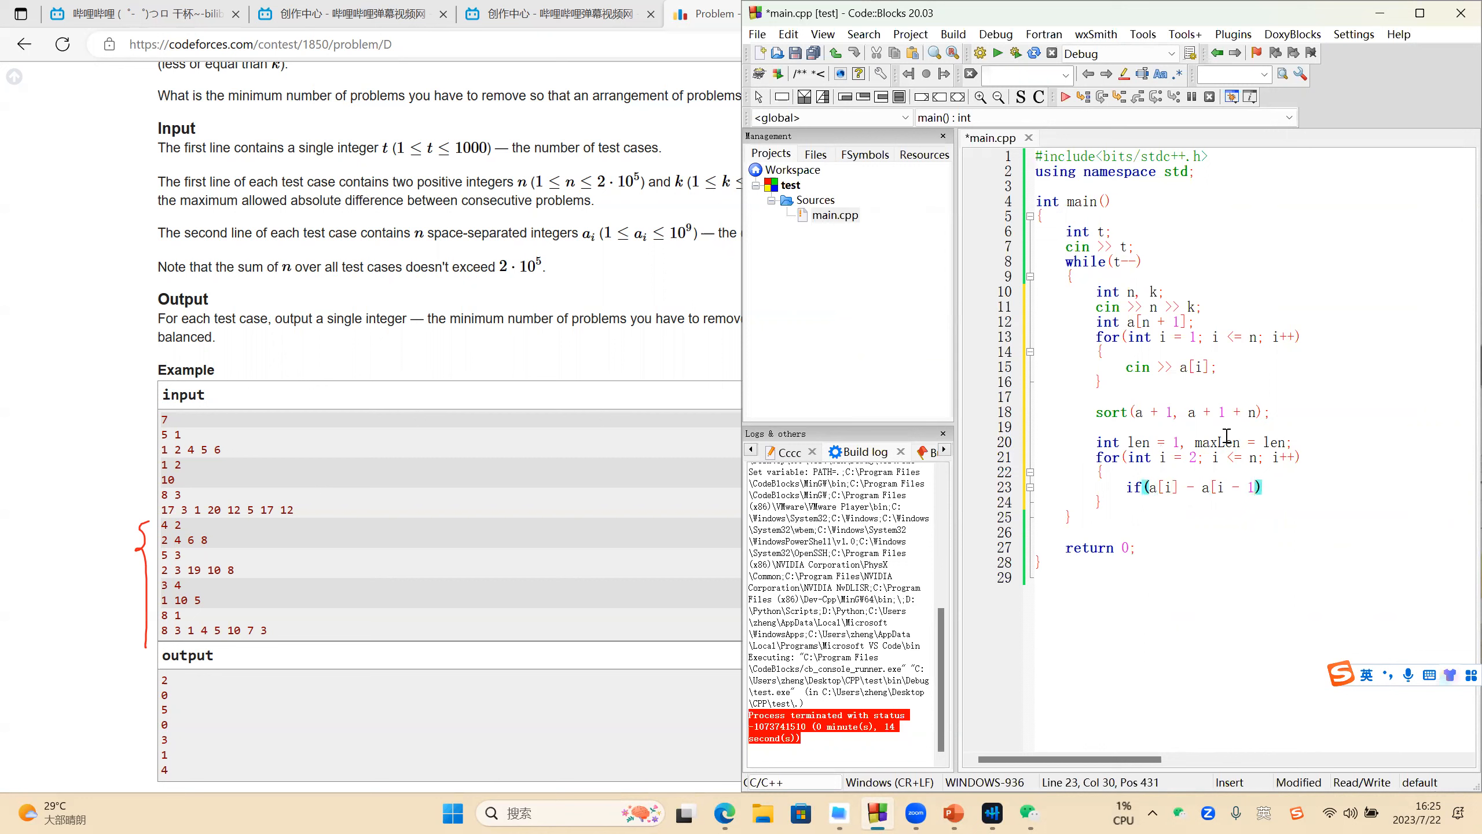
text(<=)
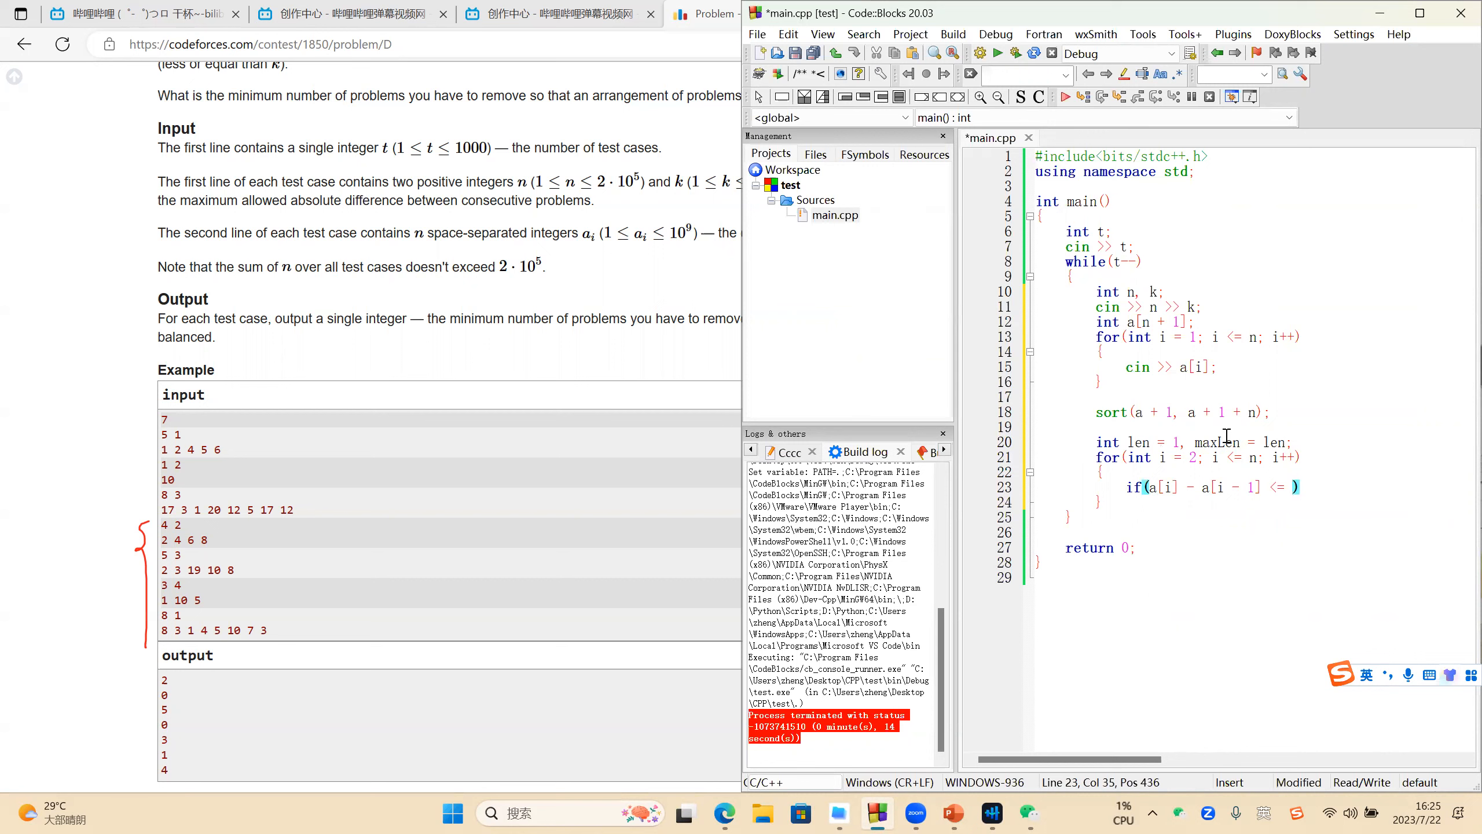
text(k))
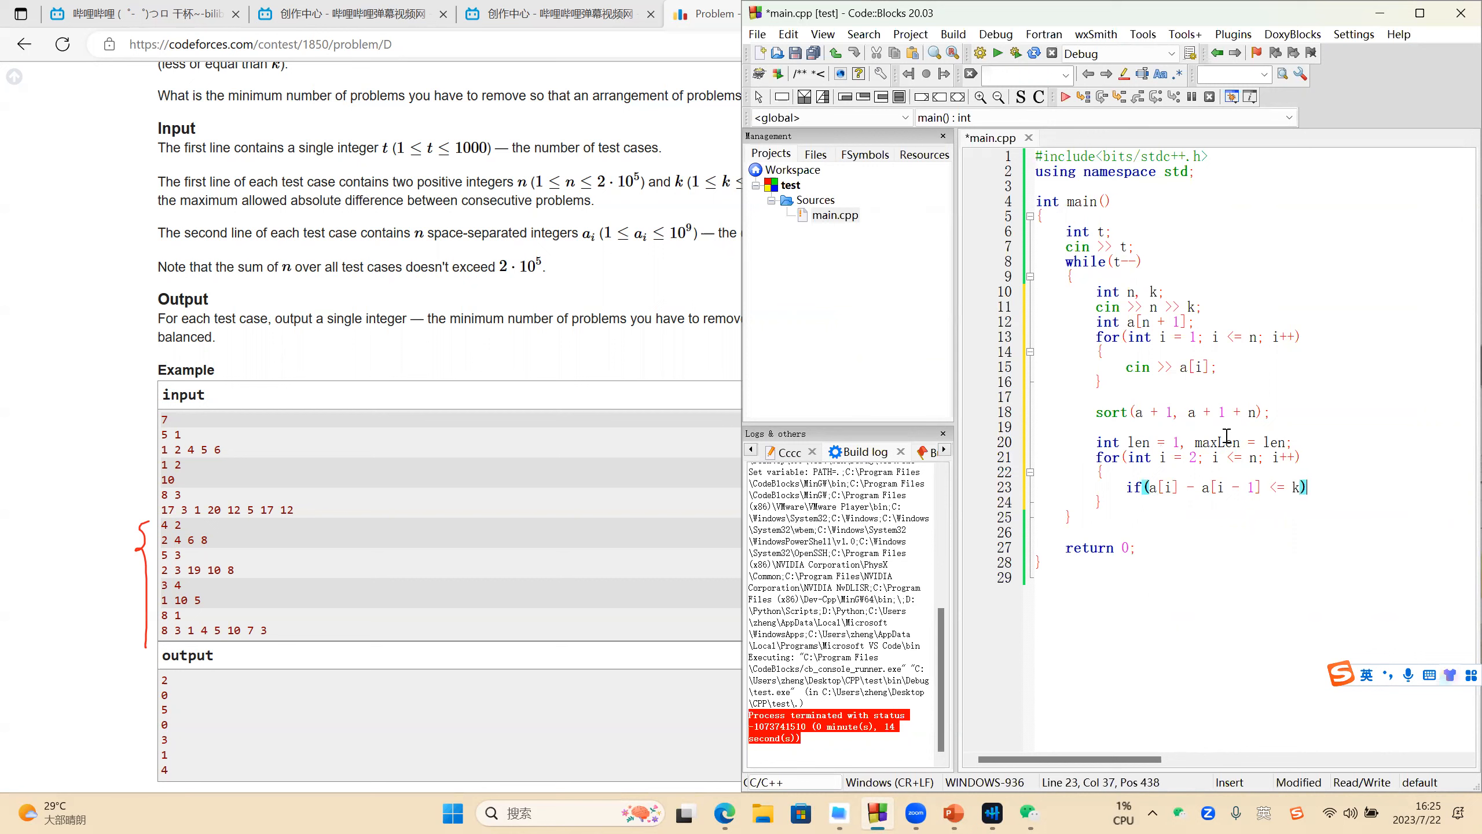
text(len)
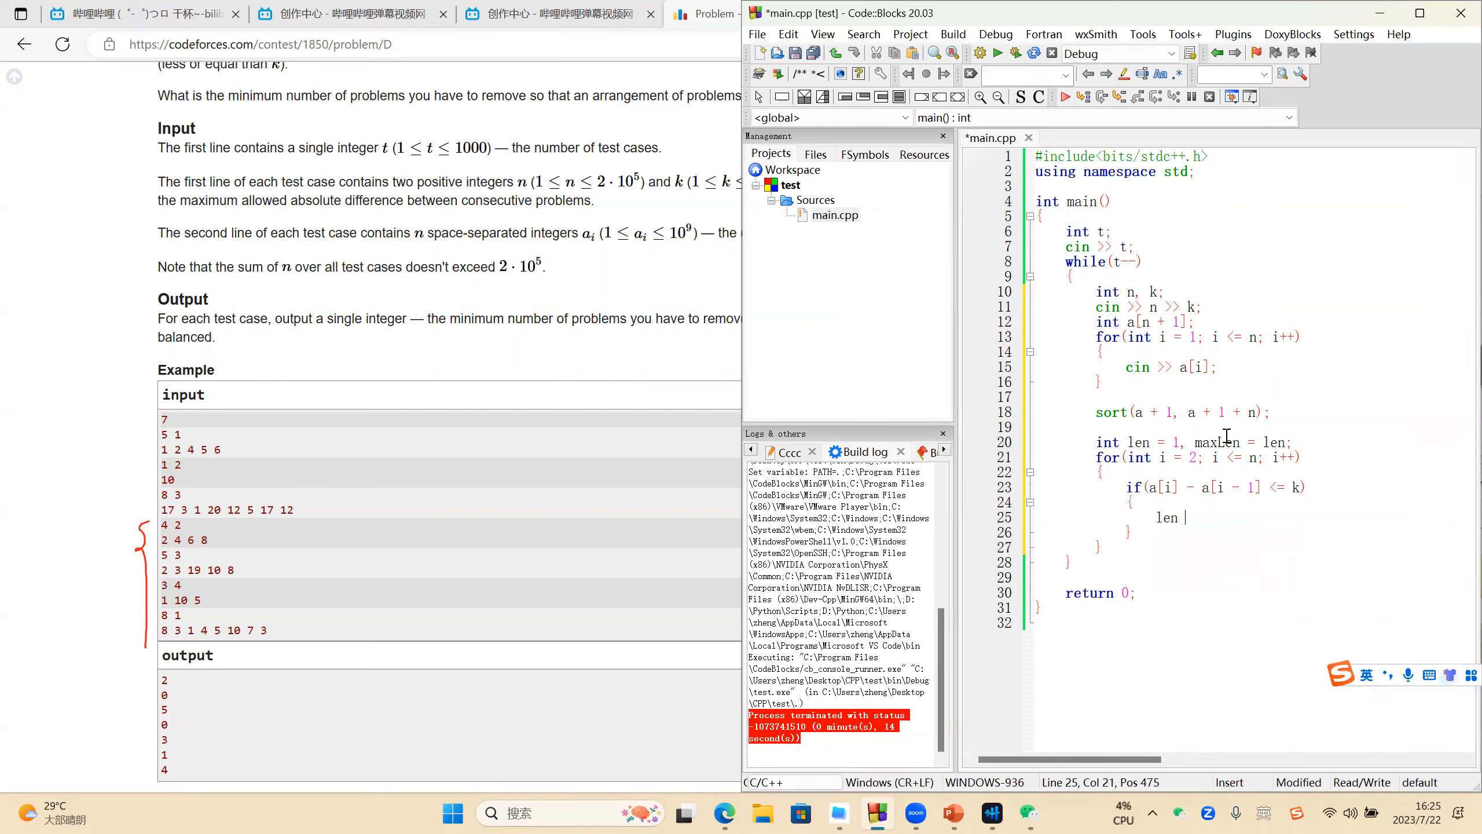
text(++;)
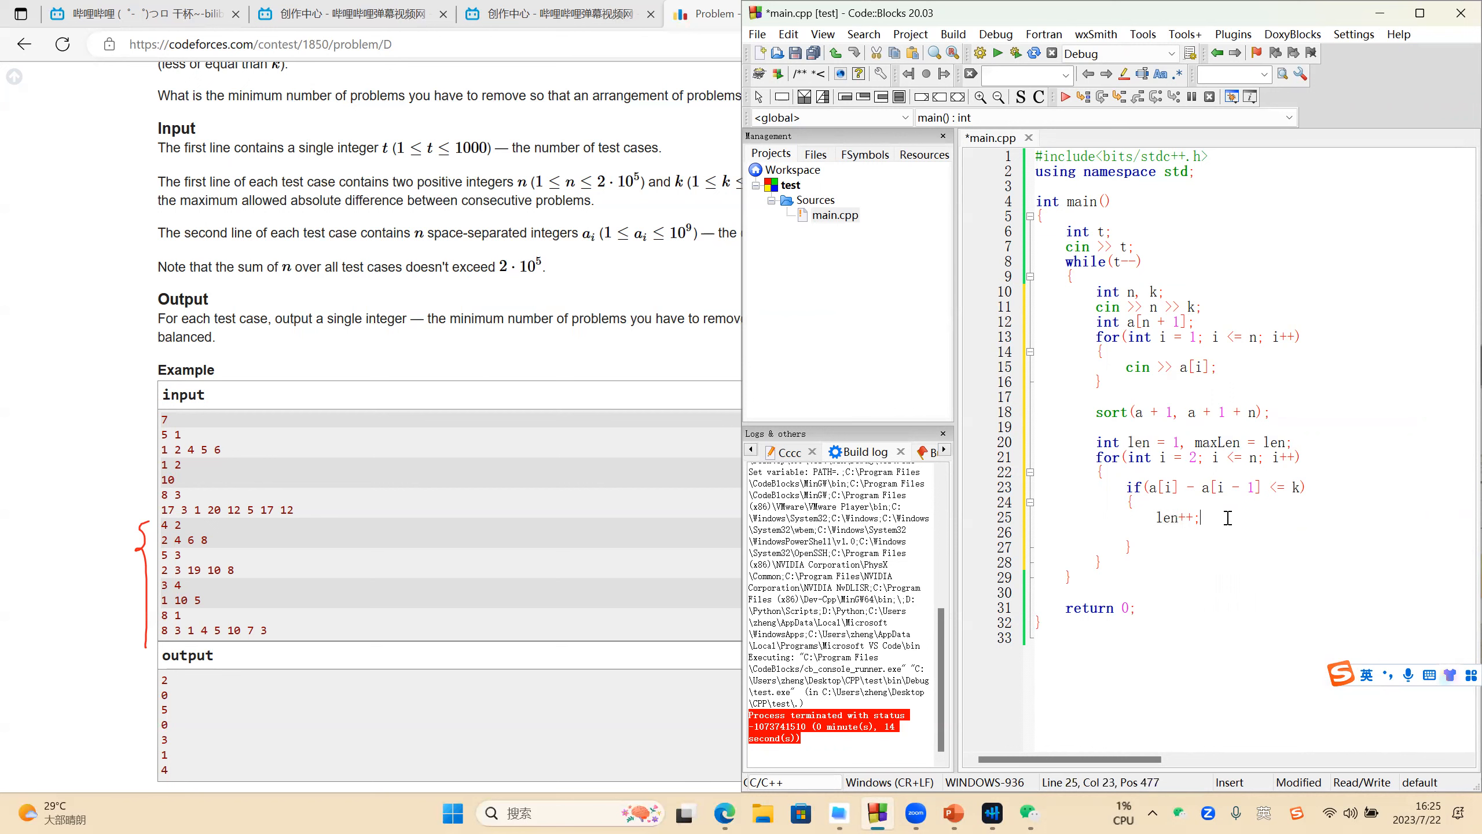
- Update maxLen = max(maxLen, len), otherwise reset len to 1, and move below the loop
key(Return)
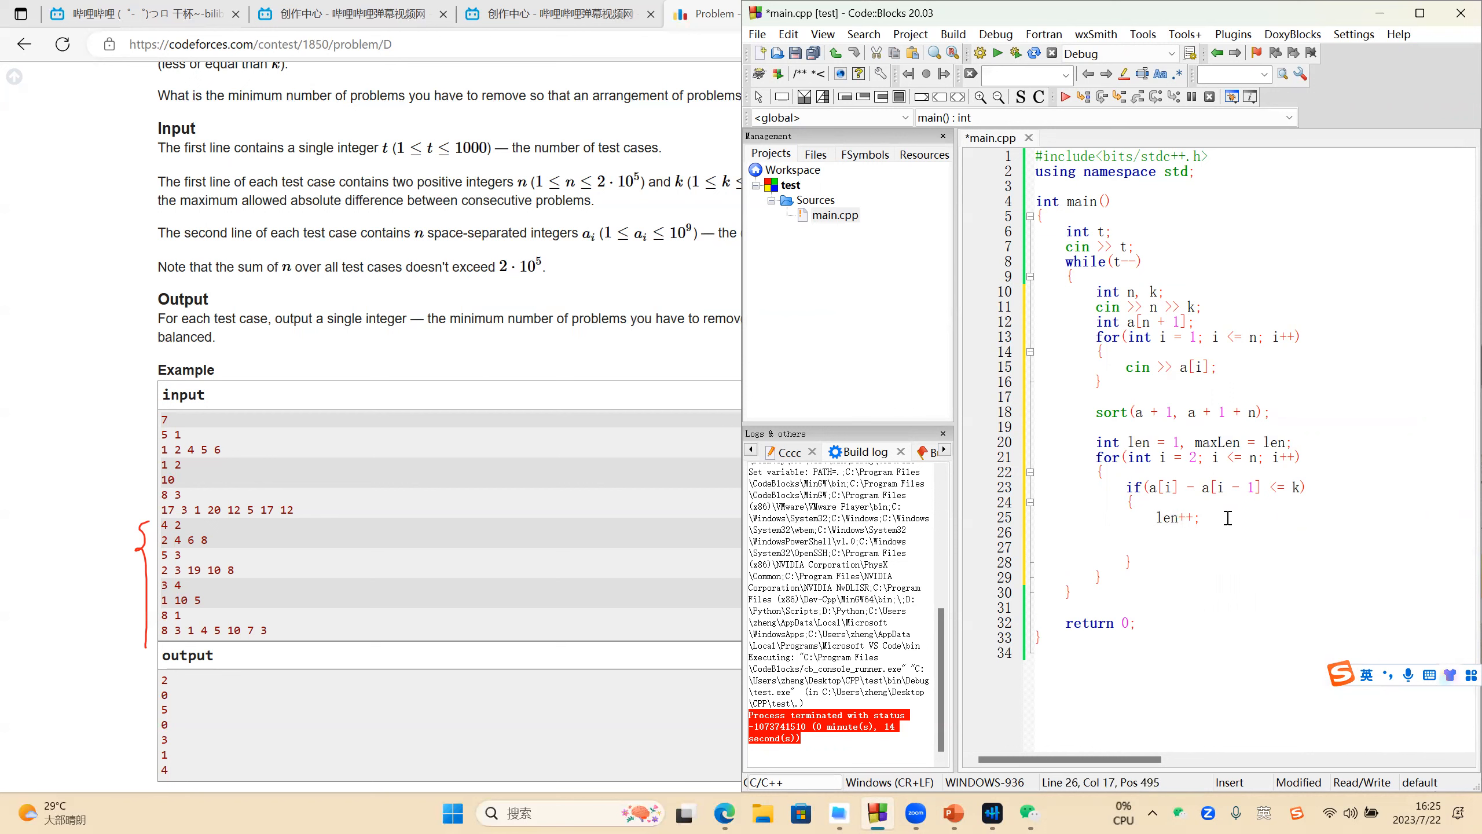
text(maxLen)
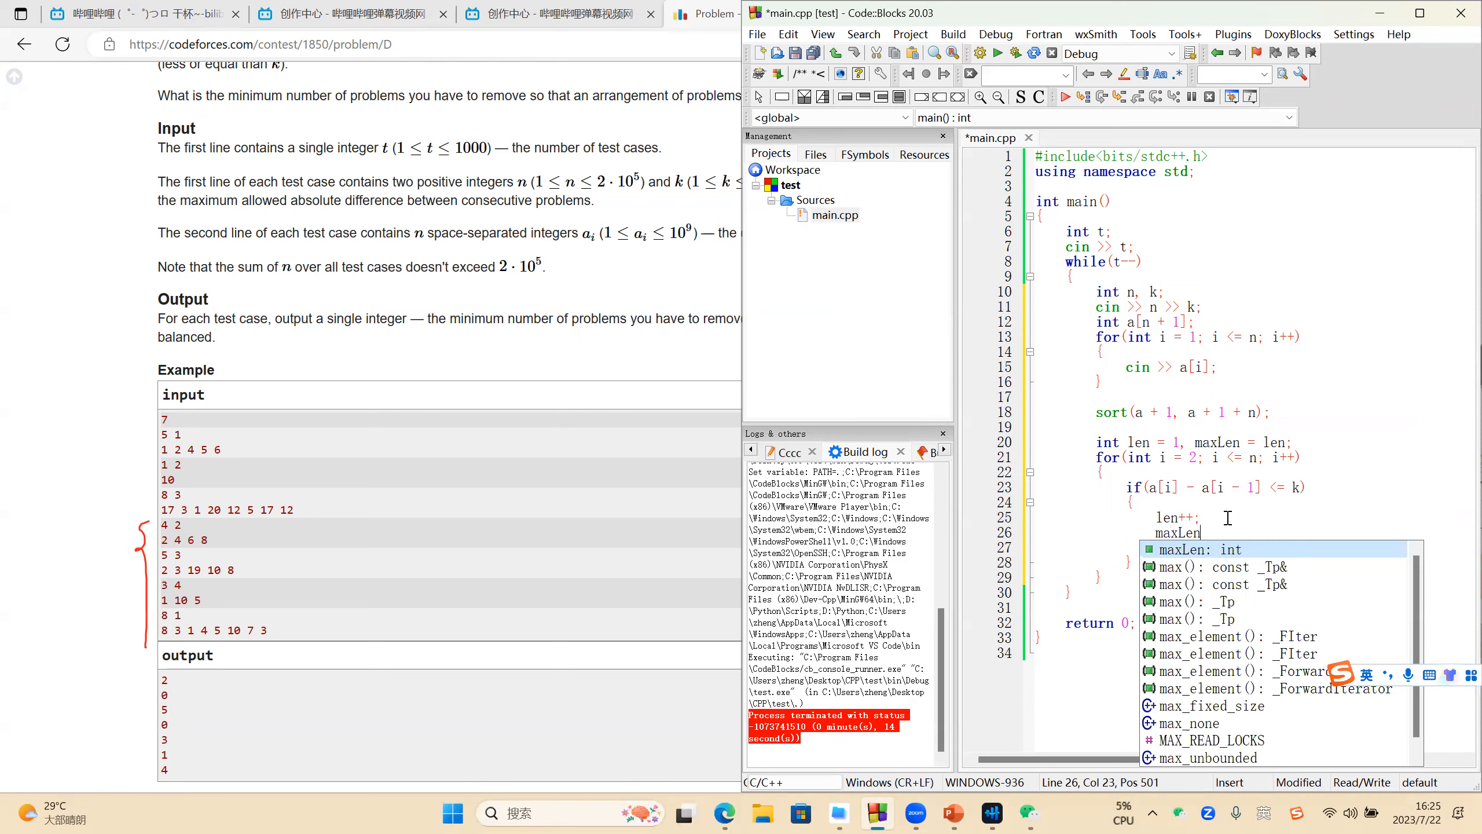
text(= max(maxLen, len);)
text(len = 1;)
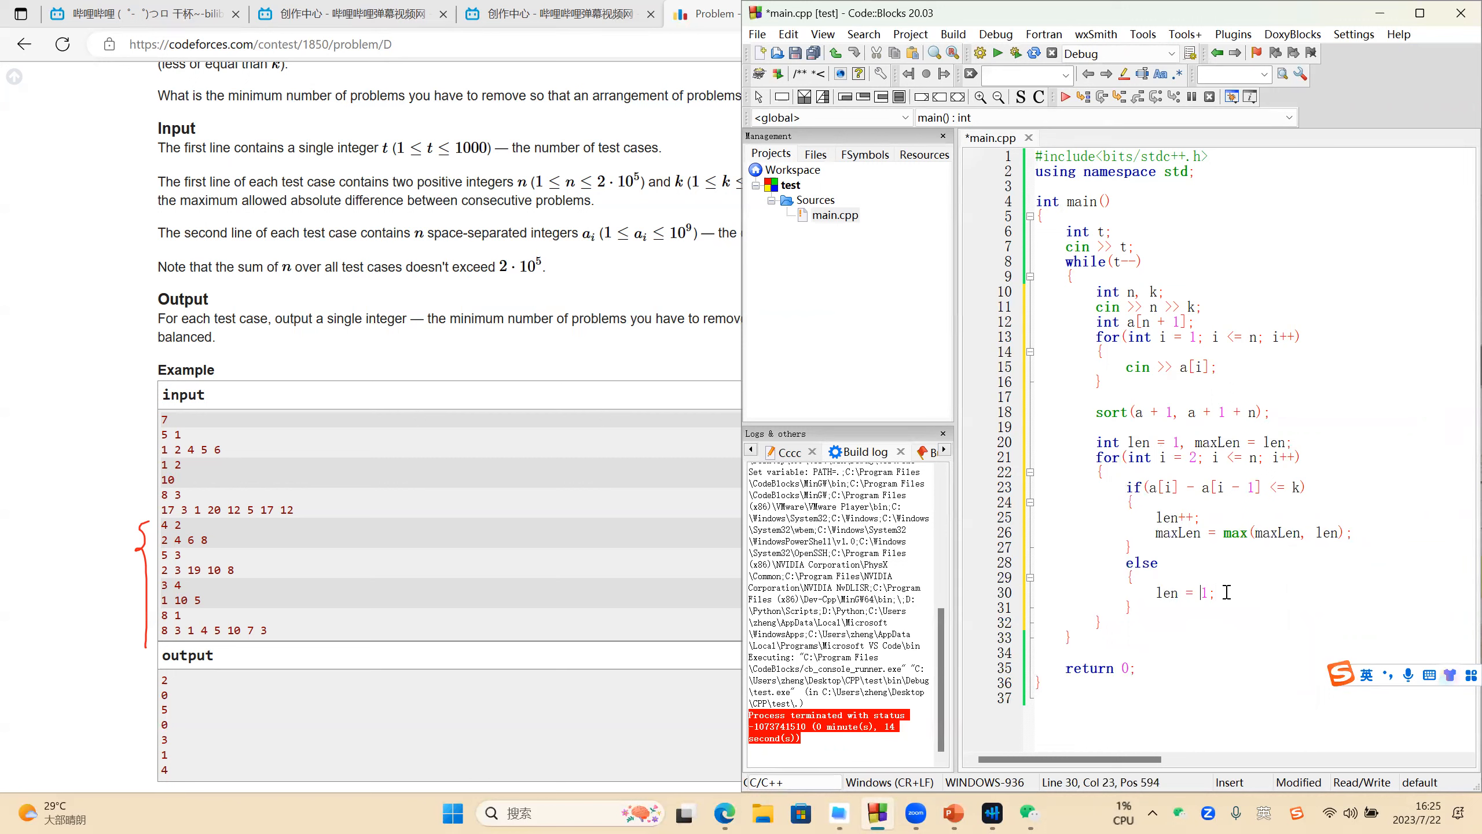
click(1221, 533)
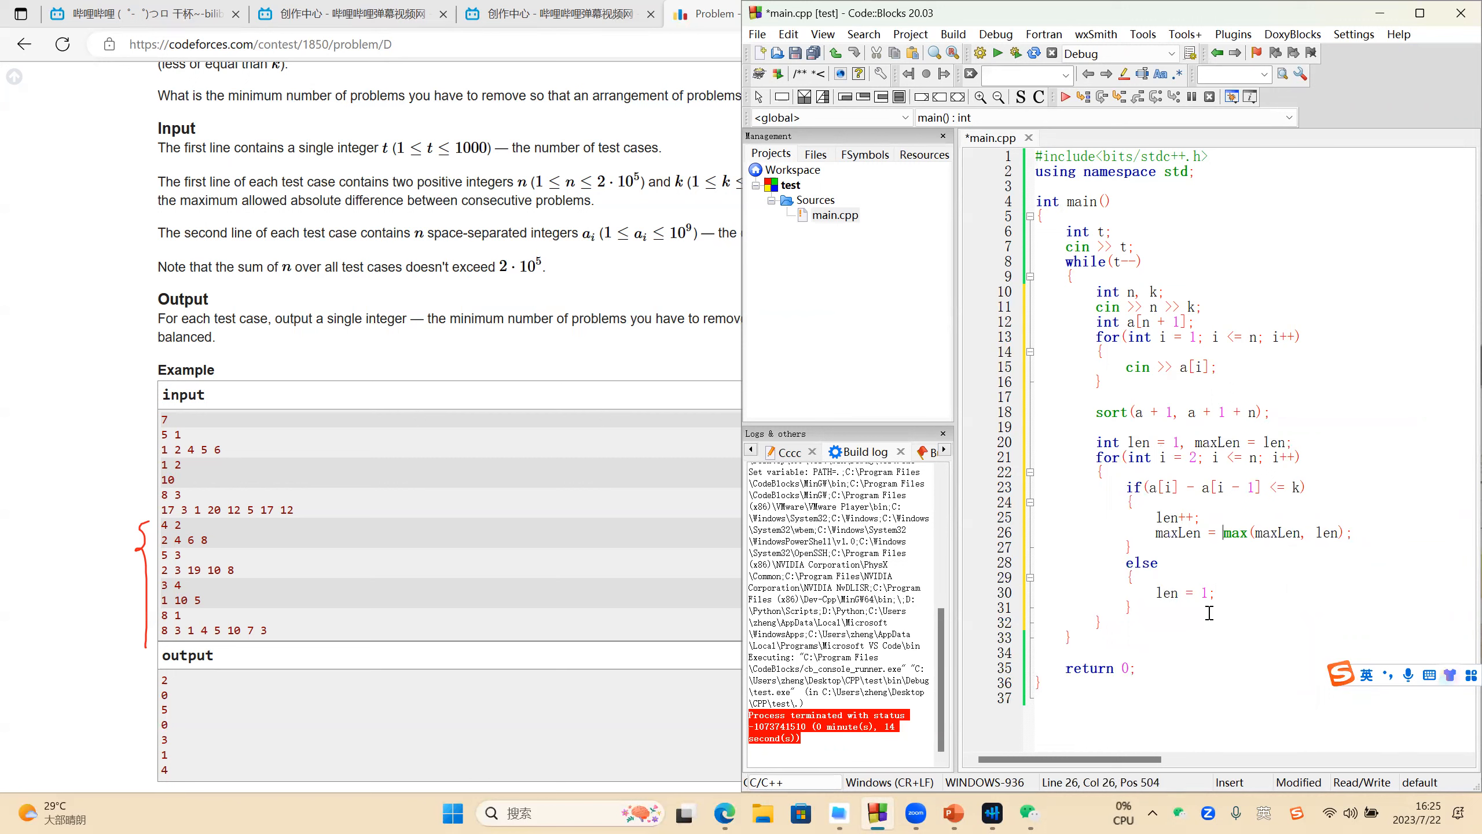
click(1127, 607)
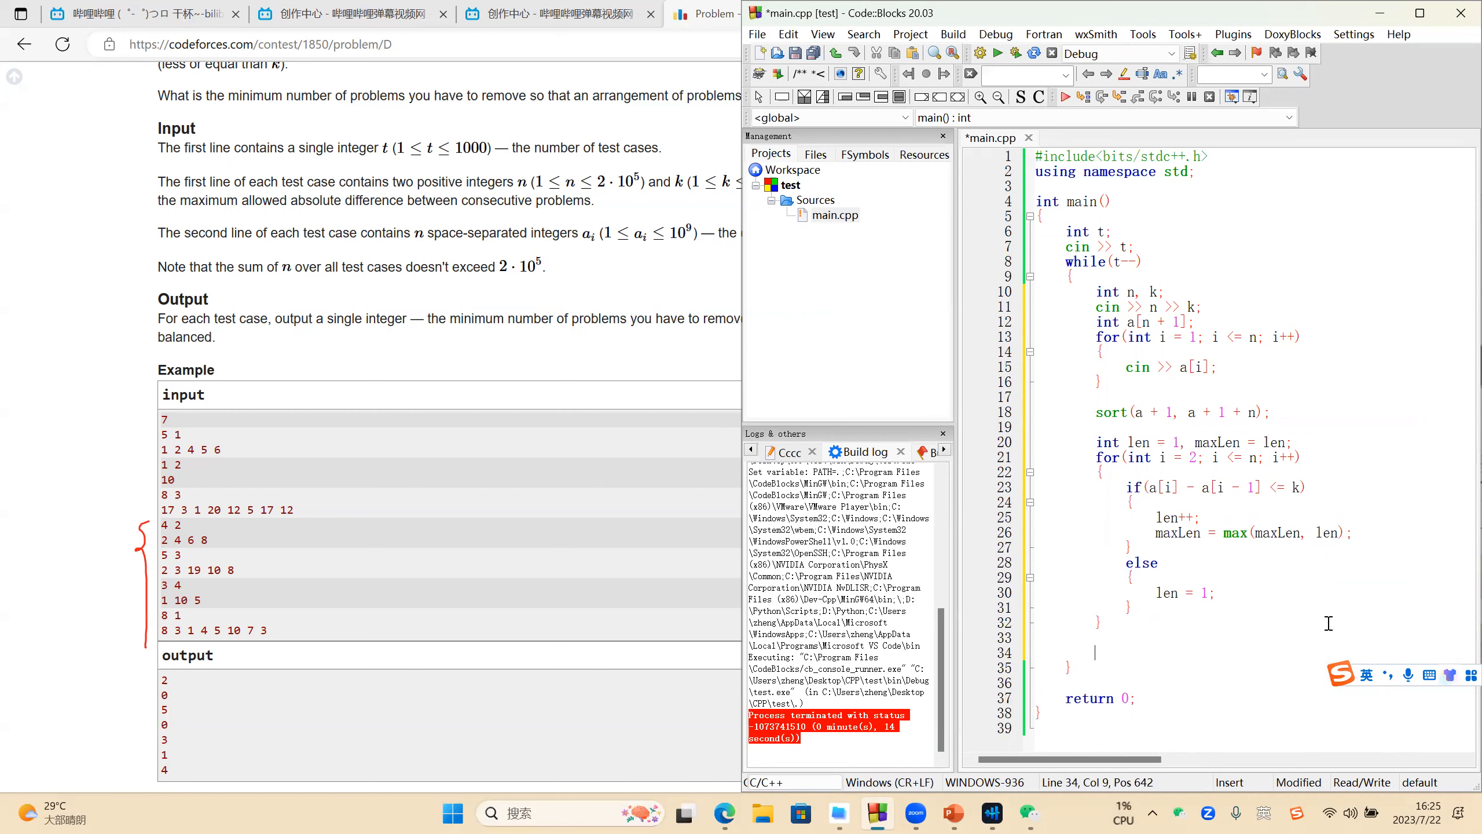
- Output n - maxLen per test case with cout, then save and build the program
text(cout << n - ma)
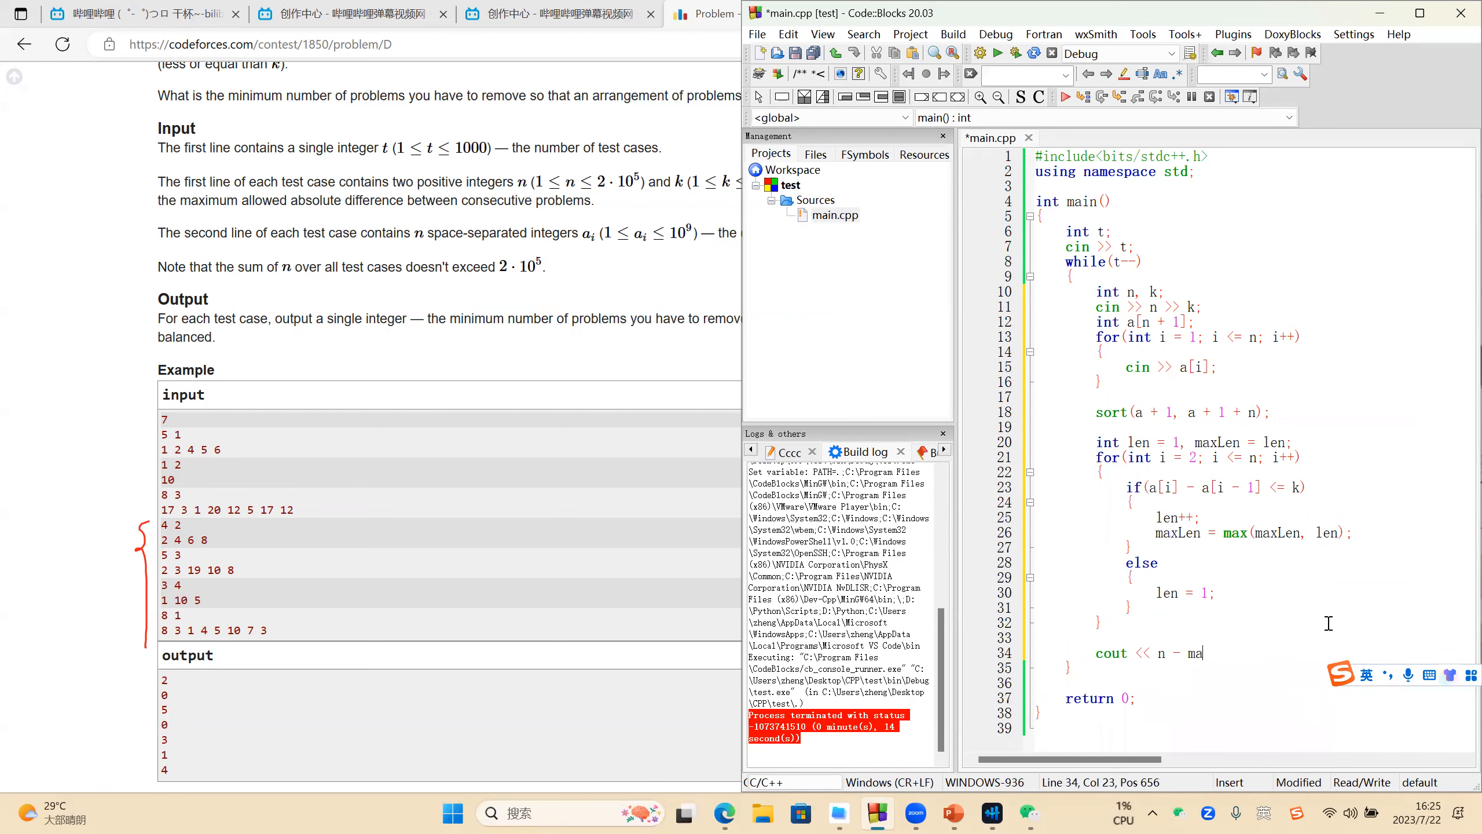
text(xLen)
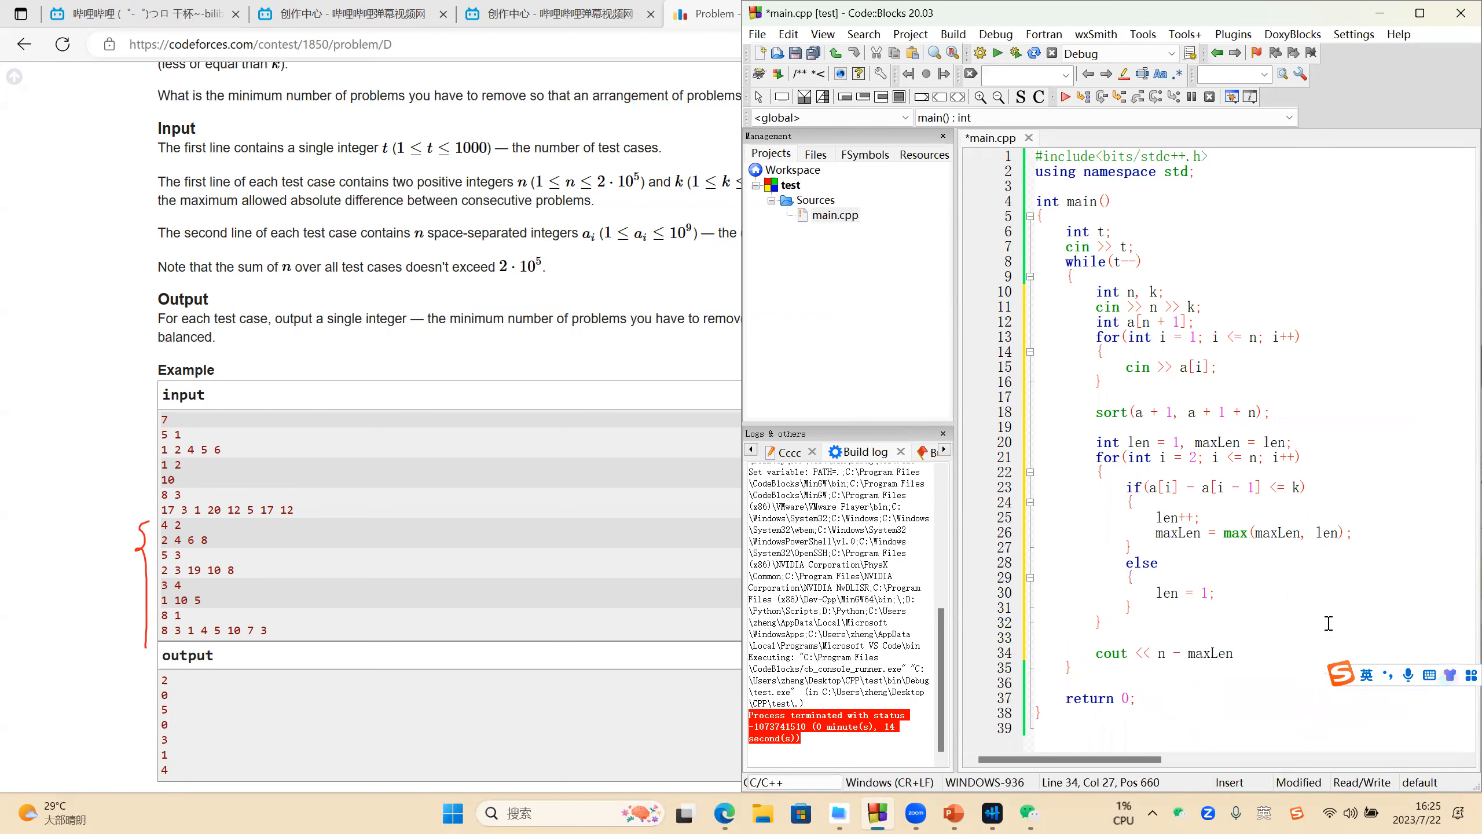
text(<< endl;)
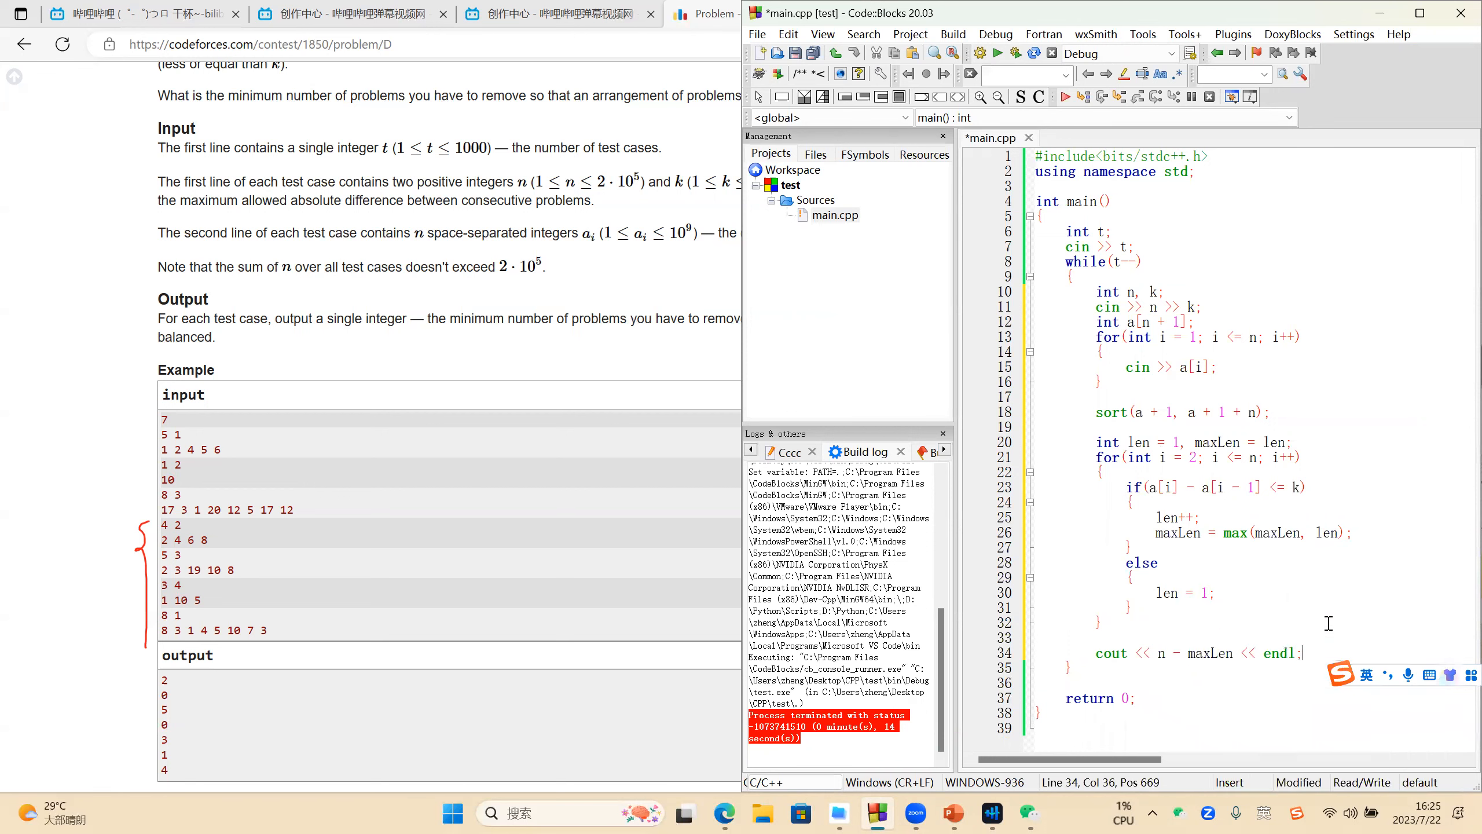
click(981, 55)
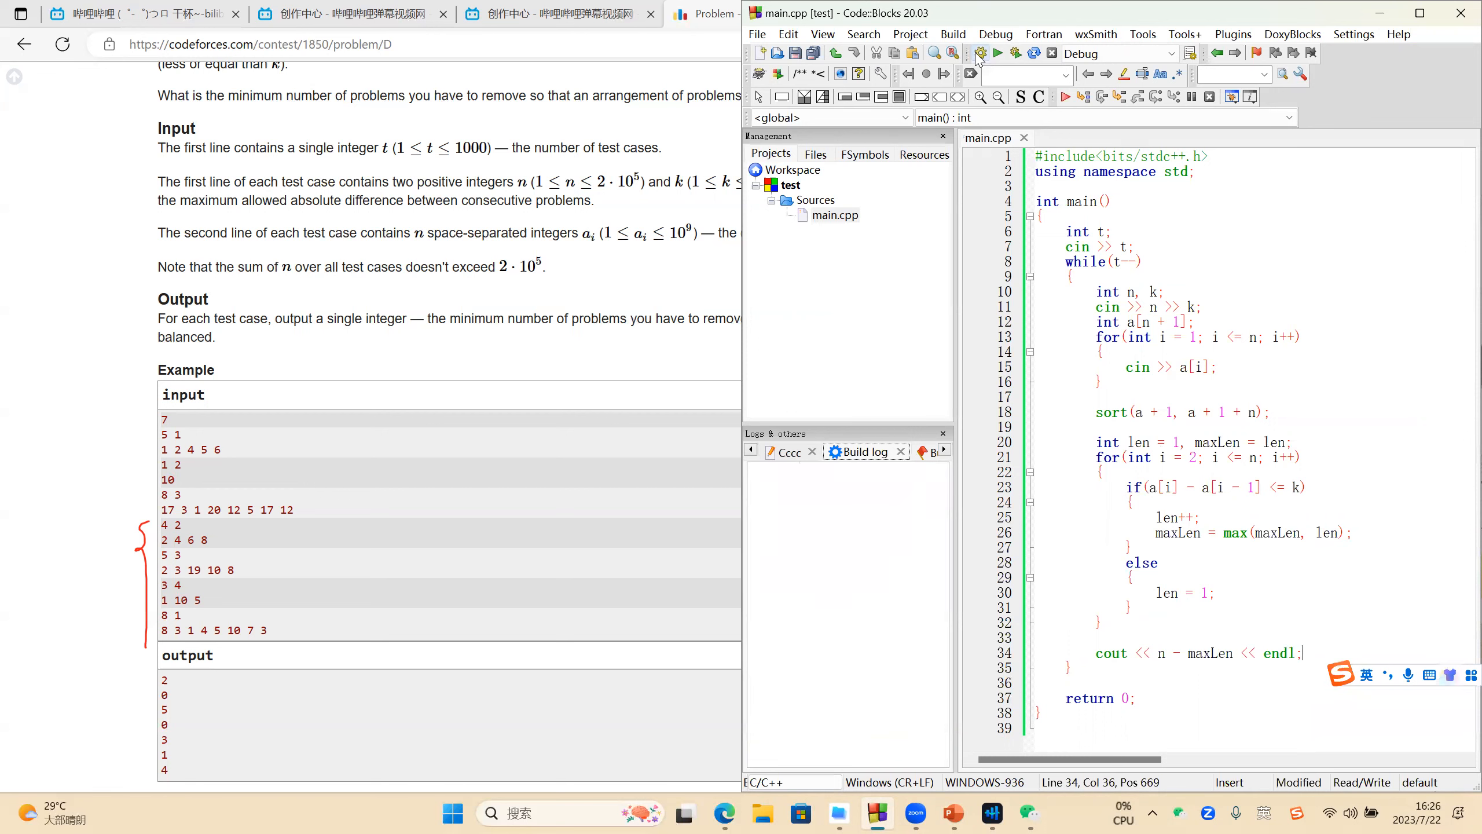
- Run the program on the pasted sample input, producing 2, 0, 5, 0, 3, 1, 4
click(981, 53)
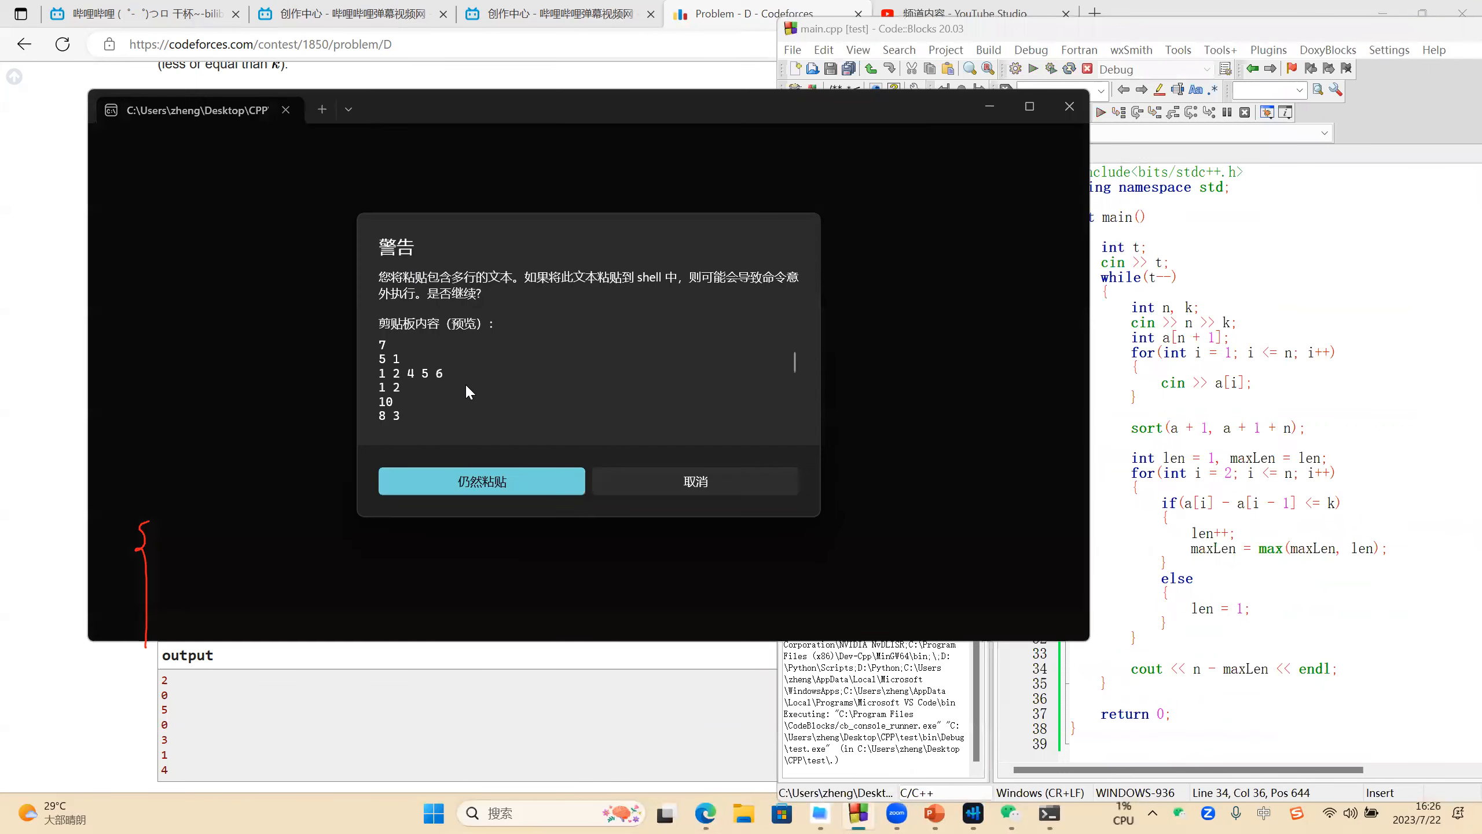
click(482, 482)
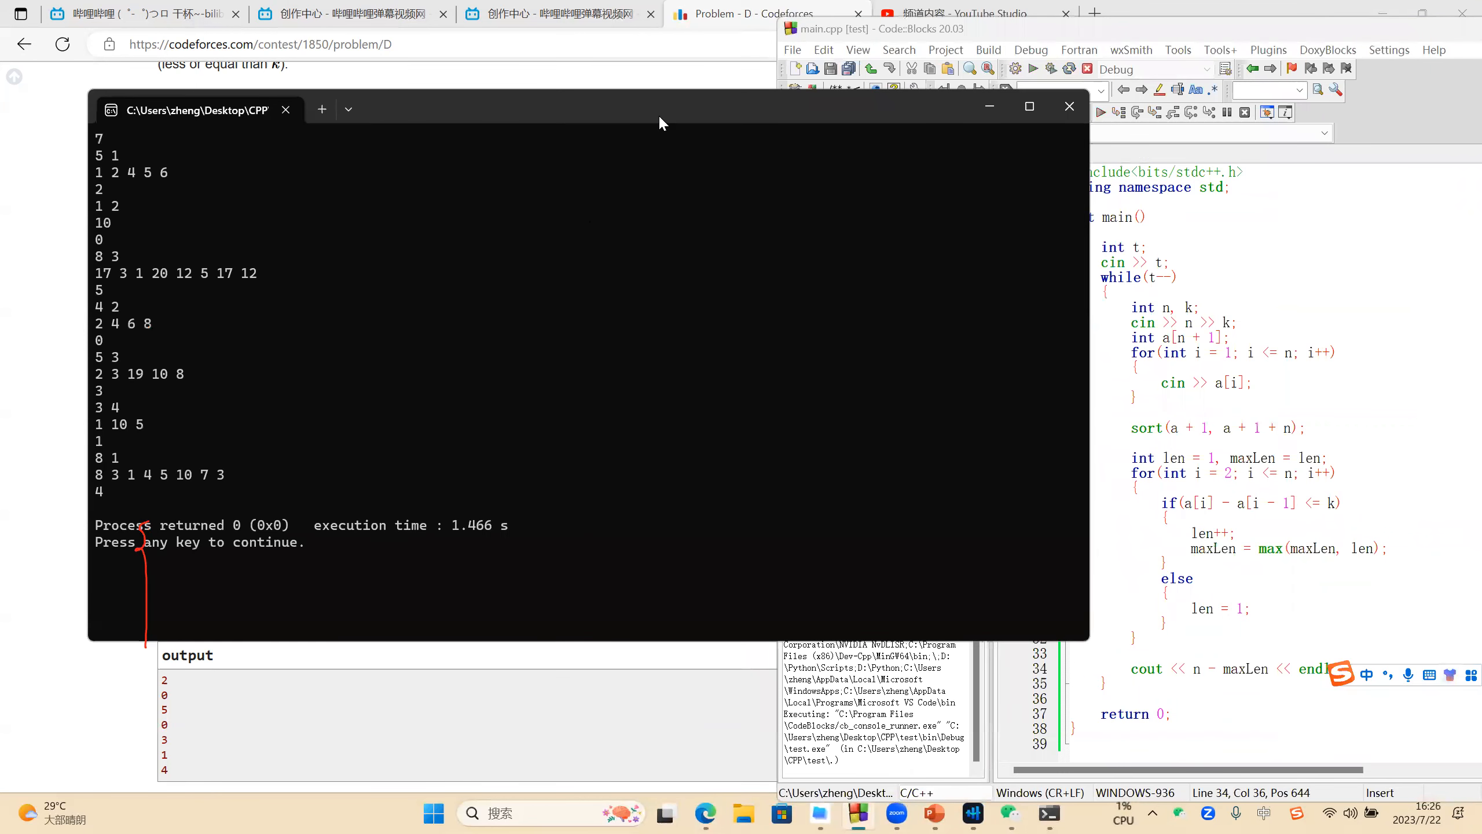
mouse_move(316, 67)
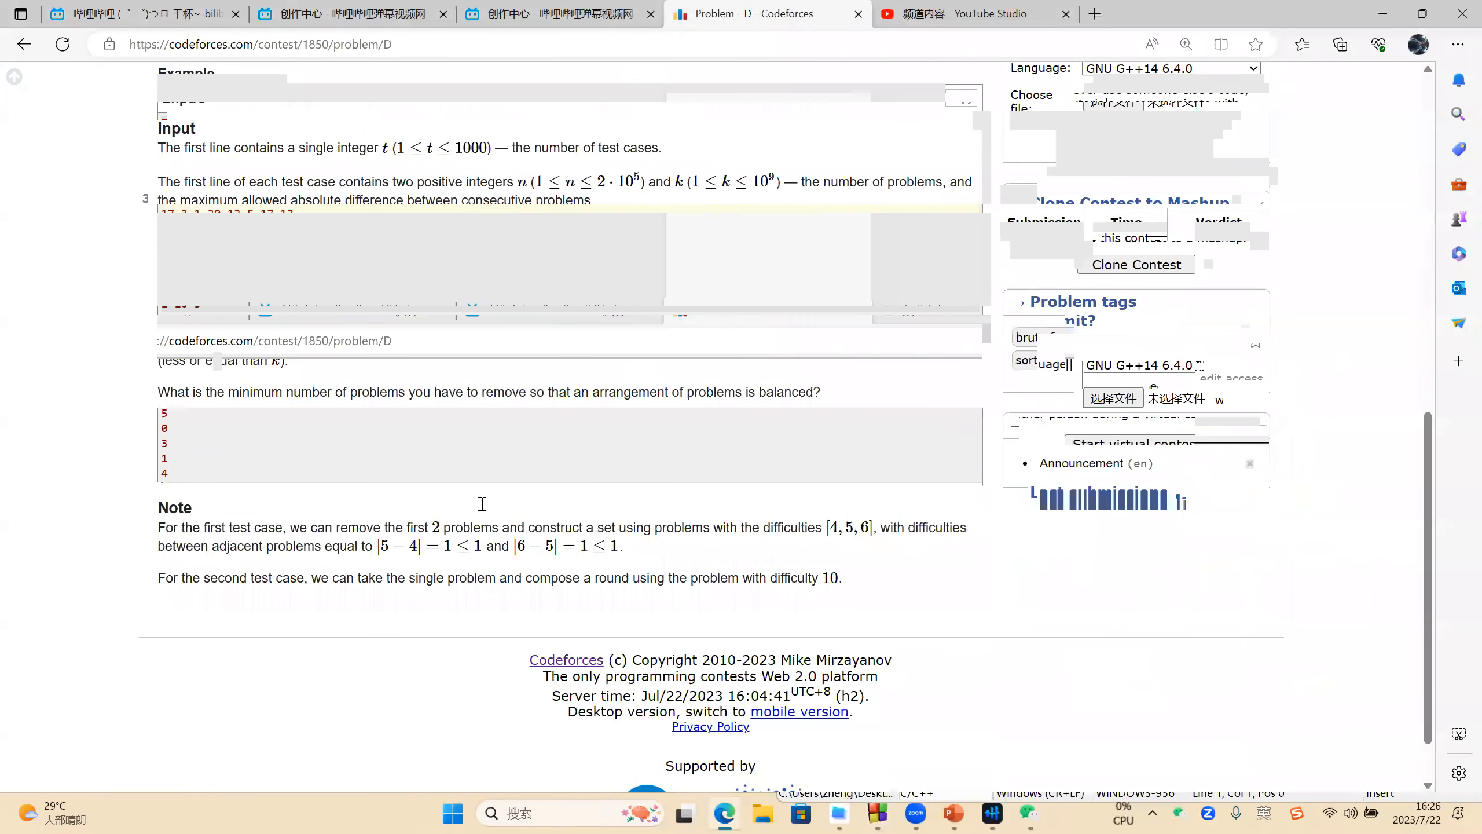
- Choose problem D - Balanced Round in Submit Code and submit the pasted source
scroll(up, 3)
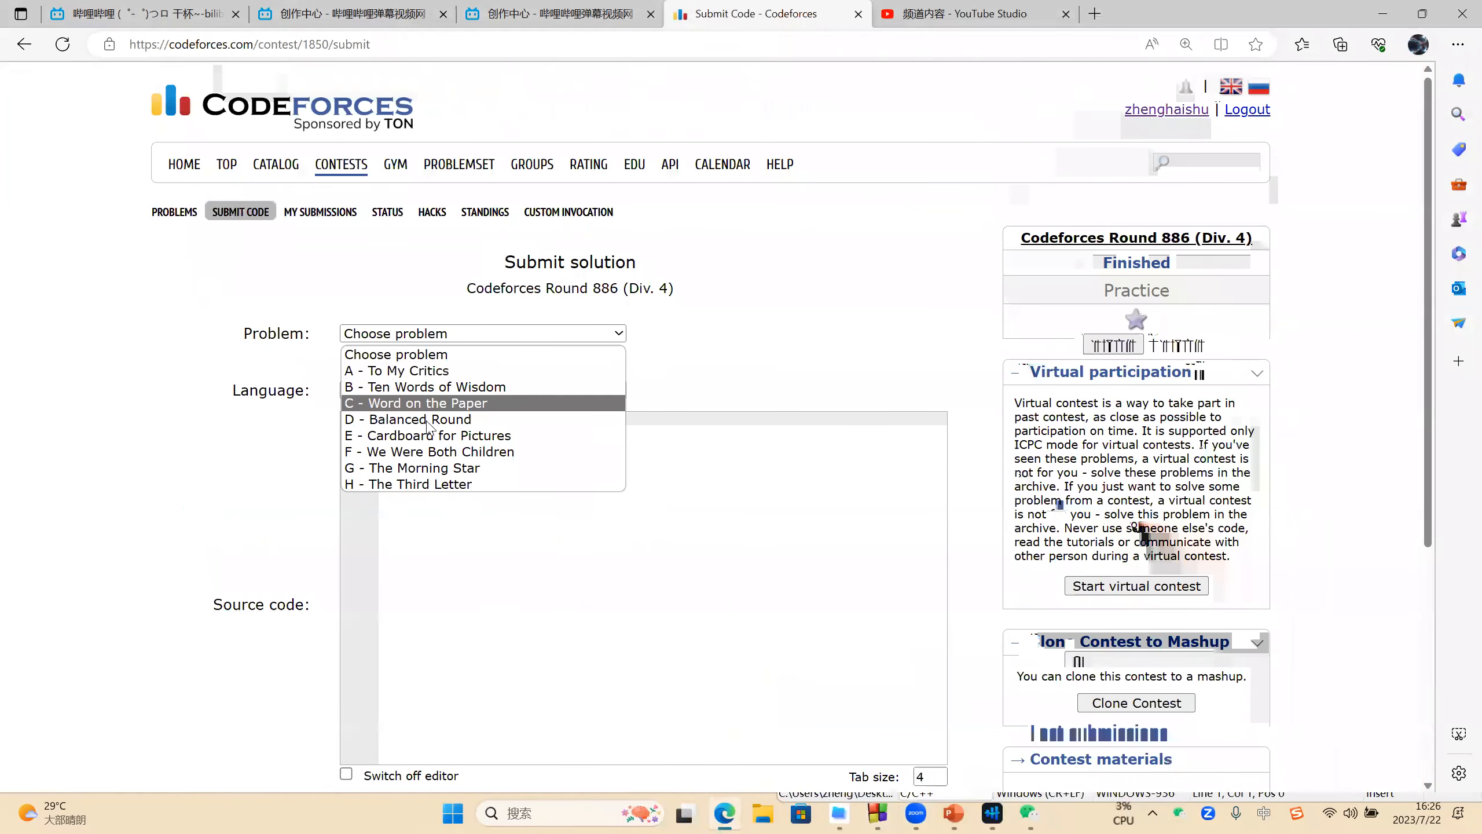
click(420, 419)
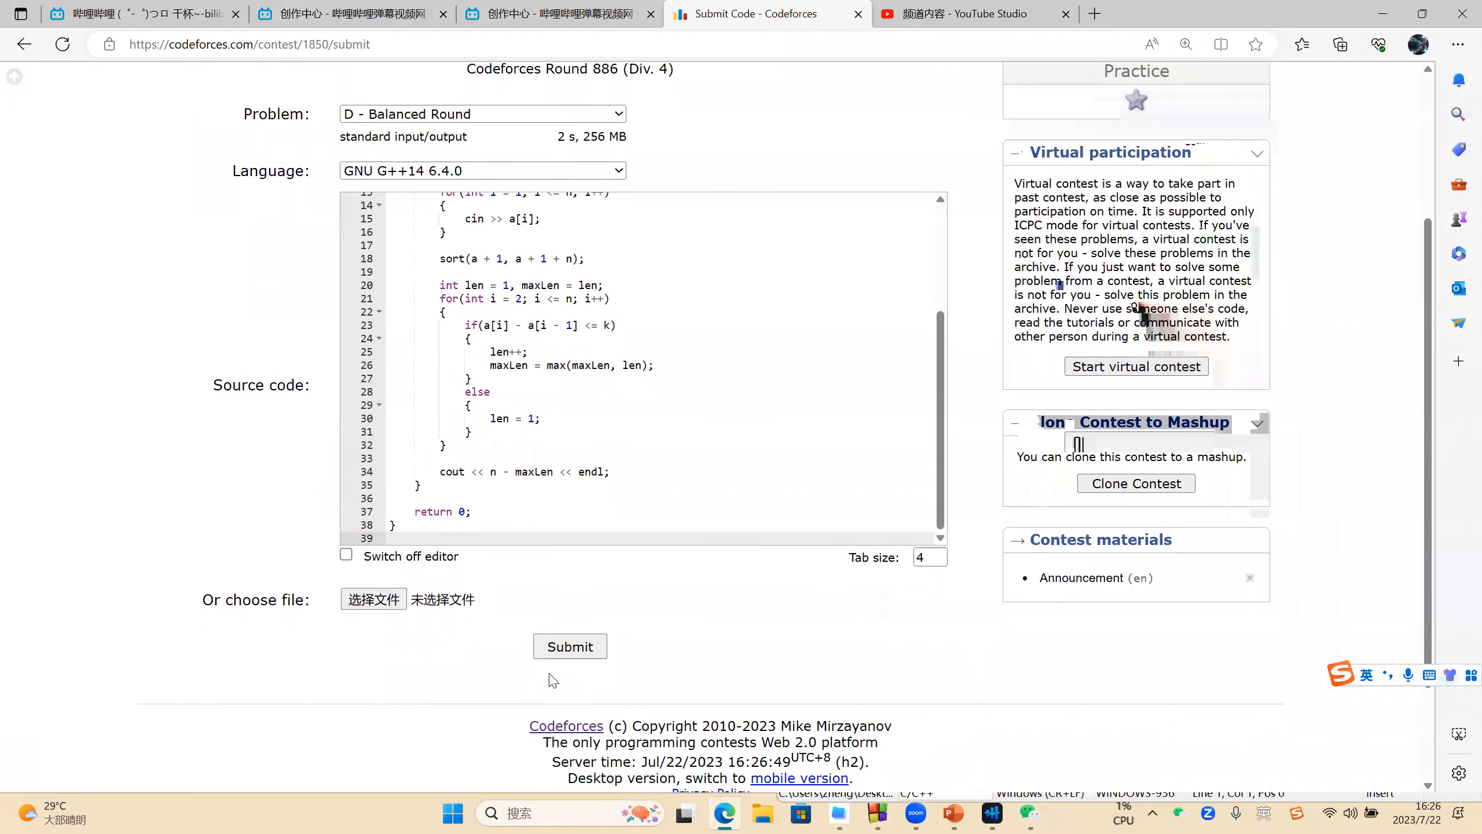
click(569, 646)
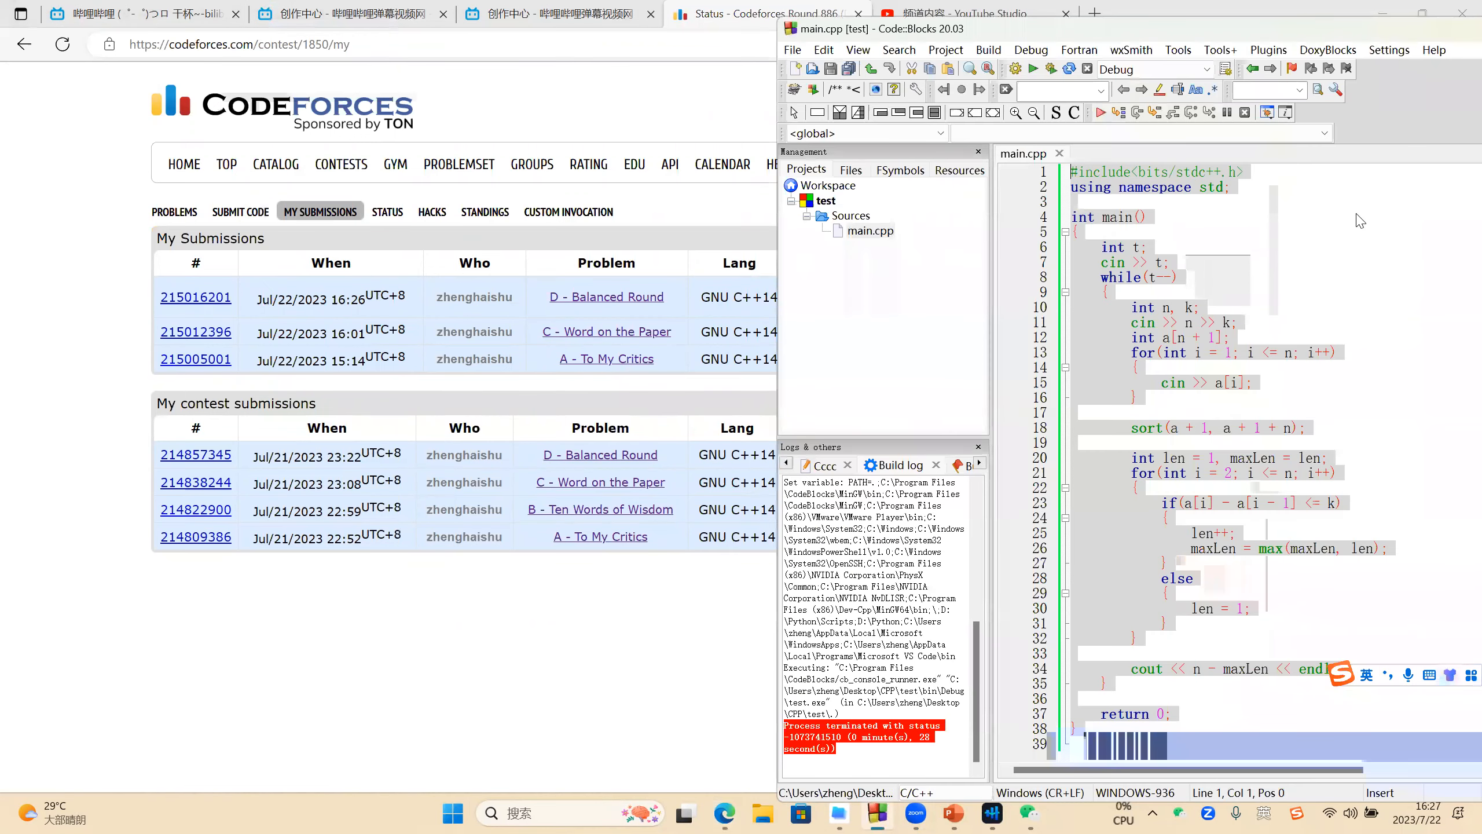
click(1228, 608)
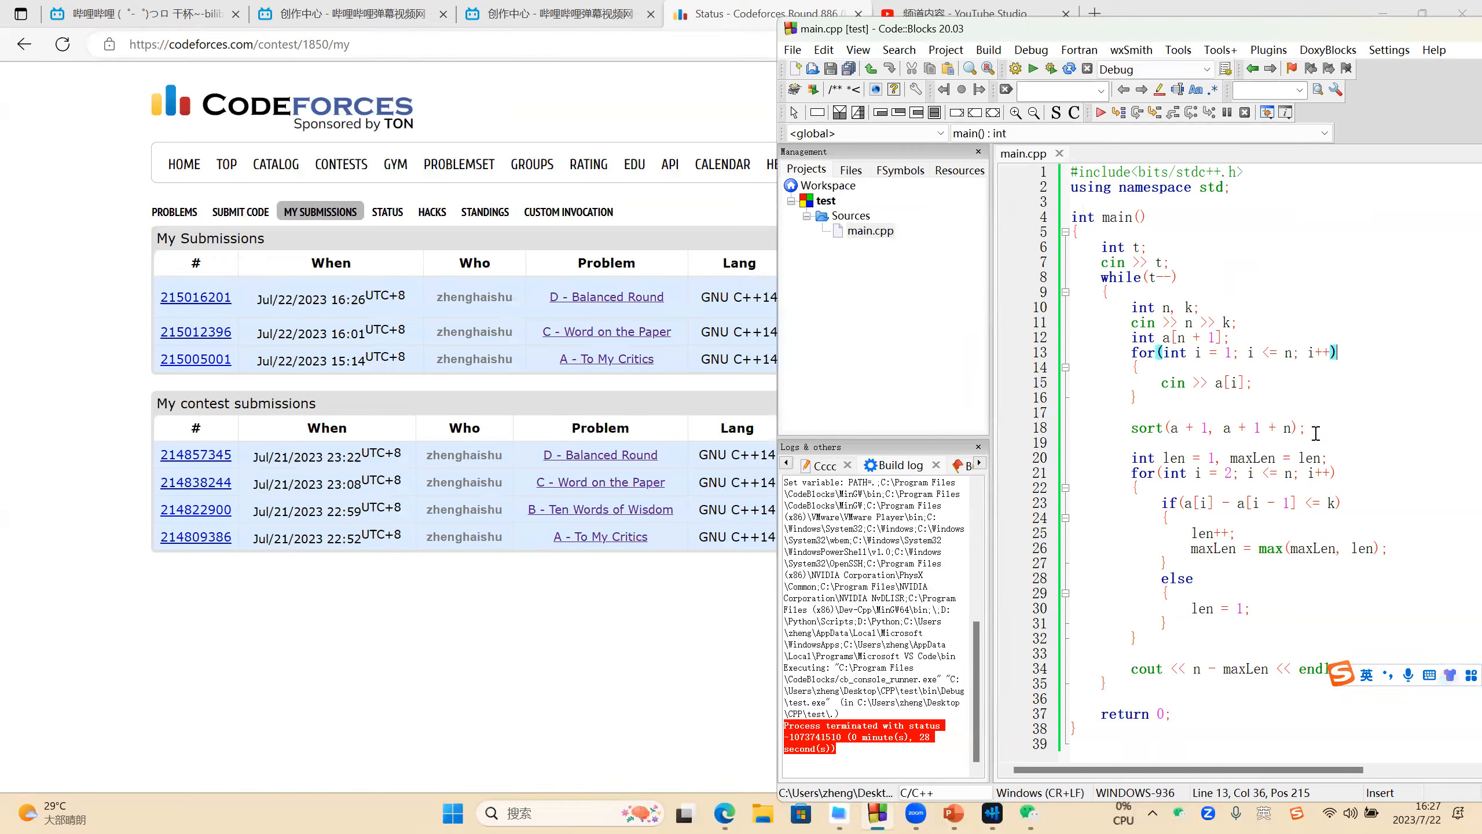
mouse_move(1294, 242)
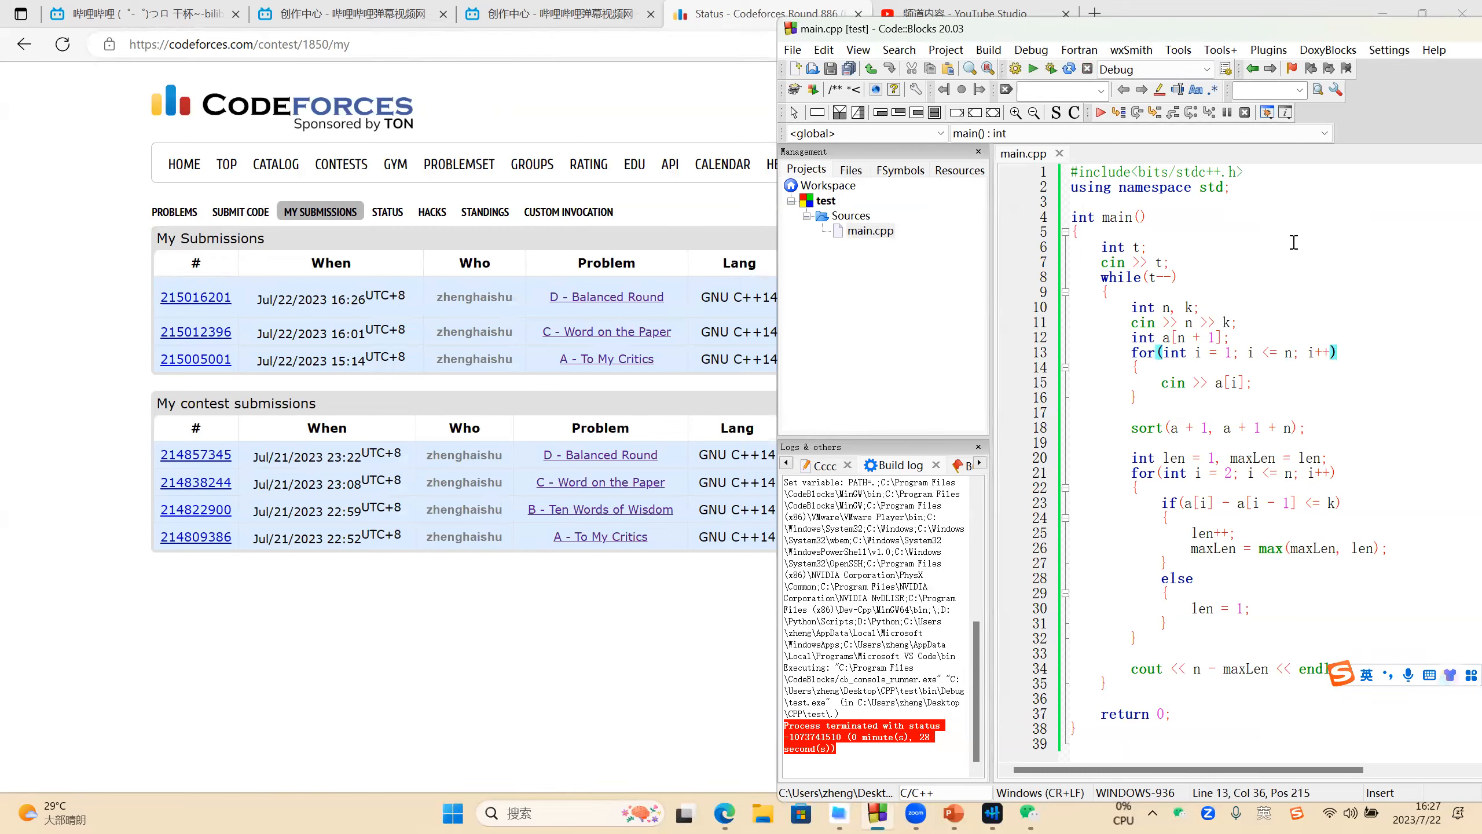